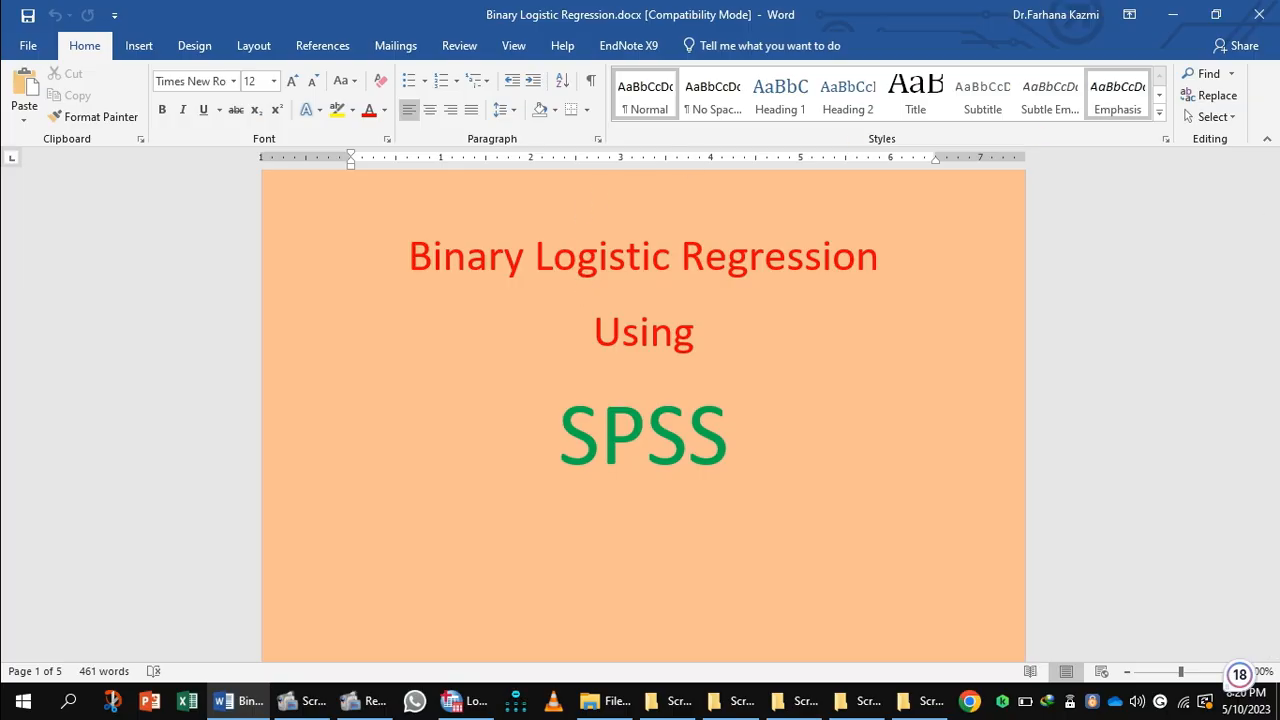
# - Scroll the Word report to page 2's laptop-purchase research scenario paragraph
pyautogui.scroll(-3)
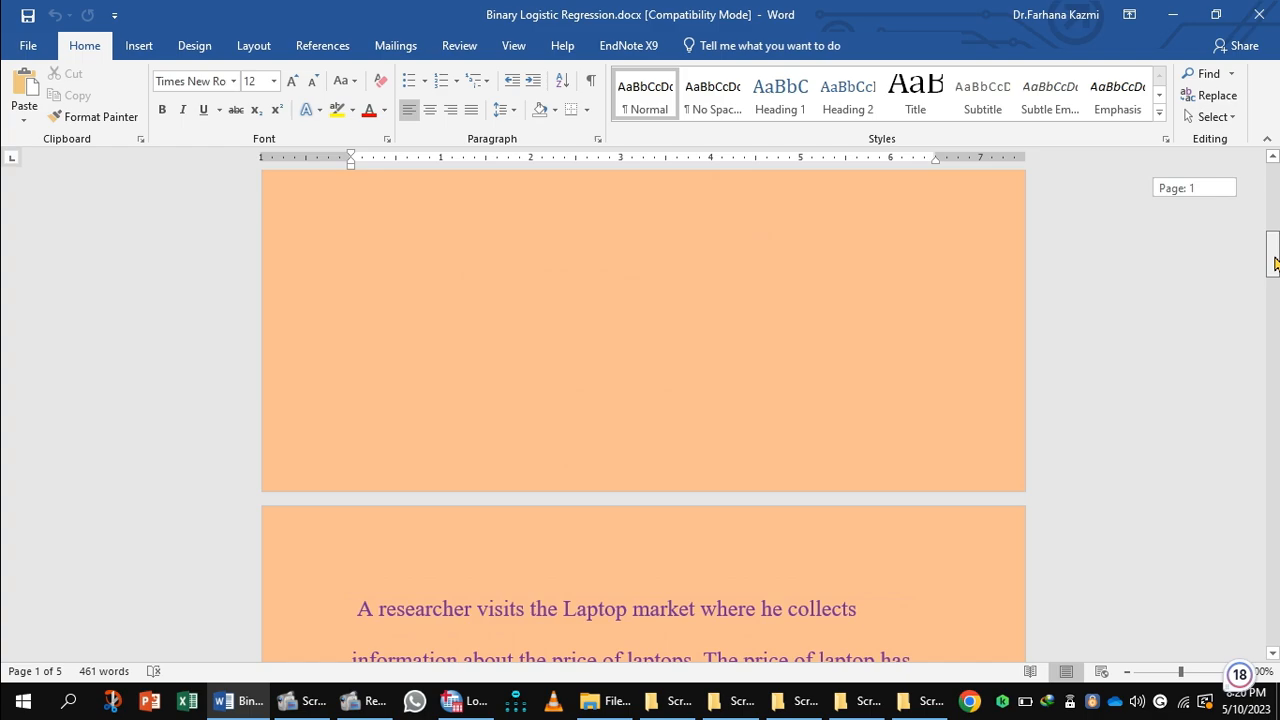
pyautogui.scroll(-3)
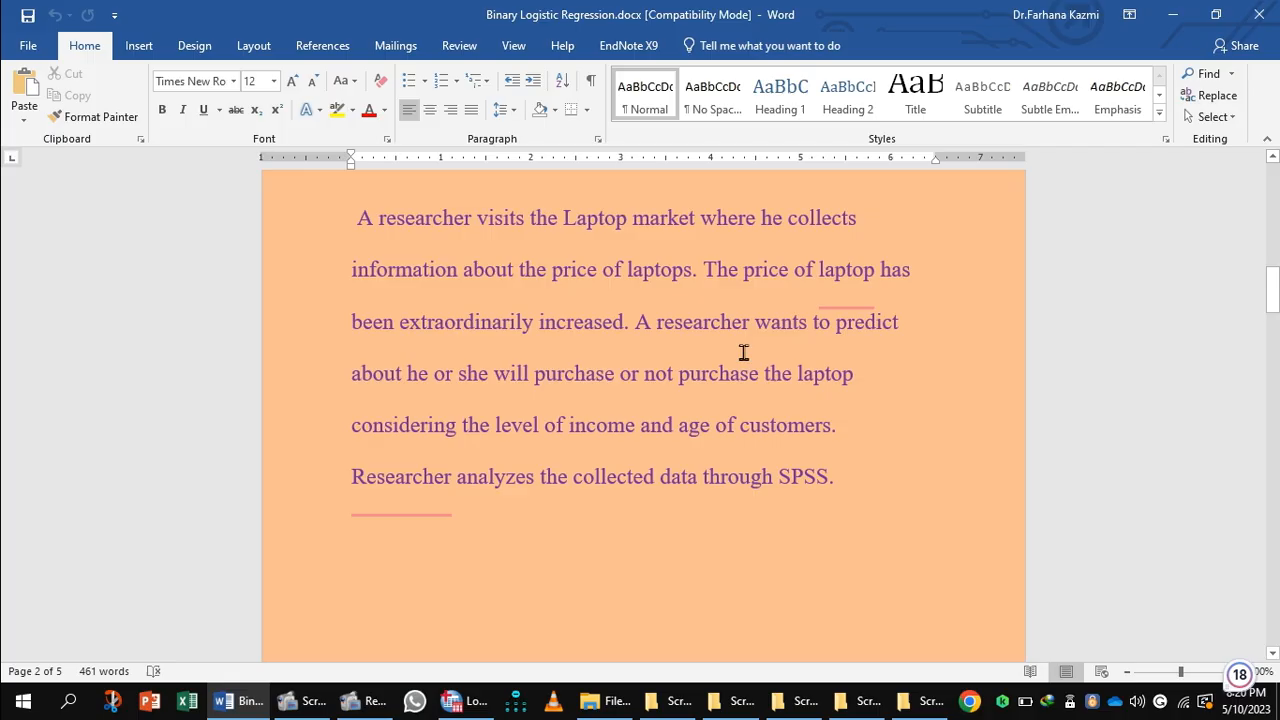
pyautogui.moveTo(609, 365)
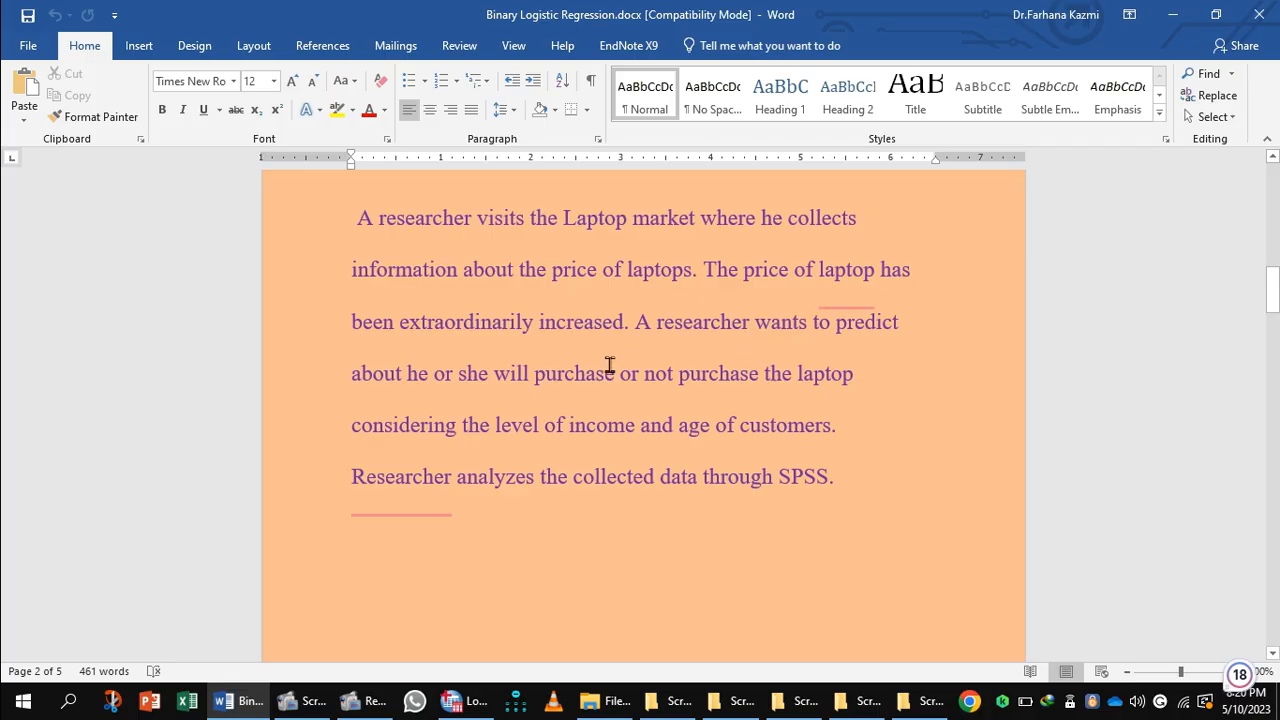
pyautogui.moveTo(676, 356)
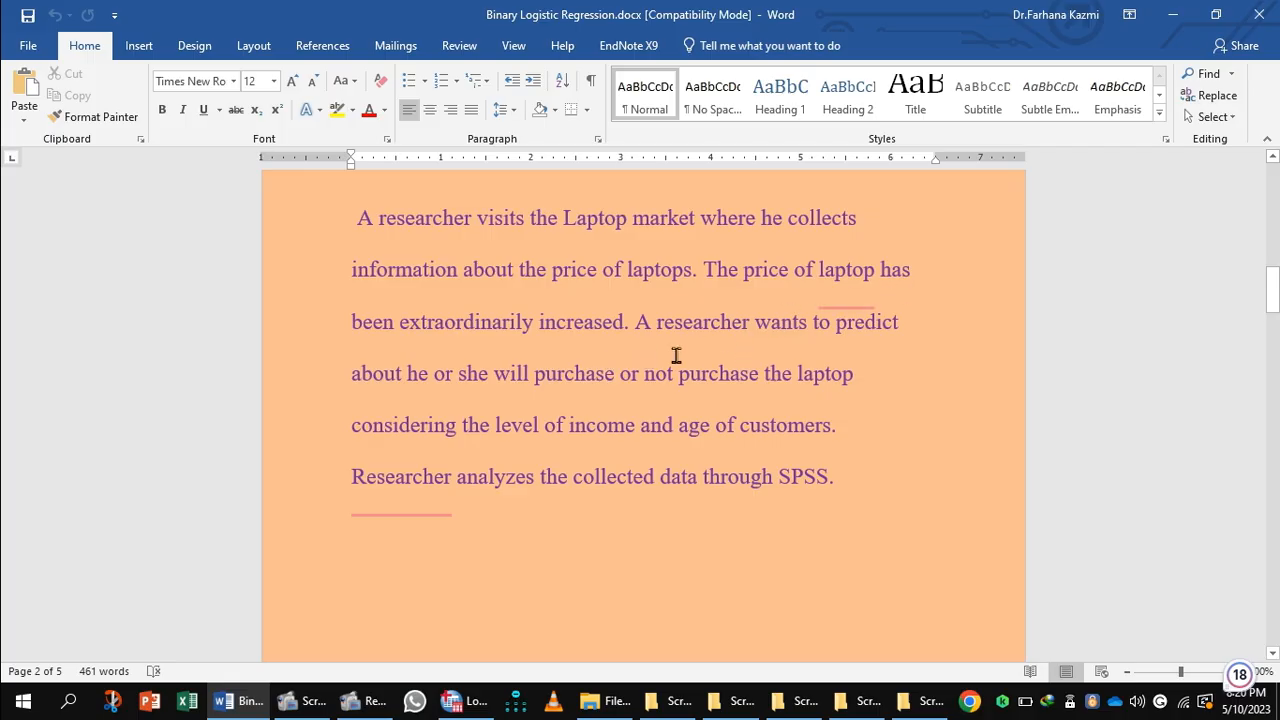
pyautogui.moveTo(795, 361)
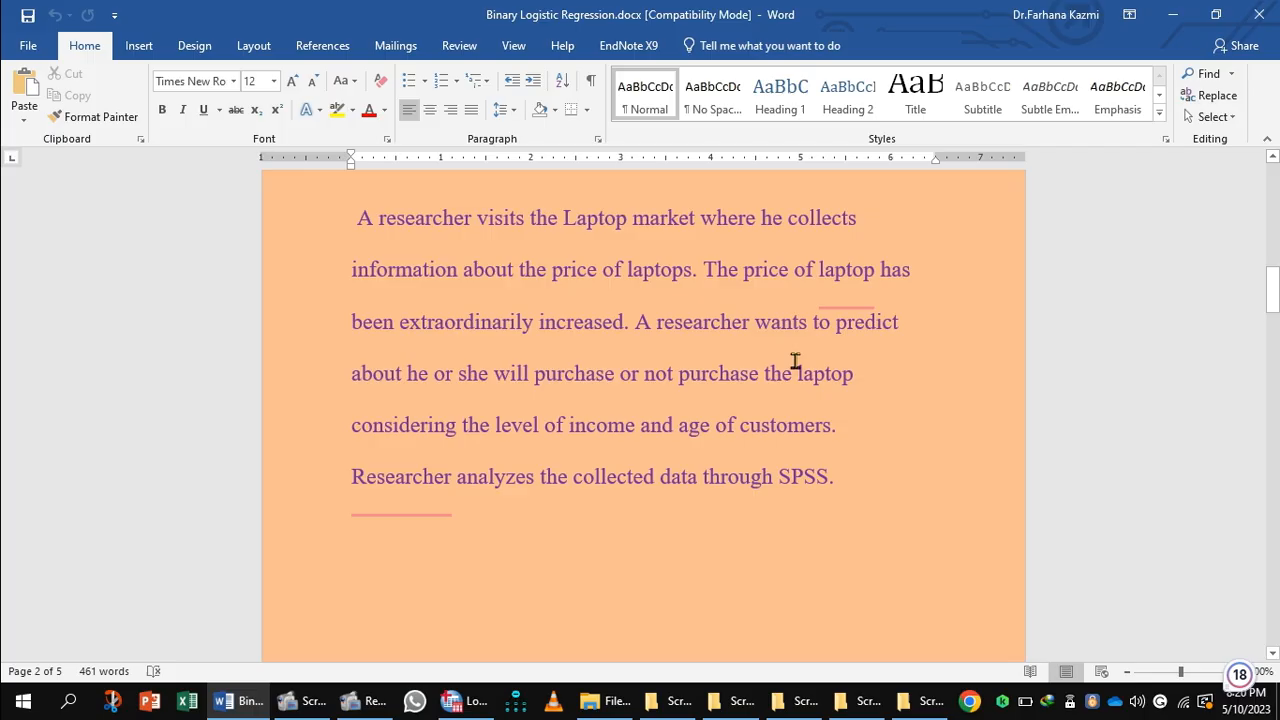
pyautogui.moveTo(630, 393)
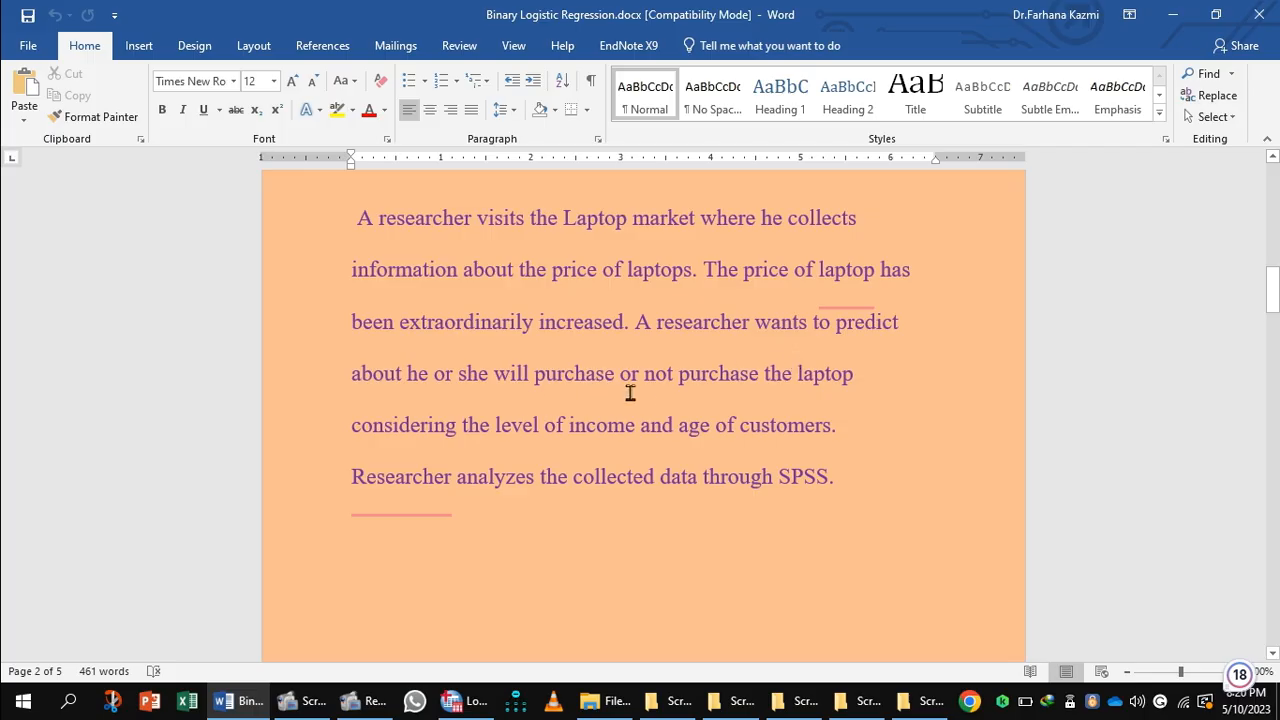
pyautogui.moveTo(546, 432)
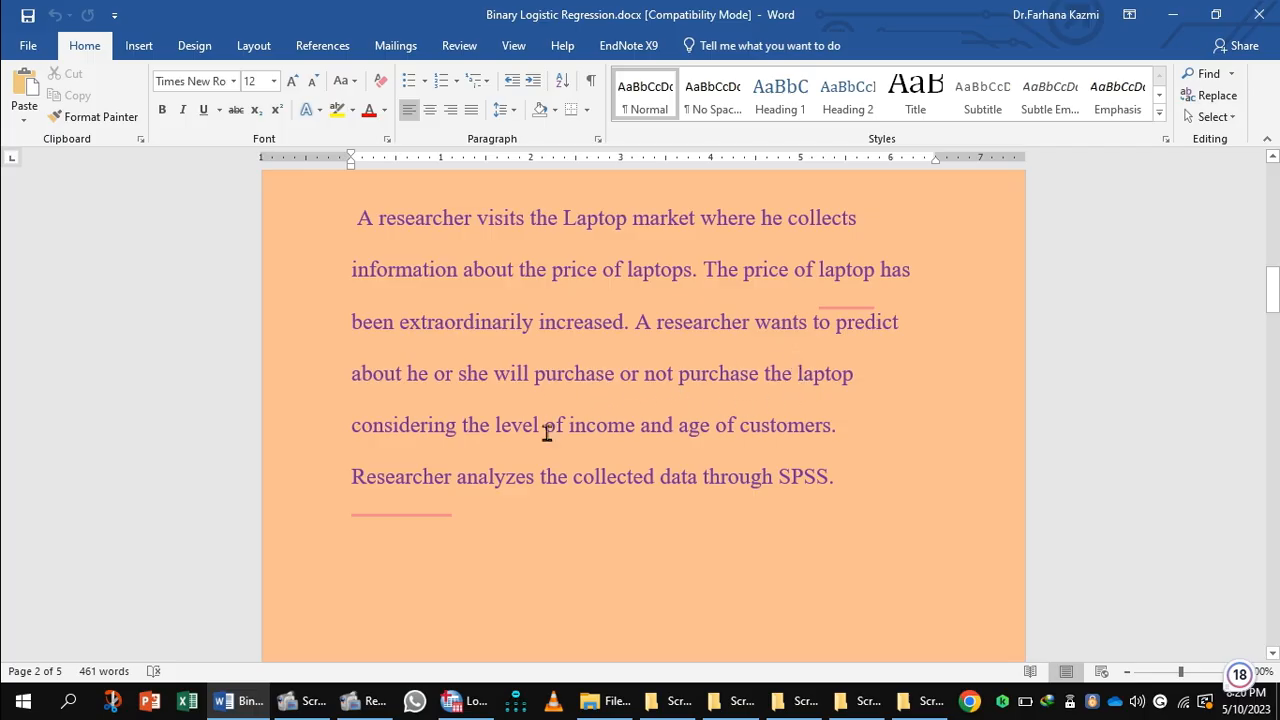
pyautogui.moveTo(775, 437)
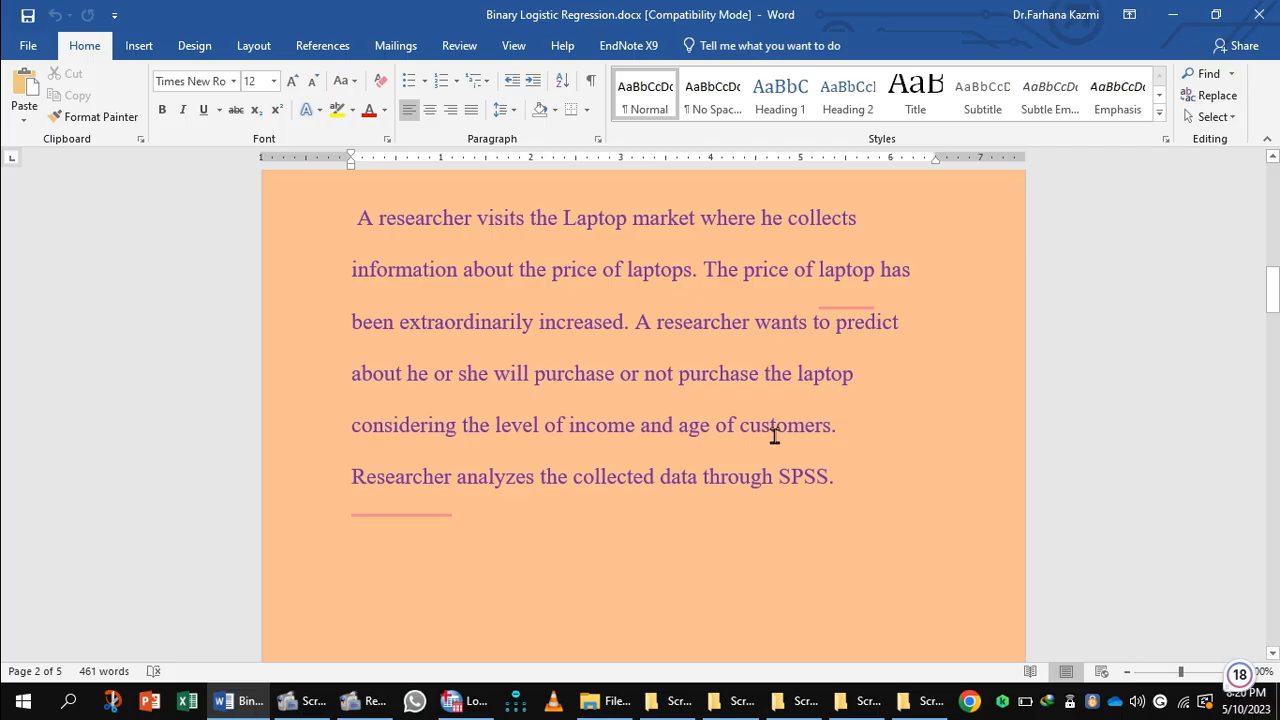
pyautogui.moveTo(634, 437)
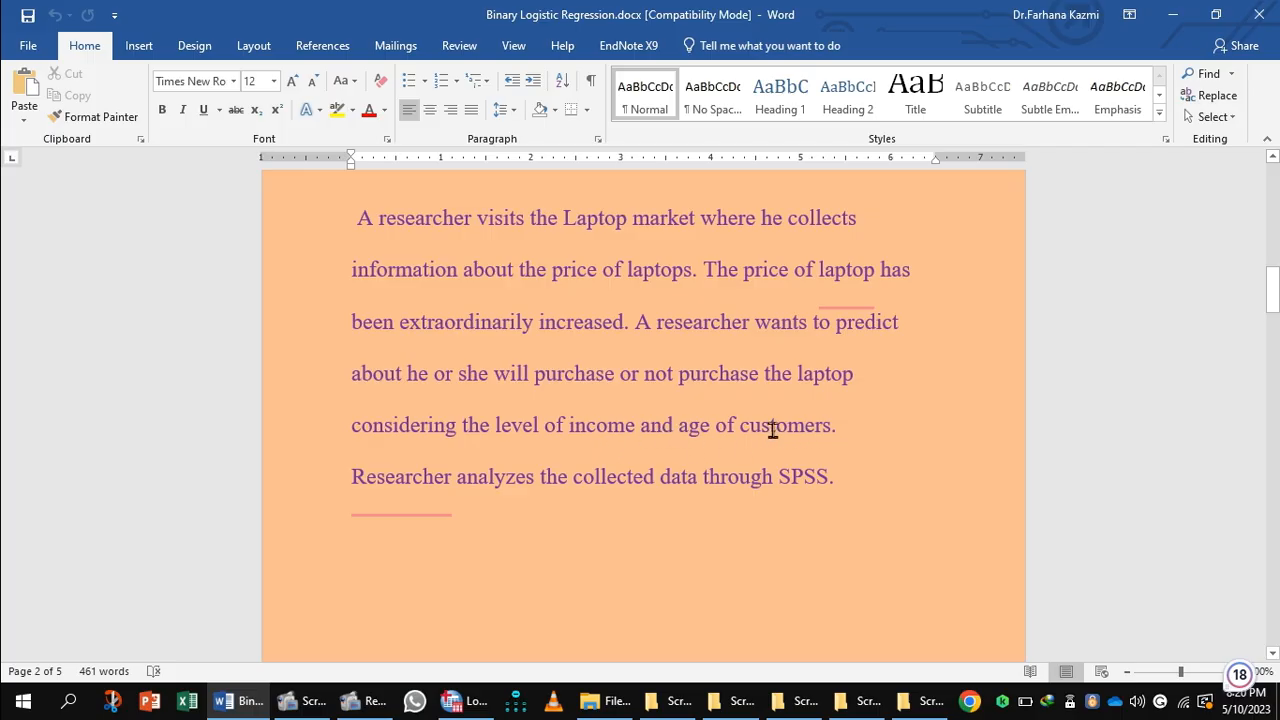
pyautogui.moveTo(560, 390)
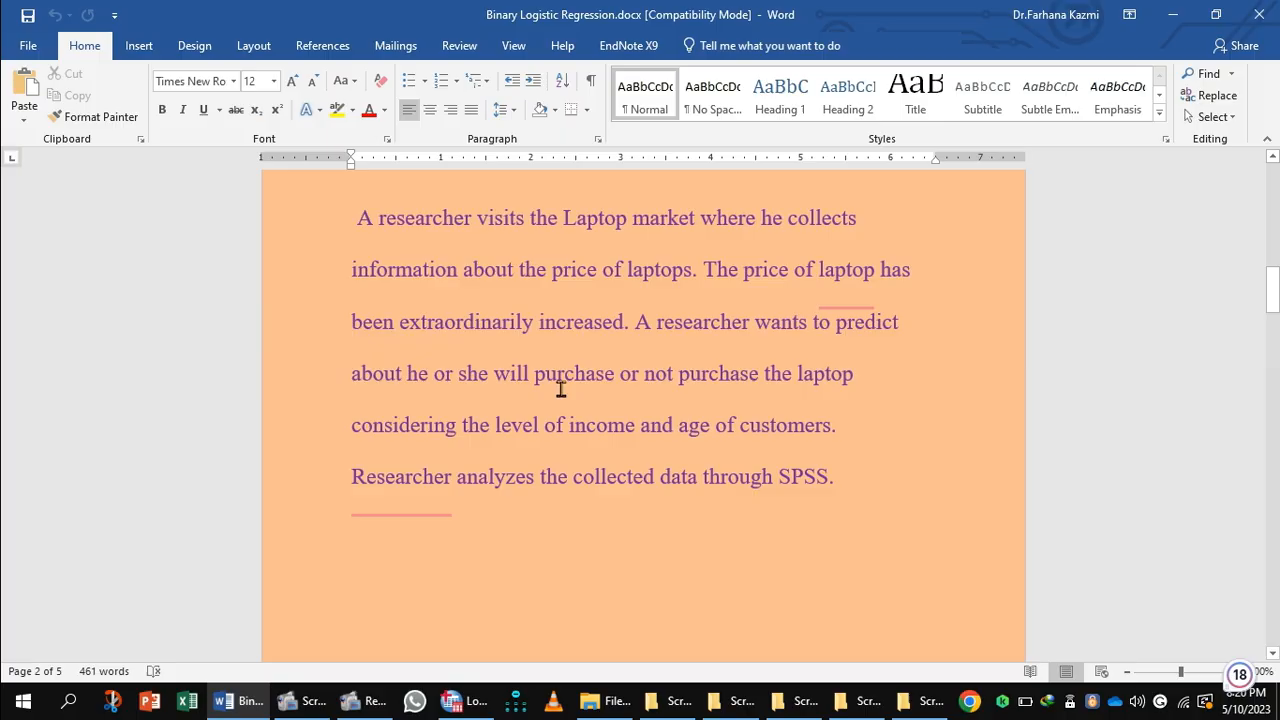
pyautogui.moveTo(750, 382)
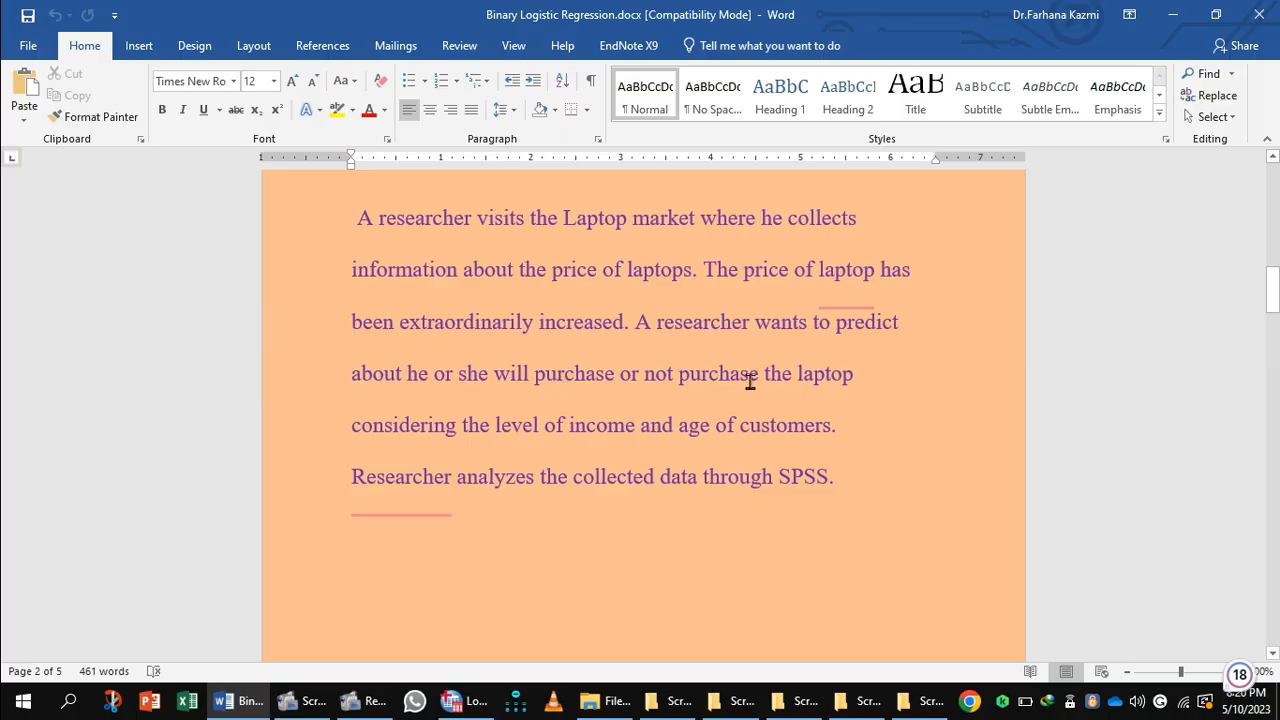
pyautogui.moveTo(843, 380)
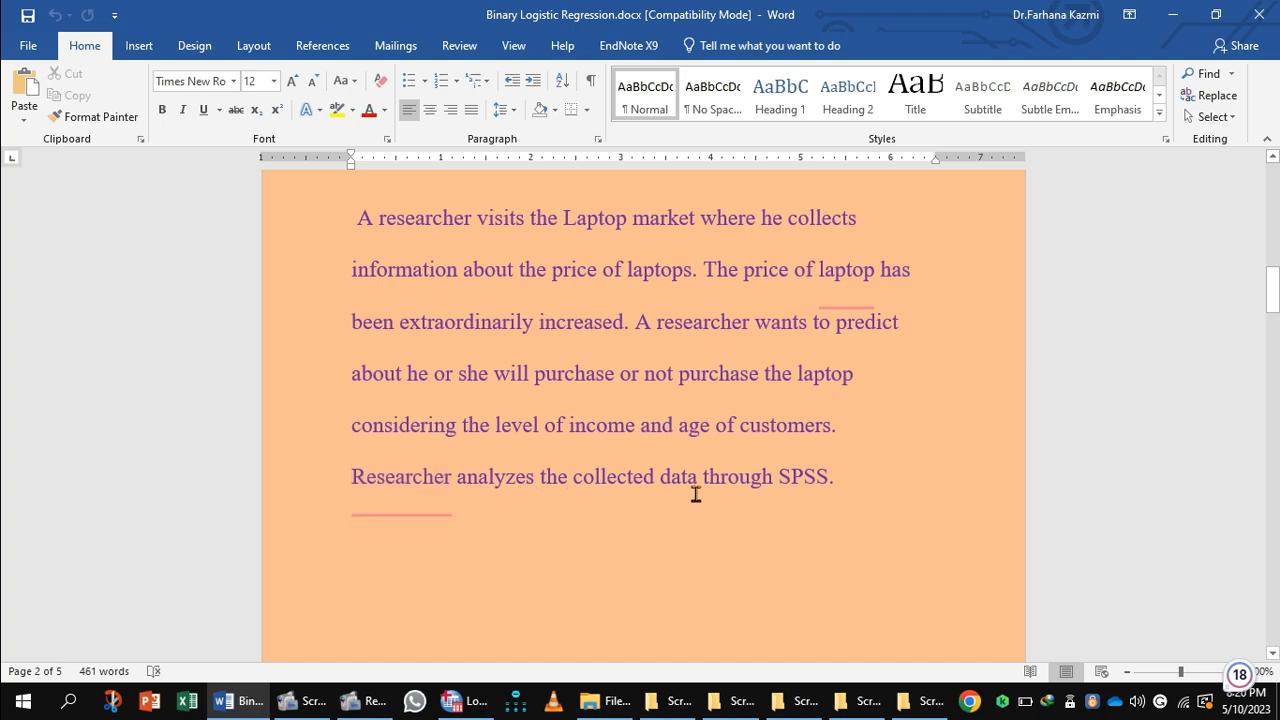
# - Bring up the SPSS purchase intention, income and age data and show the Analyze > Regression options
pyautogui.click(464, 700)
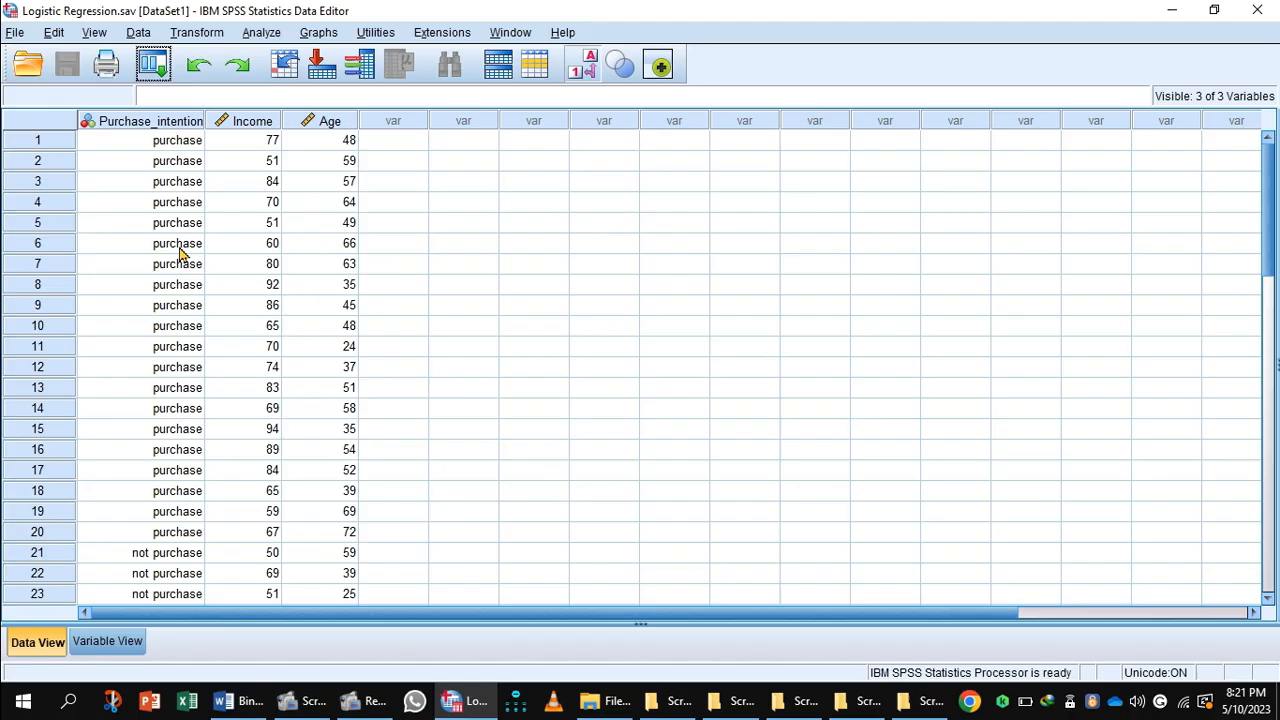
pyautogui.moveTo(259, 40)
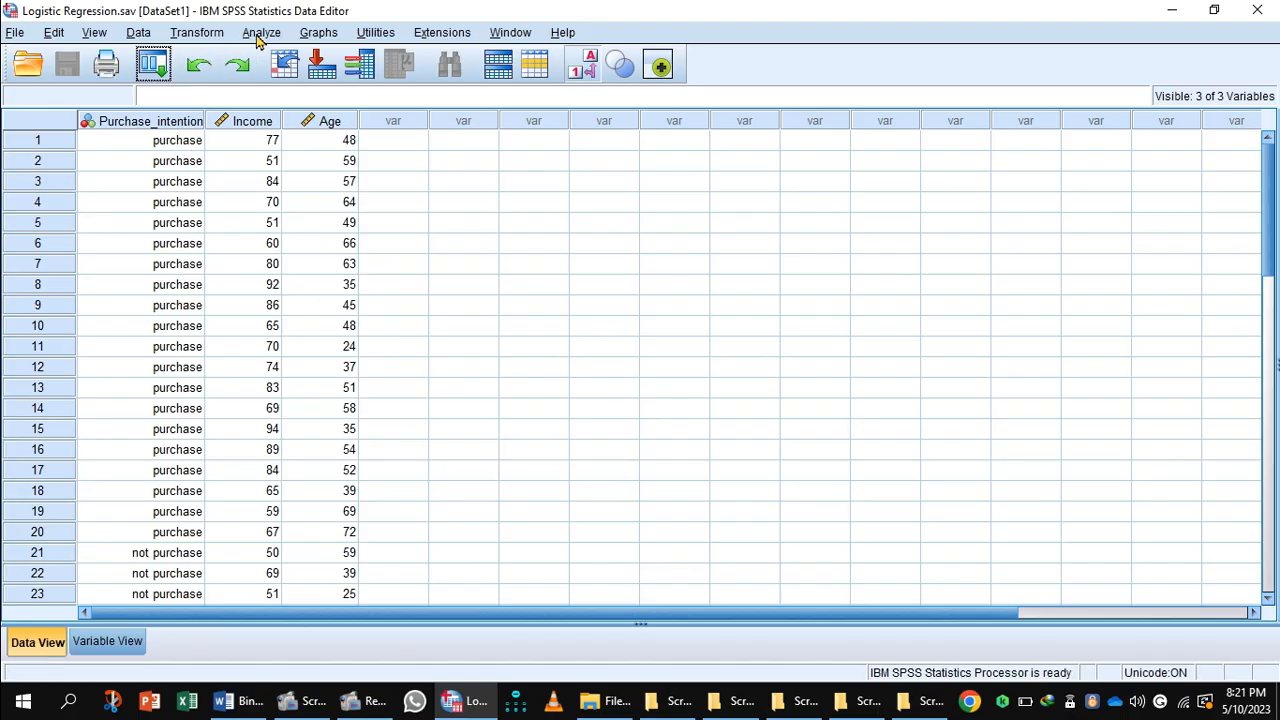
pyautogui.moveTo(262, 40)
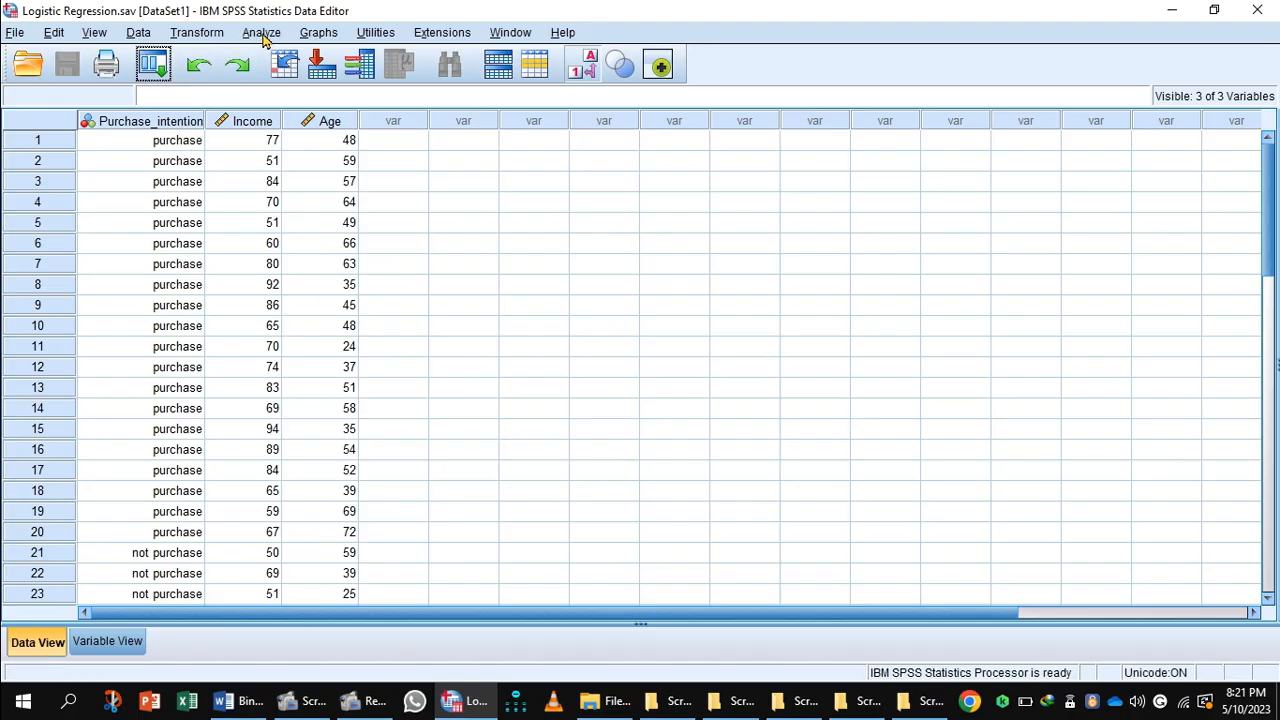
pyautogui.click(261, 32)
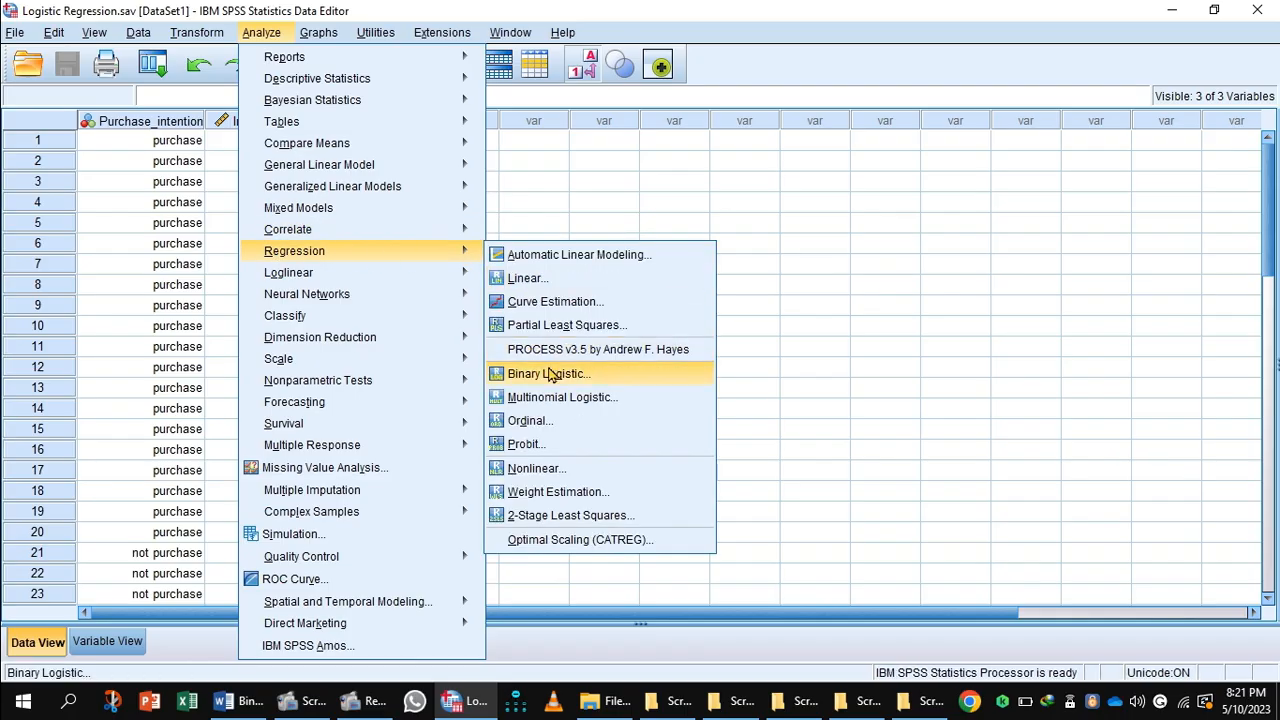
# - Start a Binary Logistic regression with Purchase_intention as dependent and Income, Age as covariates
pyautogui.click(548, 373)
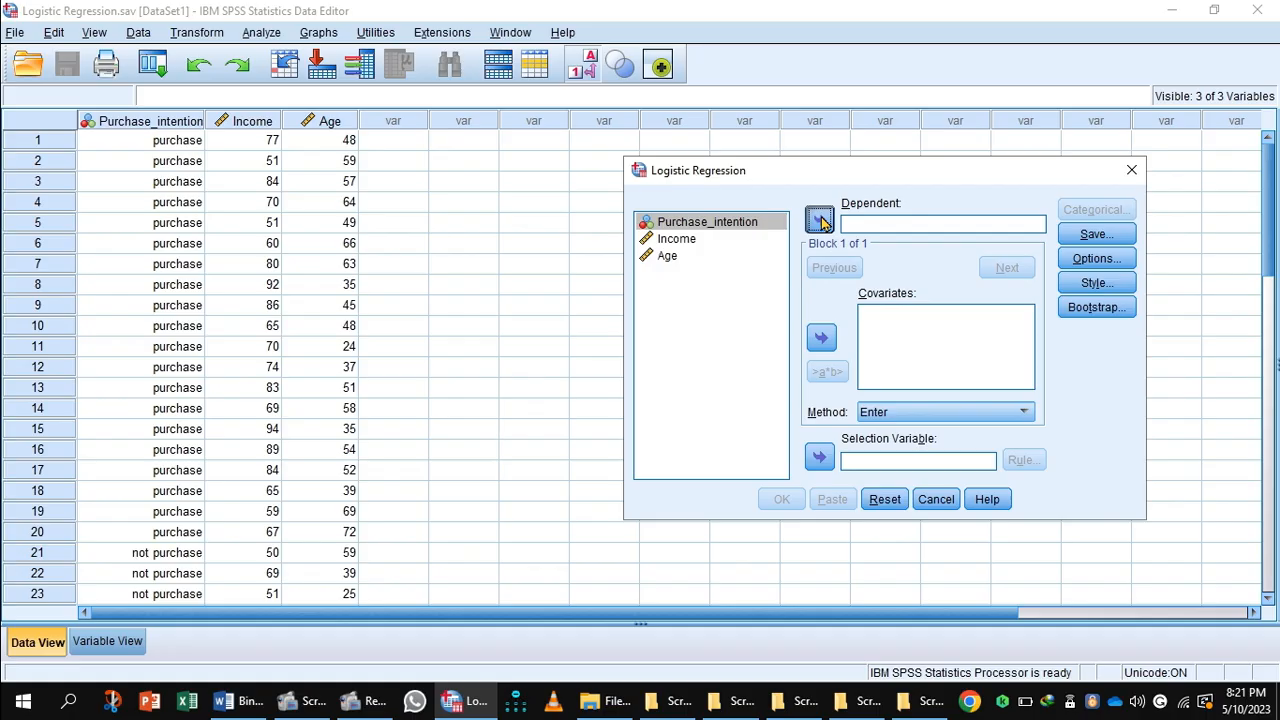
pyautogui.click(819, 219)
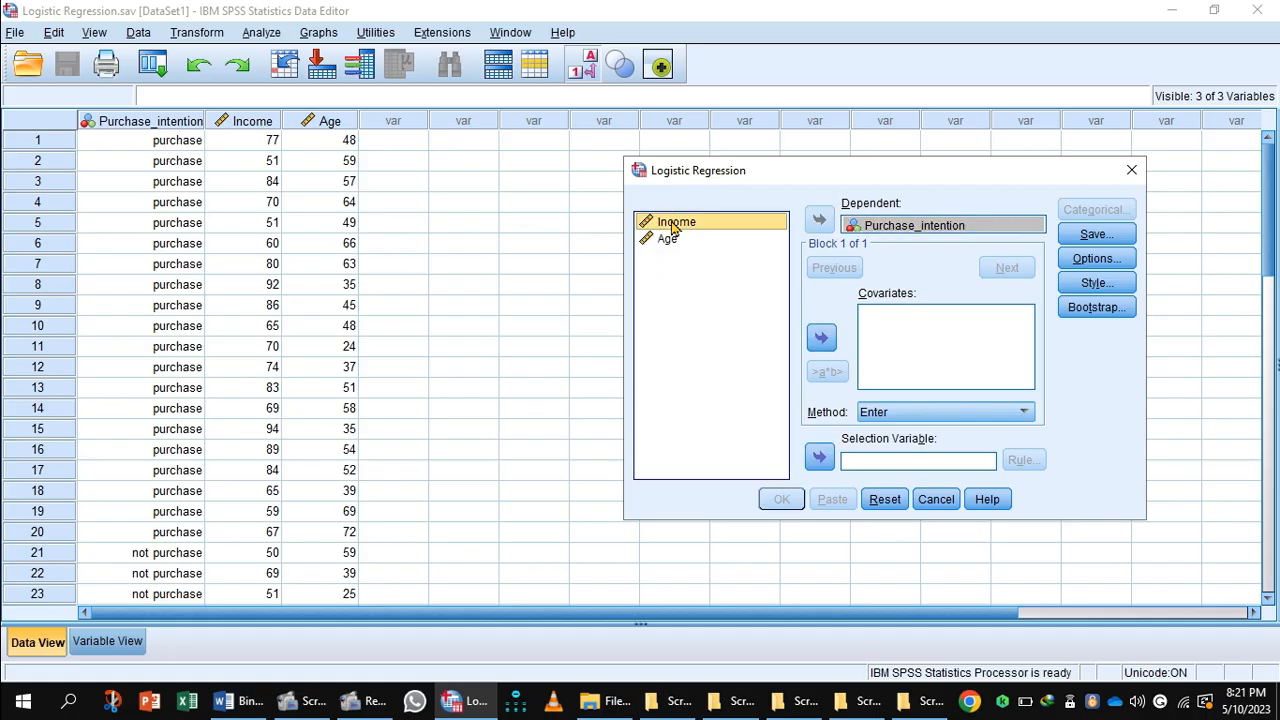
pyautogui.click(667, 238)
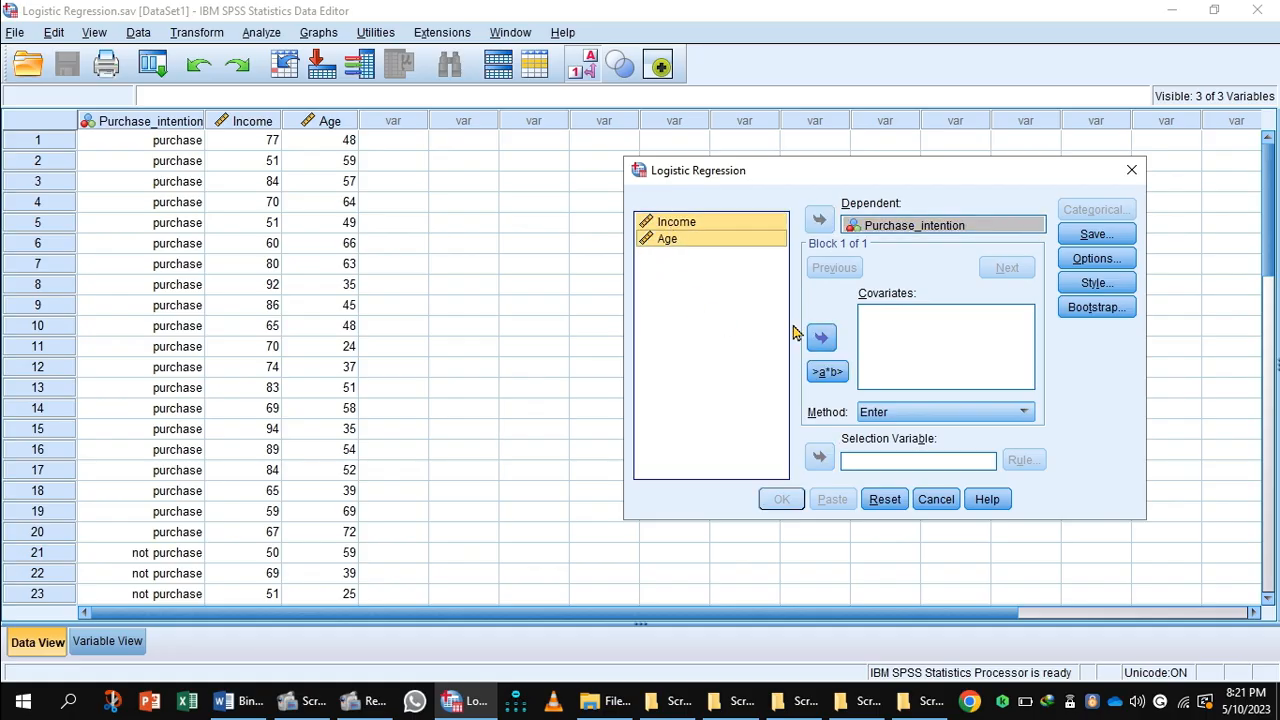
pyautogui.click(820, 337)
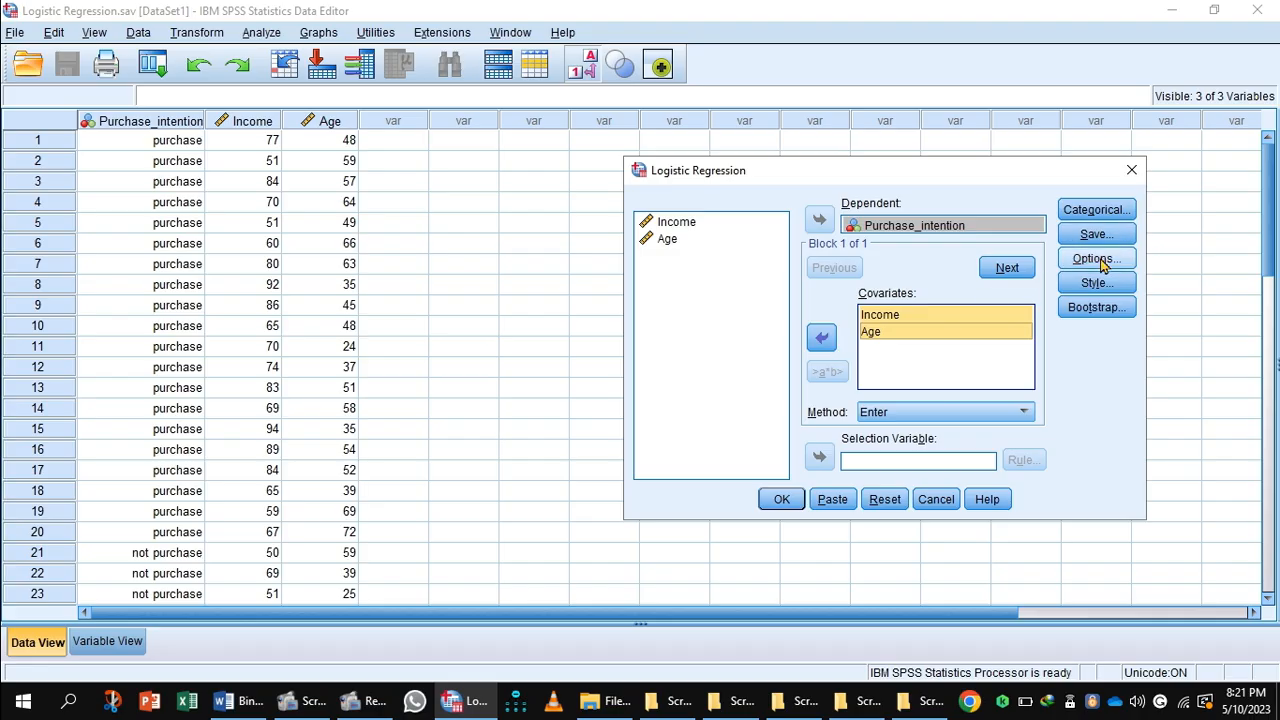
# - In Options, request the Hosmer-Lemeshow goodness-of-fit test and CI for exp(B)
pyautogui.click(1096, 258)
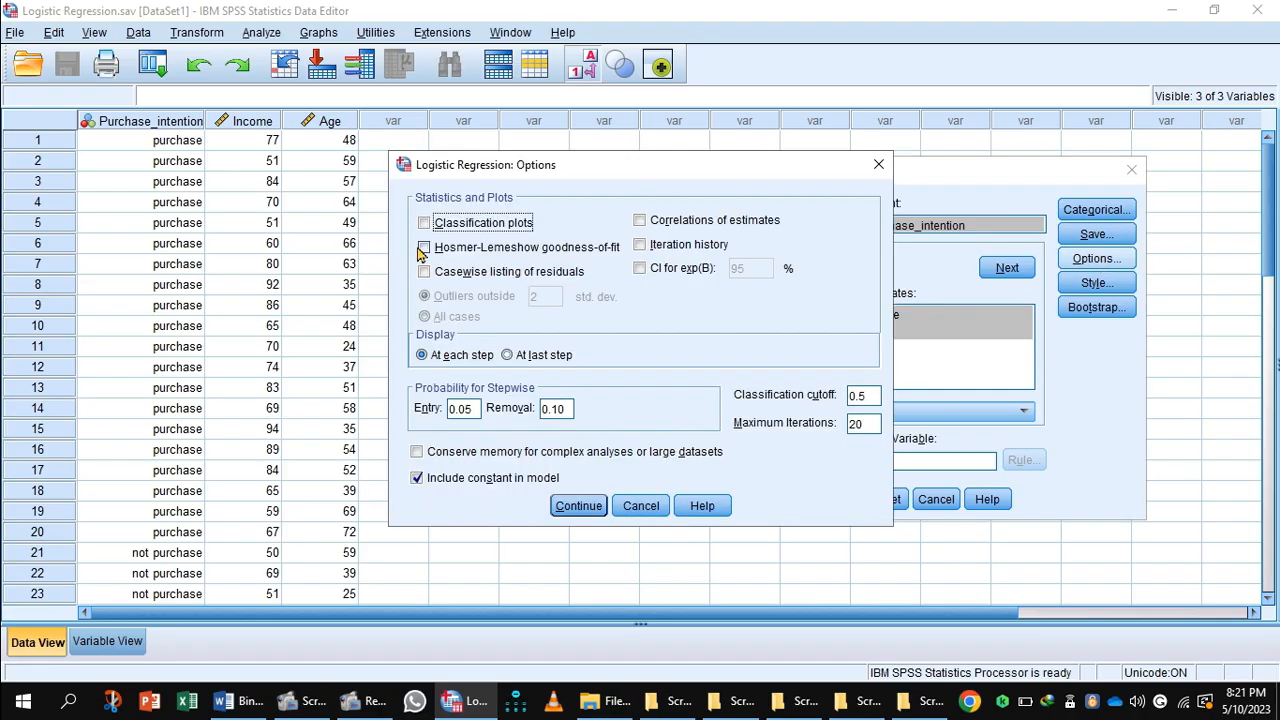
pyautogui.click(424, 247)
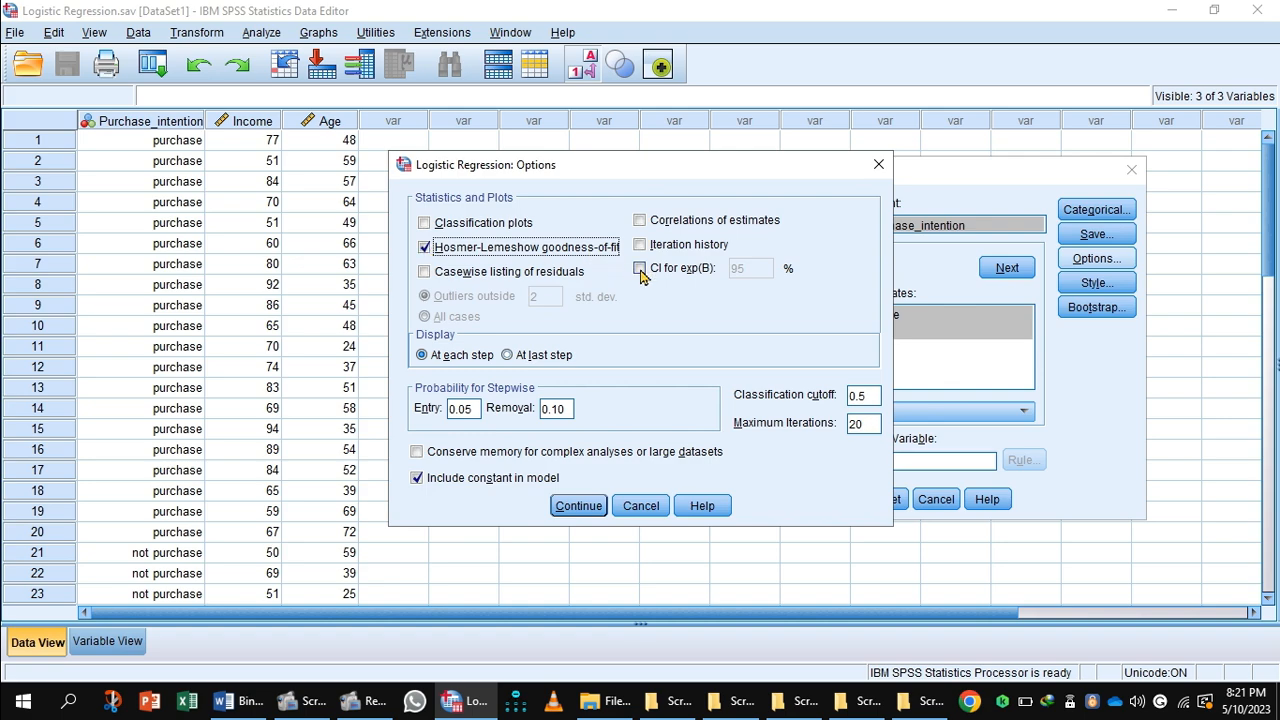
pyautogui.click(640, 268)
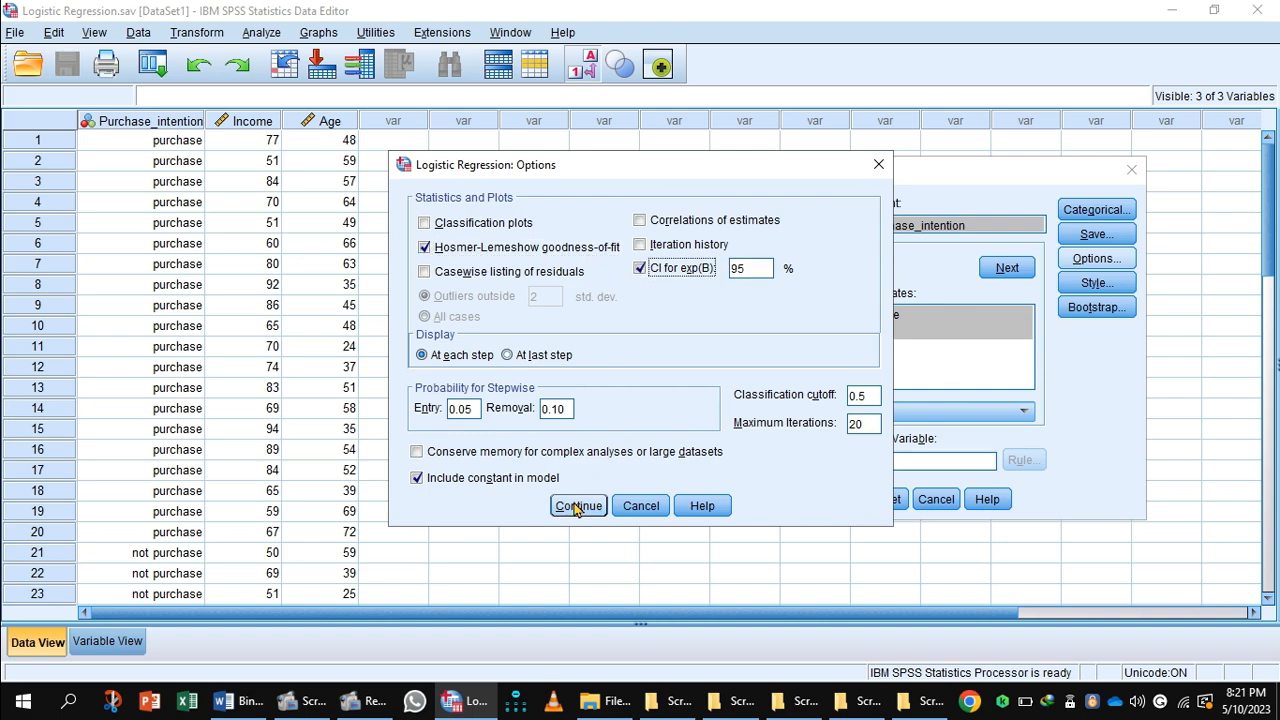
pyautogui.click(577, 505)
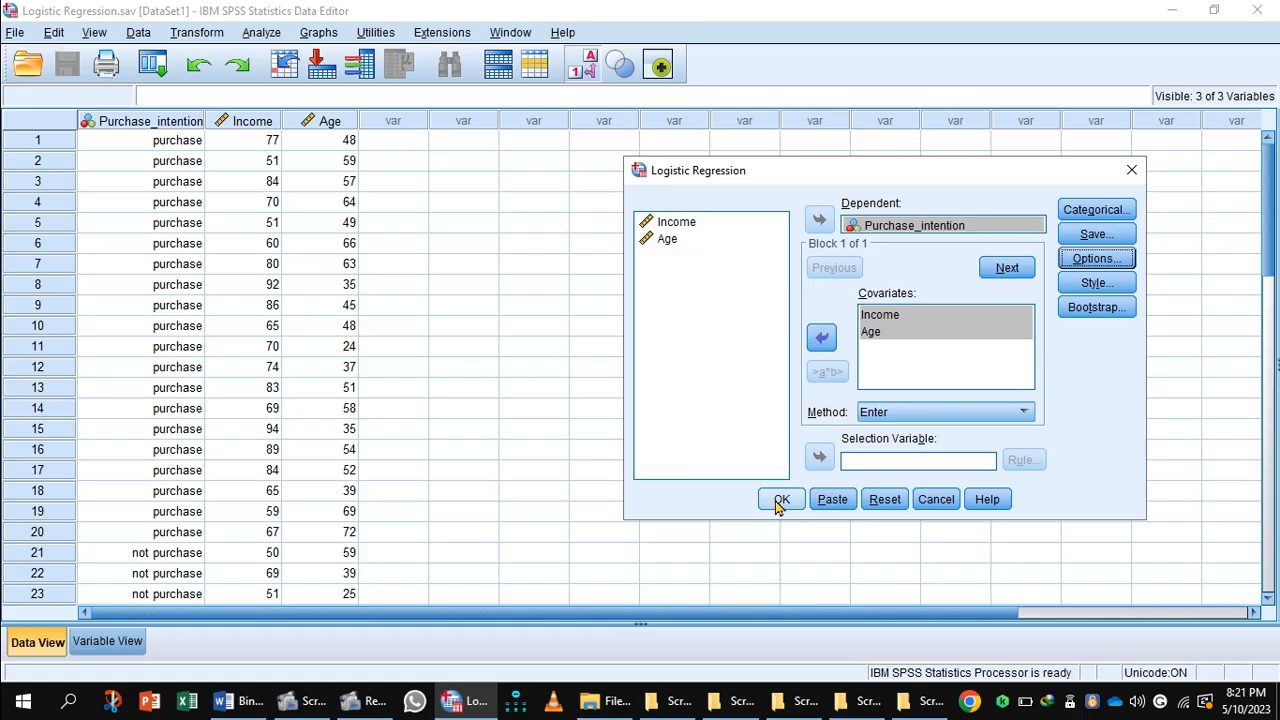
pyautogui.click(781, 499)
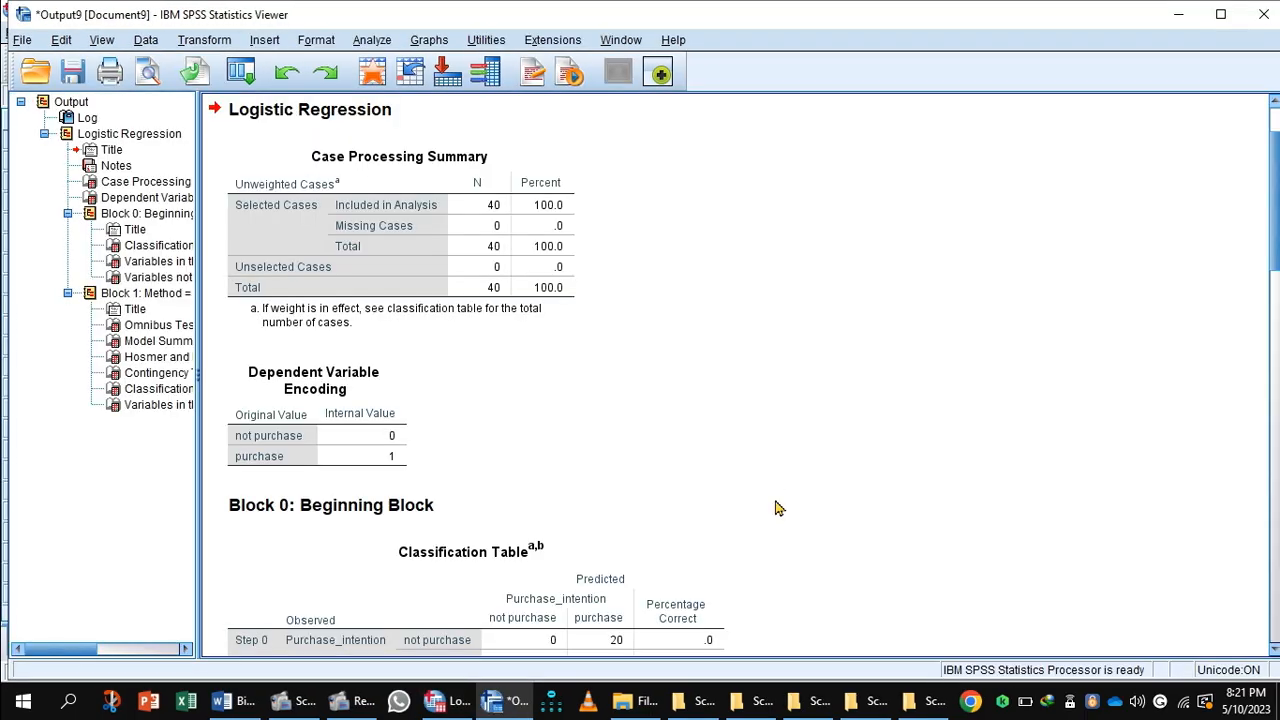
pyautogui.click(399, 245)
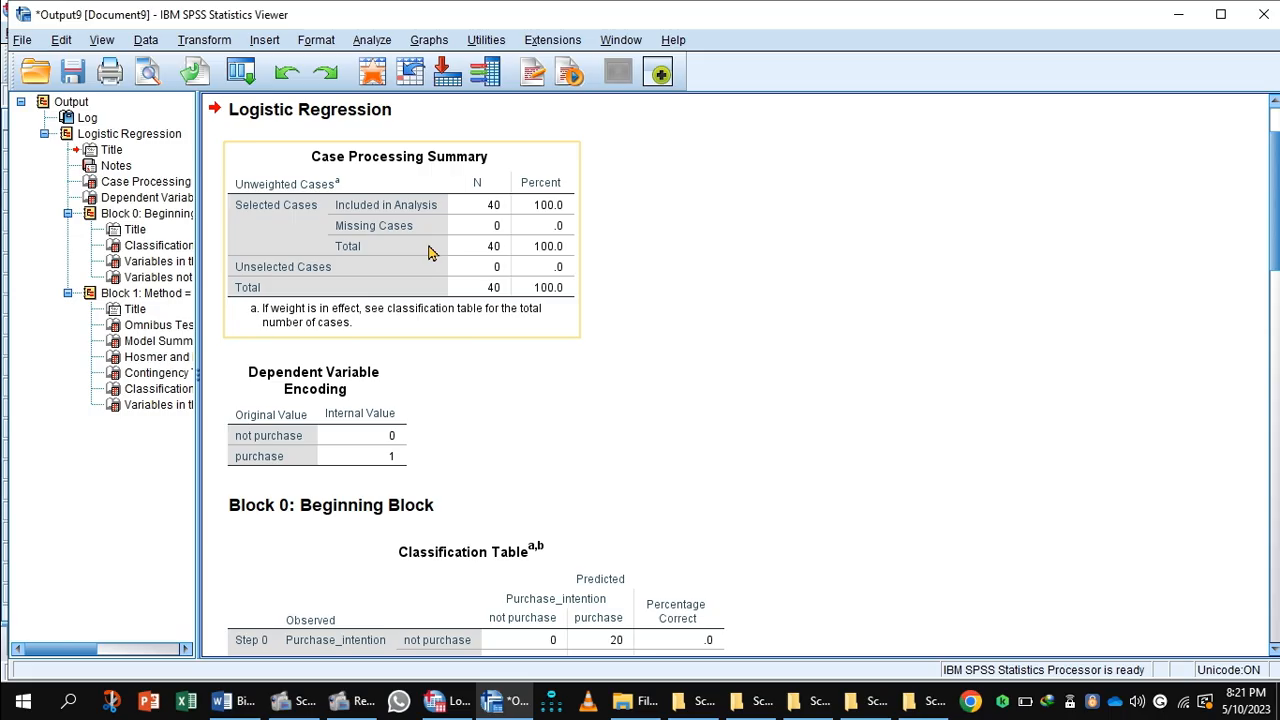
pyautogui.moveTo(380, 243)
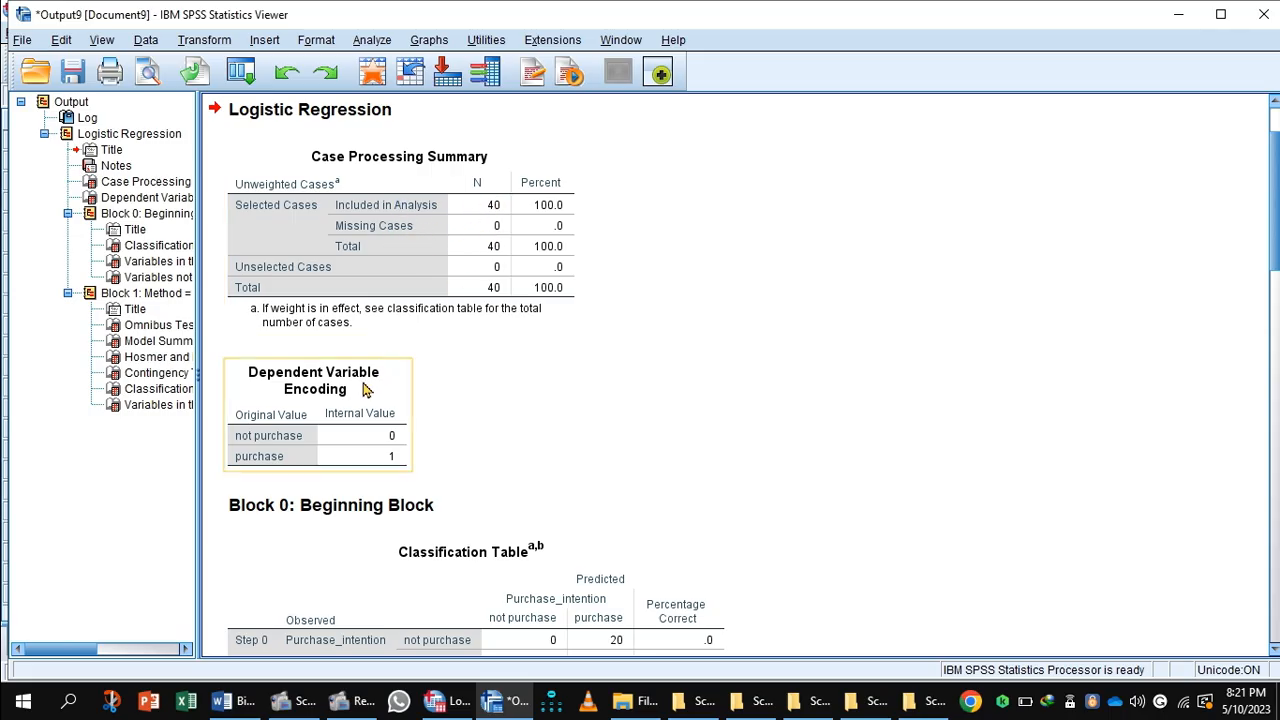
pyautogui.moveTo(360, 407)
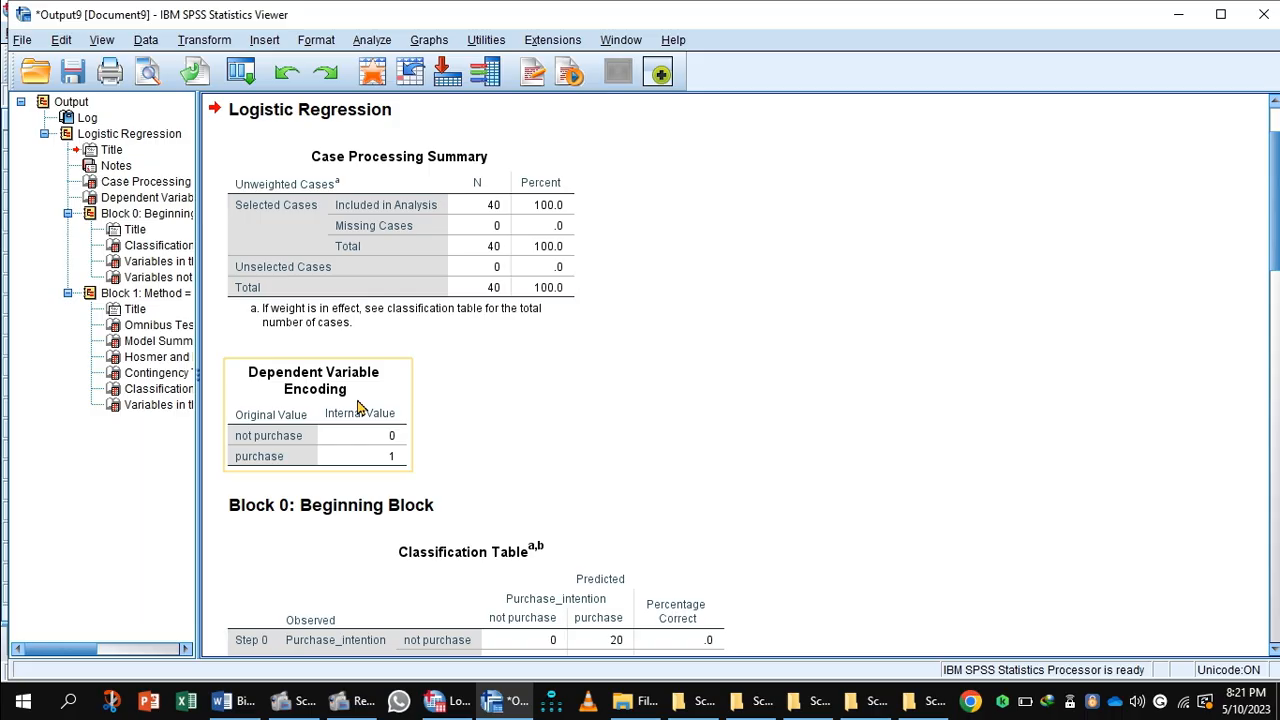
pyautogui.moveTo(393, 444)
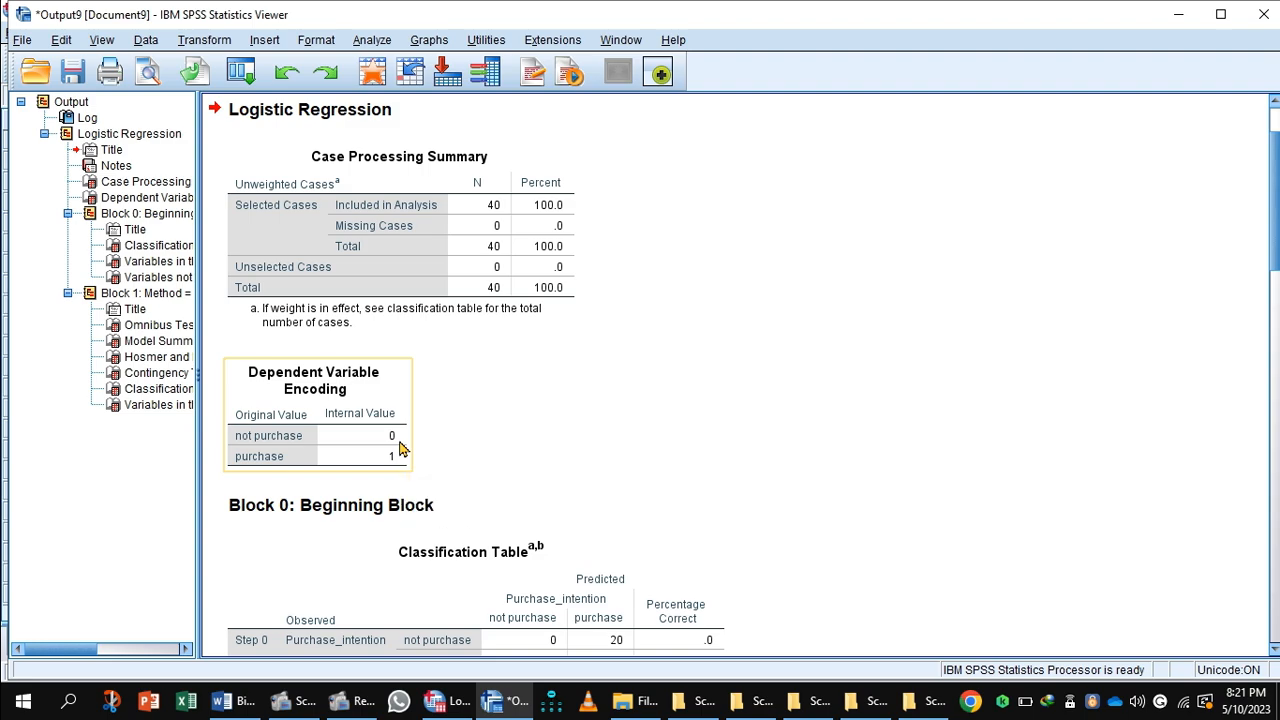
pyautogui.click(330, 504)
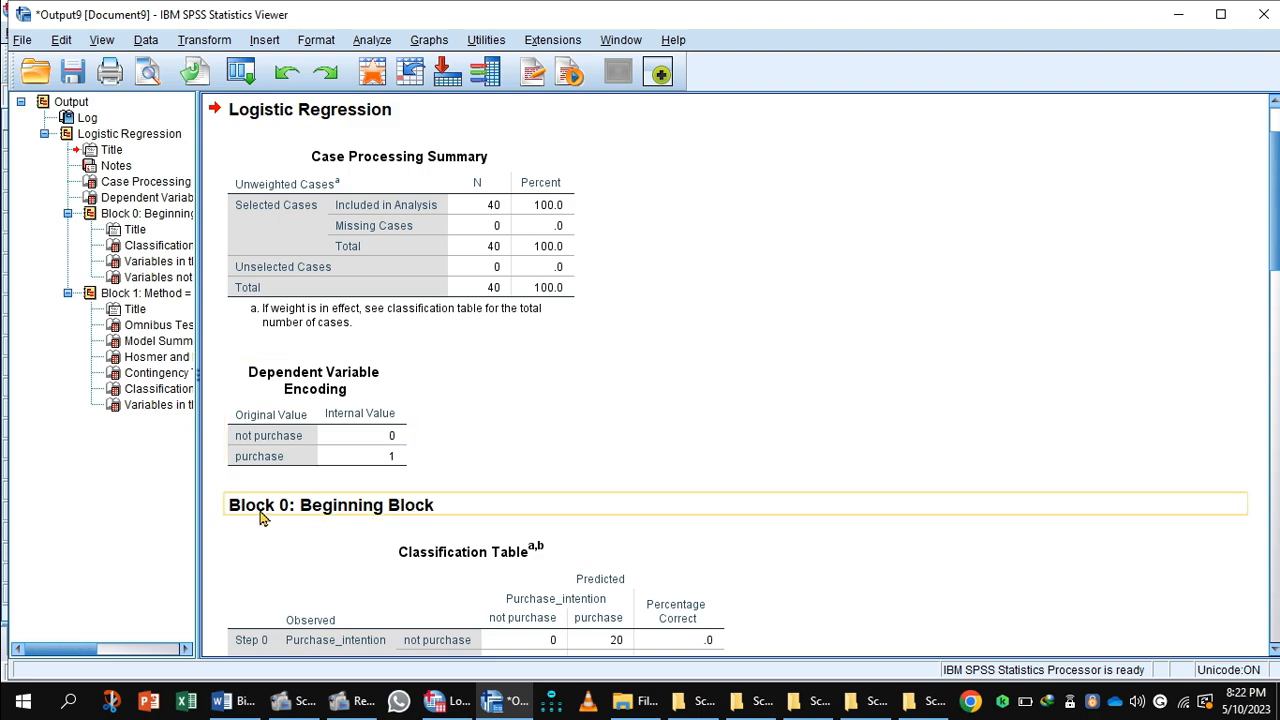
pyautogui.moveTo(430, 514)
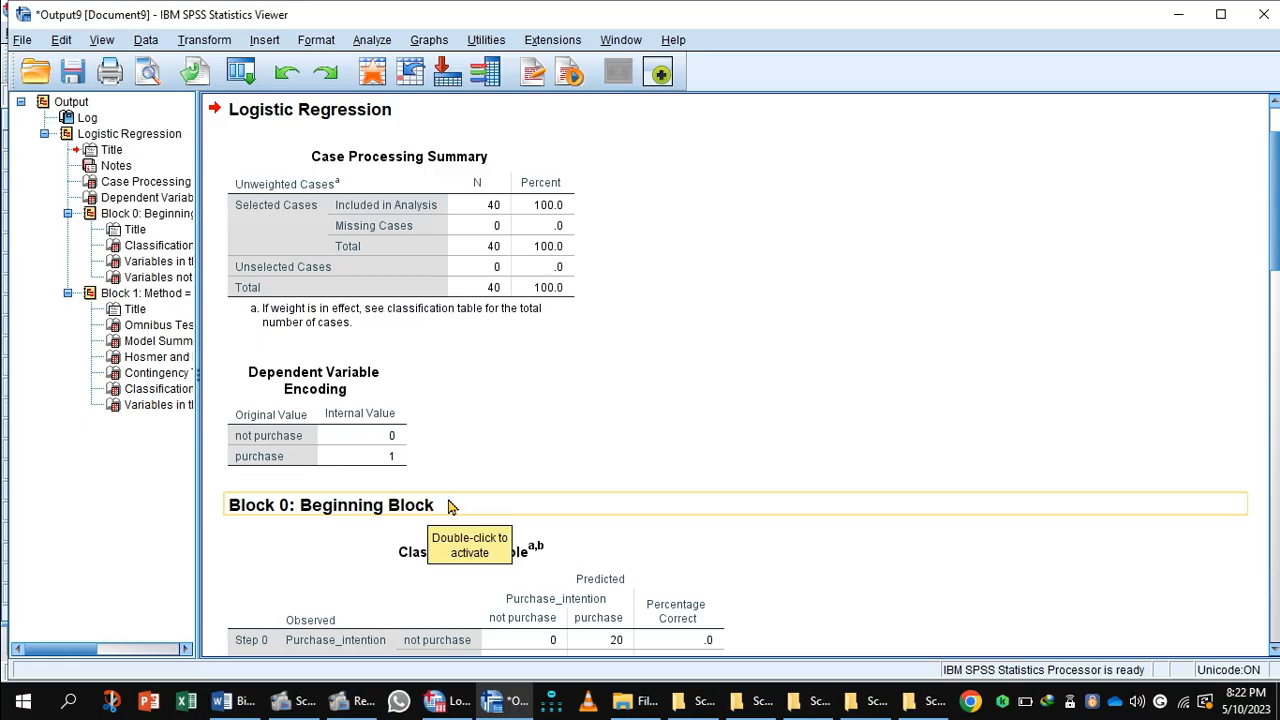
pyautogui.moveTo(1256, 340)
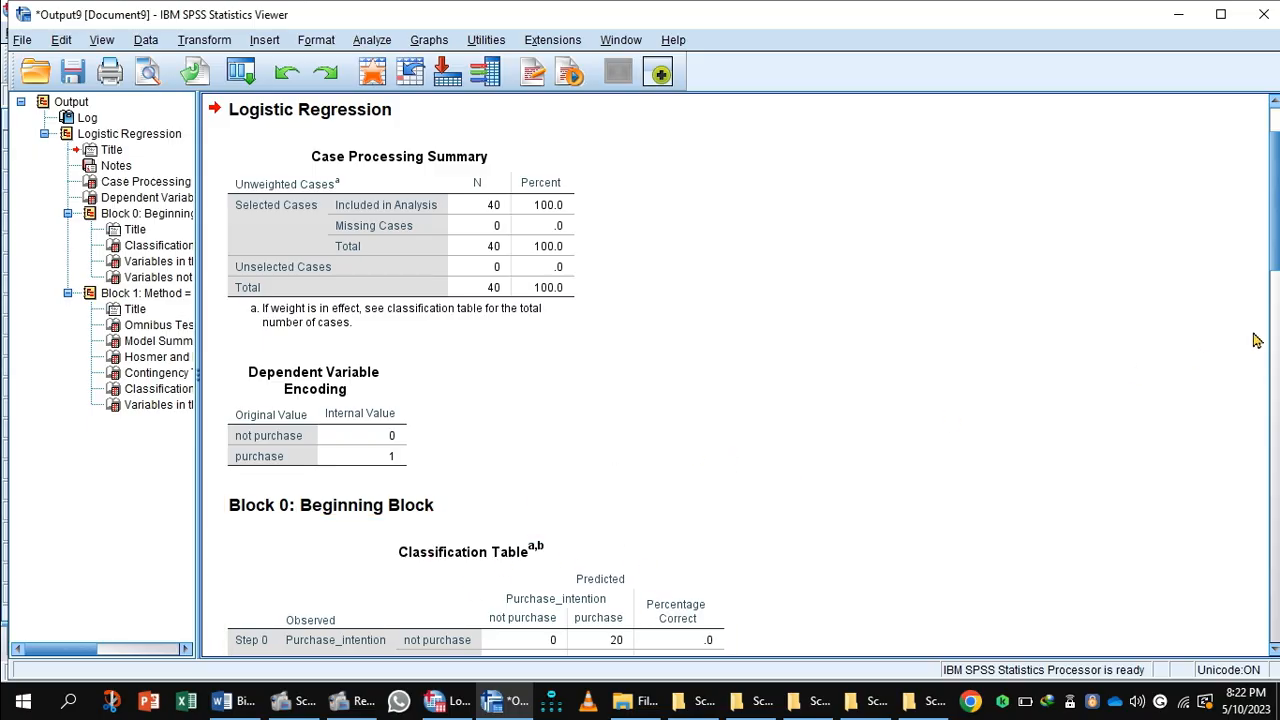
# - Scroll the output to Block 1's Omnibus Tests and Model Summary (Nagelkerke R Square .809)
pyautogui.scroll(-3)
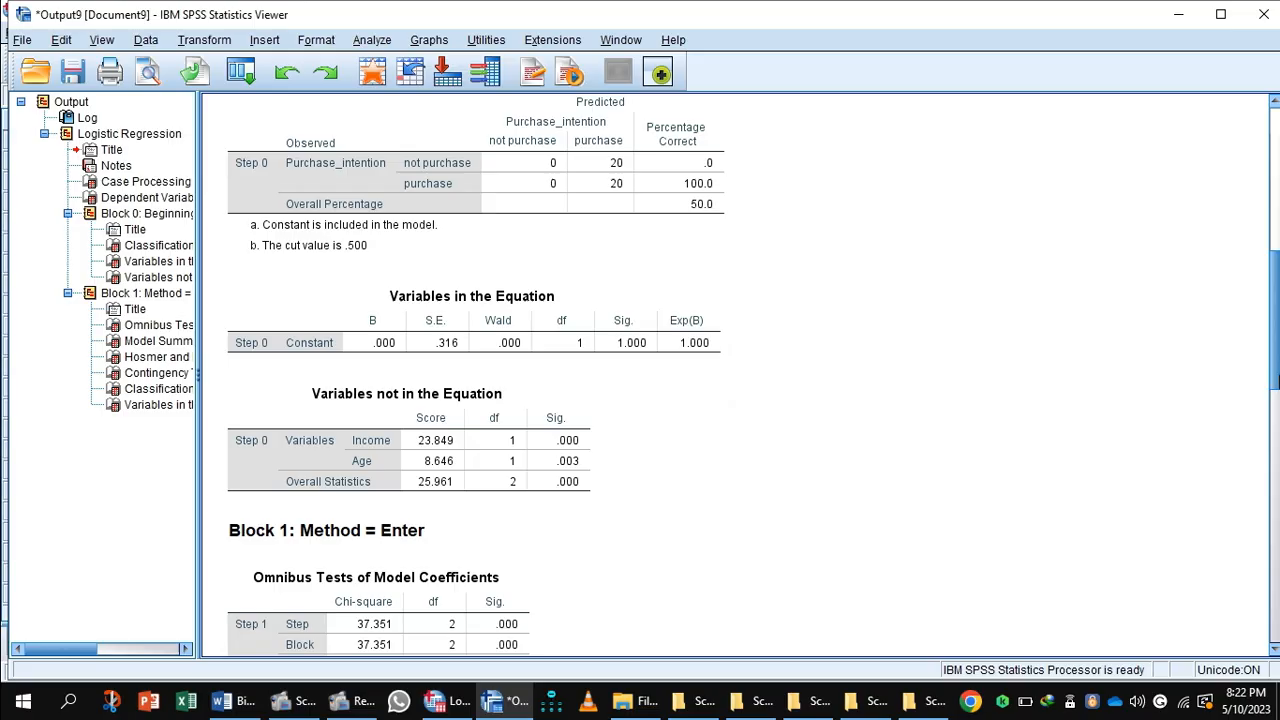
pyautogui.scroll(-3)
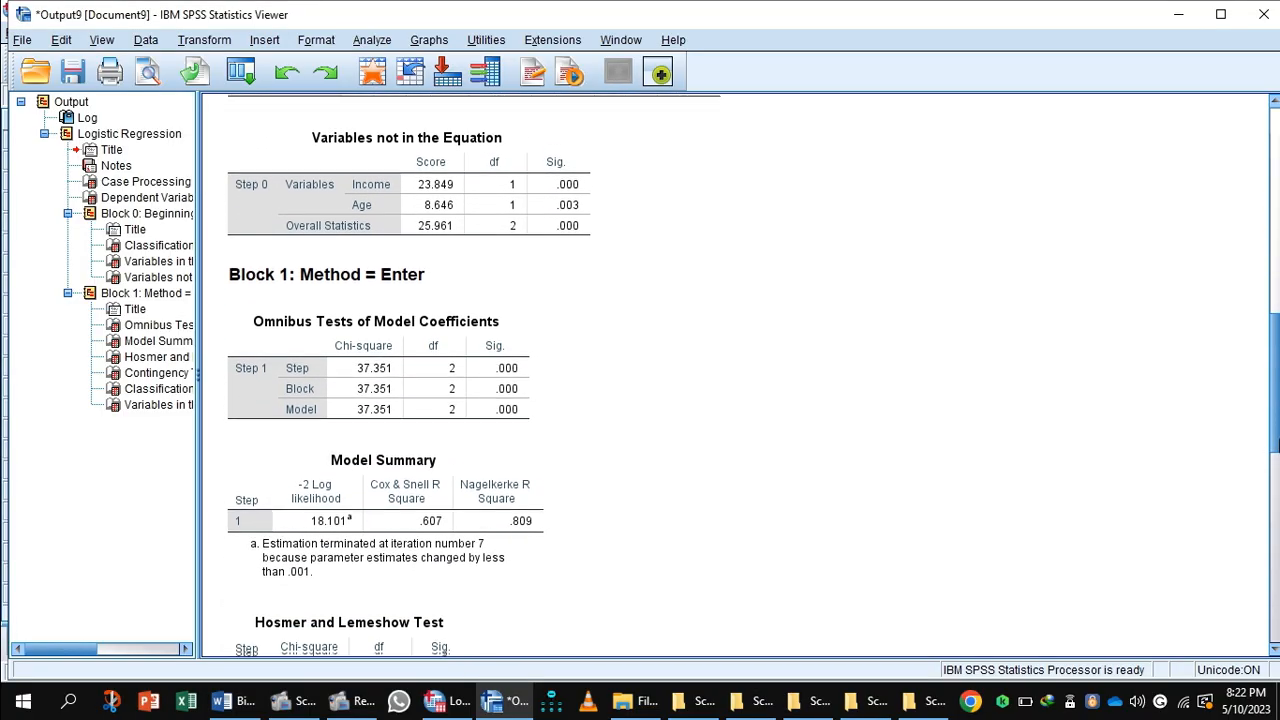
pyautogui.scroll(-3)
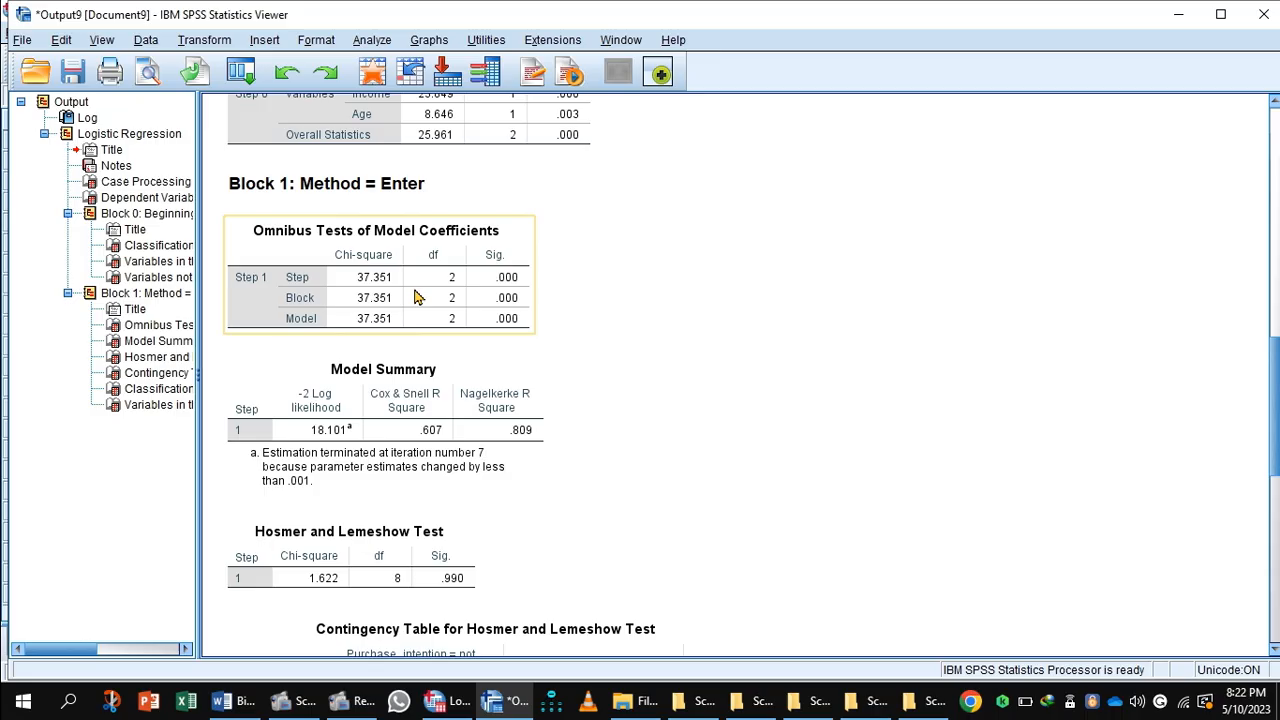
pyautogui.moveTo(438, 240)
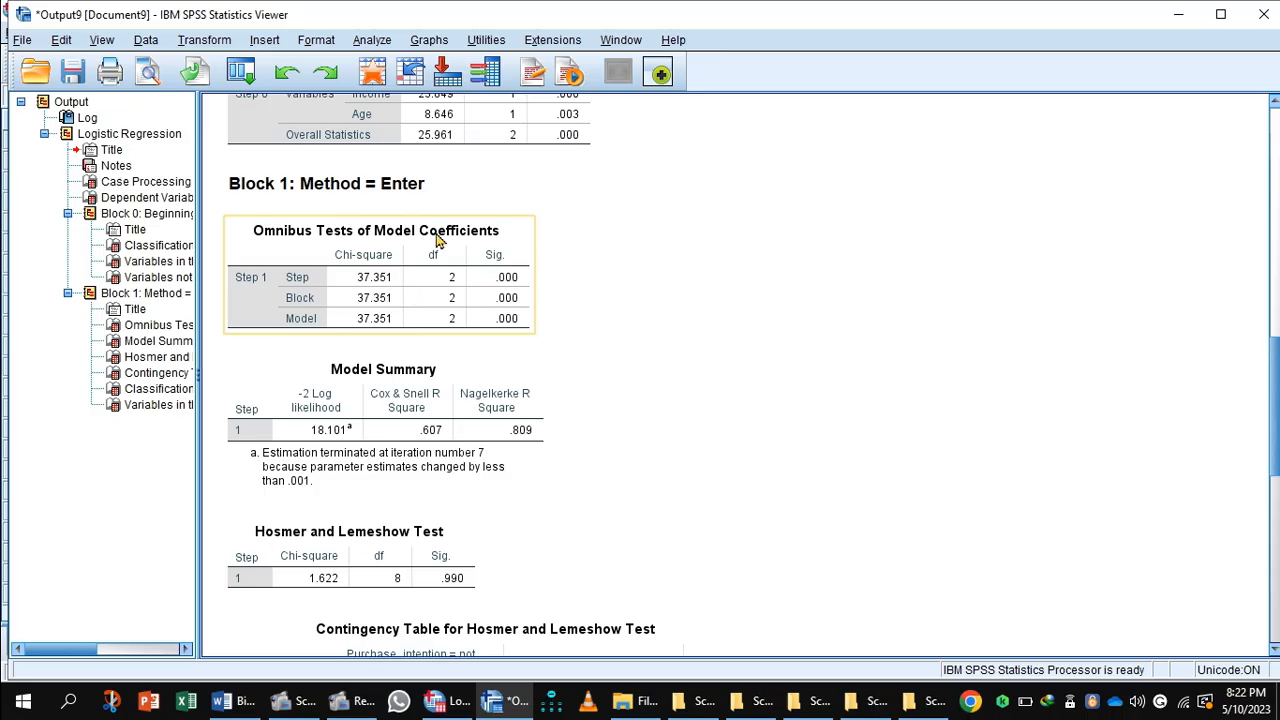
pyautogui.moveTo(500, 297)
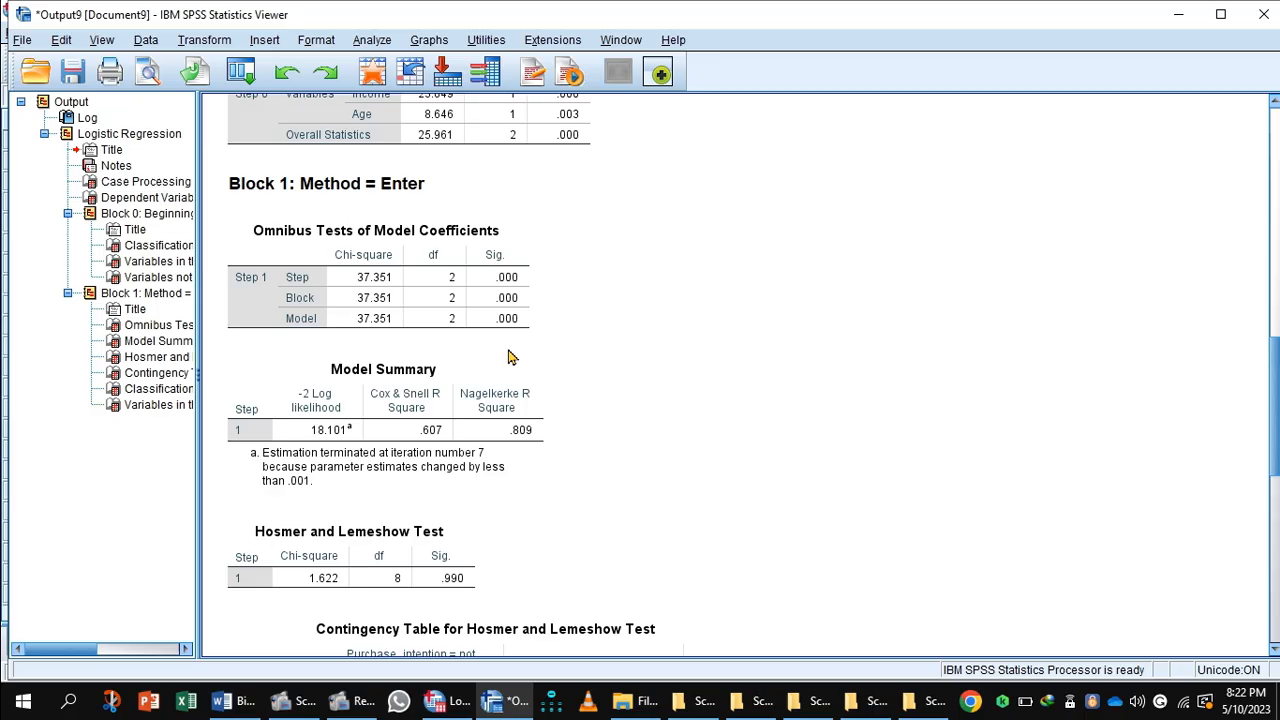
pyautogui.moveTo(467, 360)
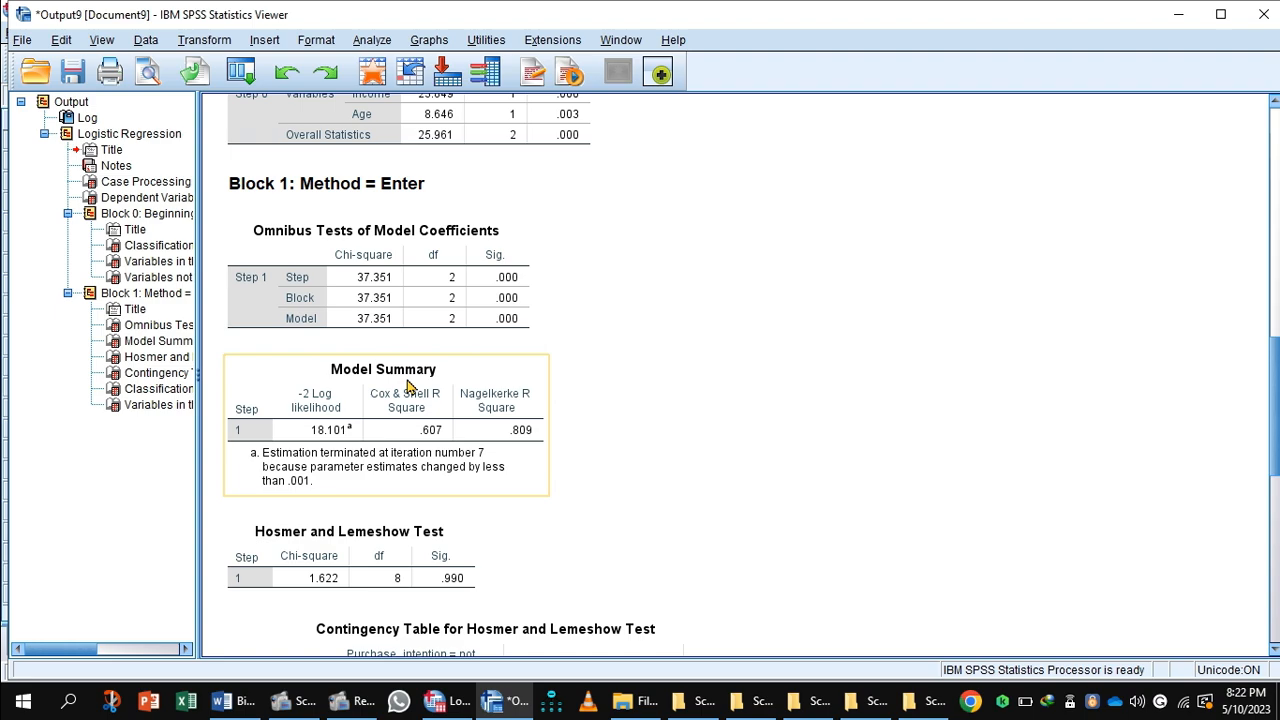
pyautogui.moveTo(442, 412)
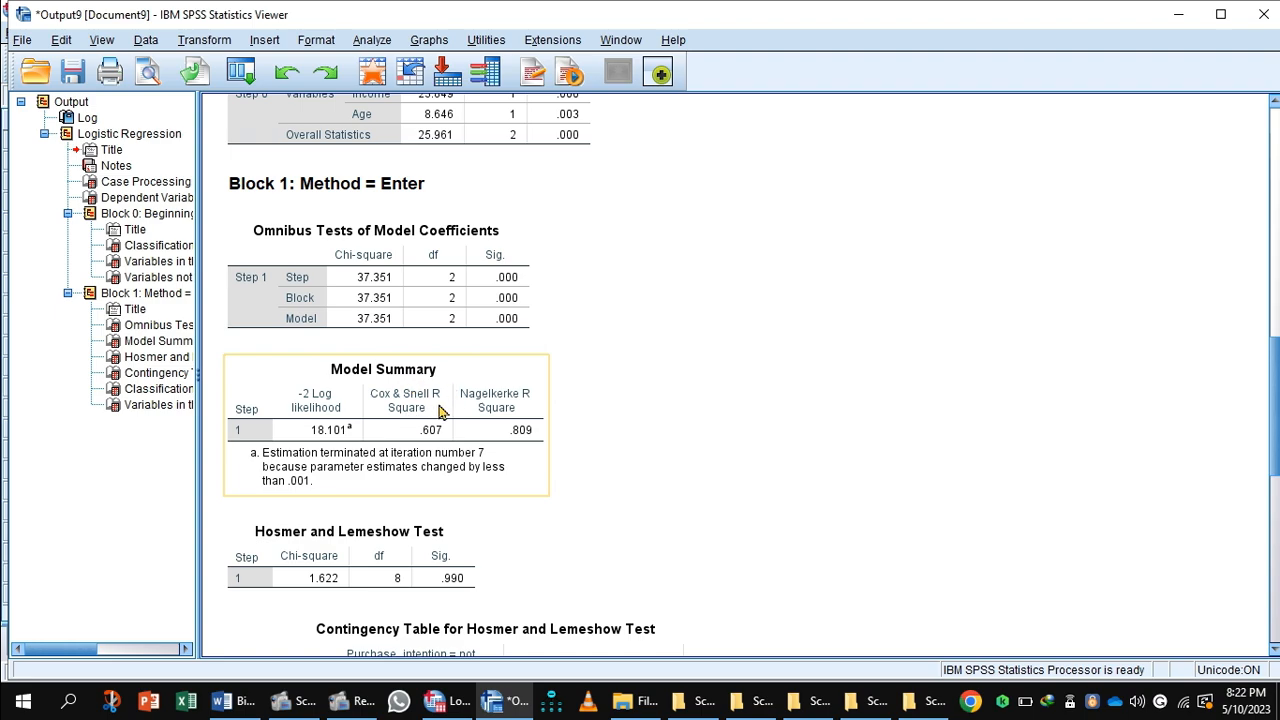
pyautogui.moveTo(489, 412)
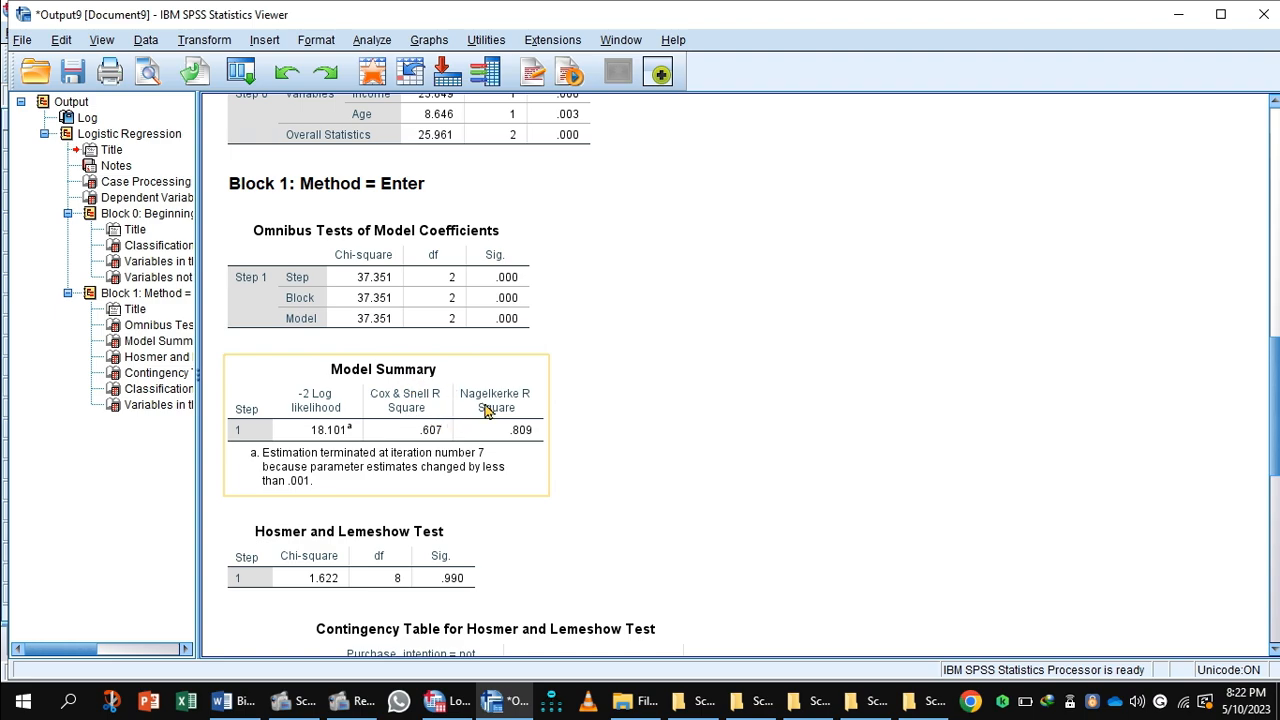
pyautogui.moveTo(520, 437)
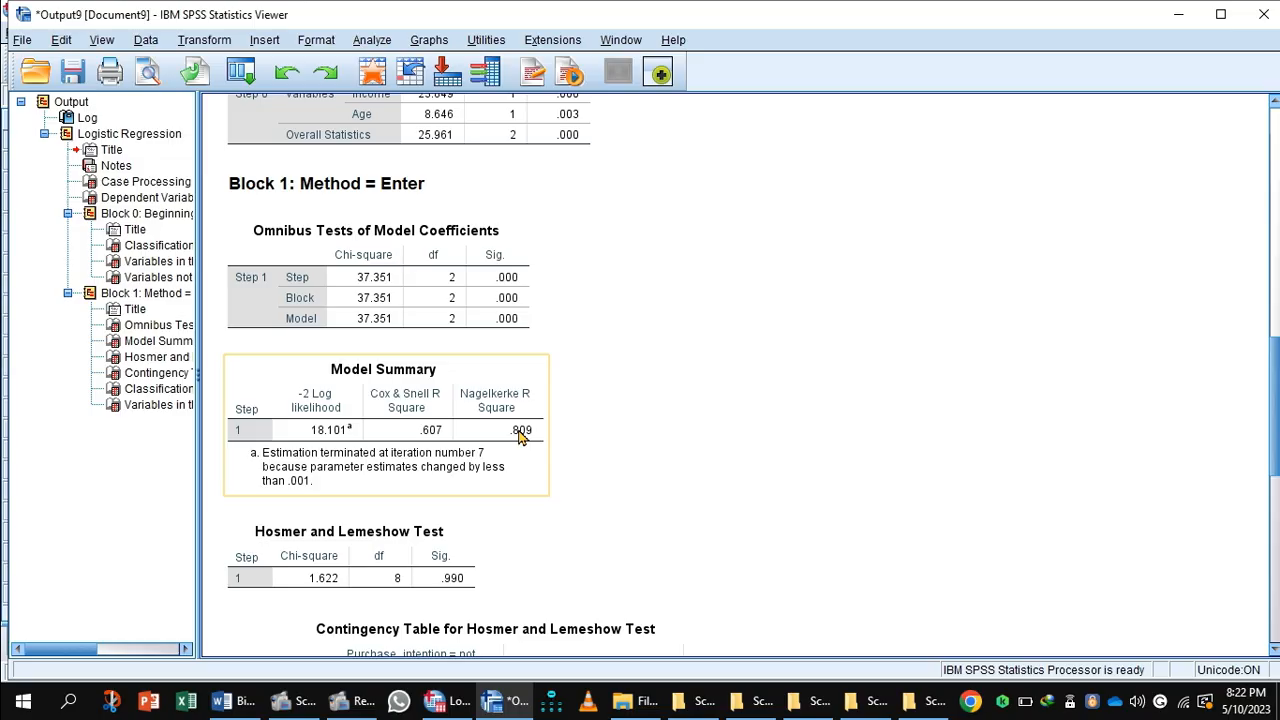
pyautogui.moveTo(472, 438)
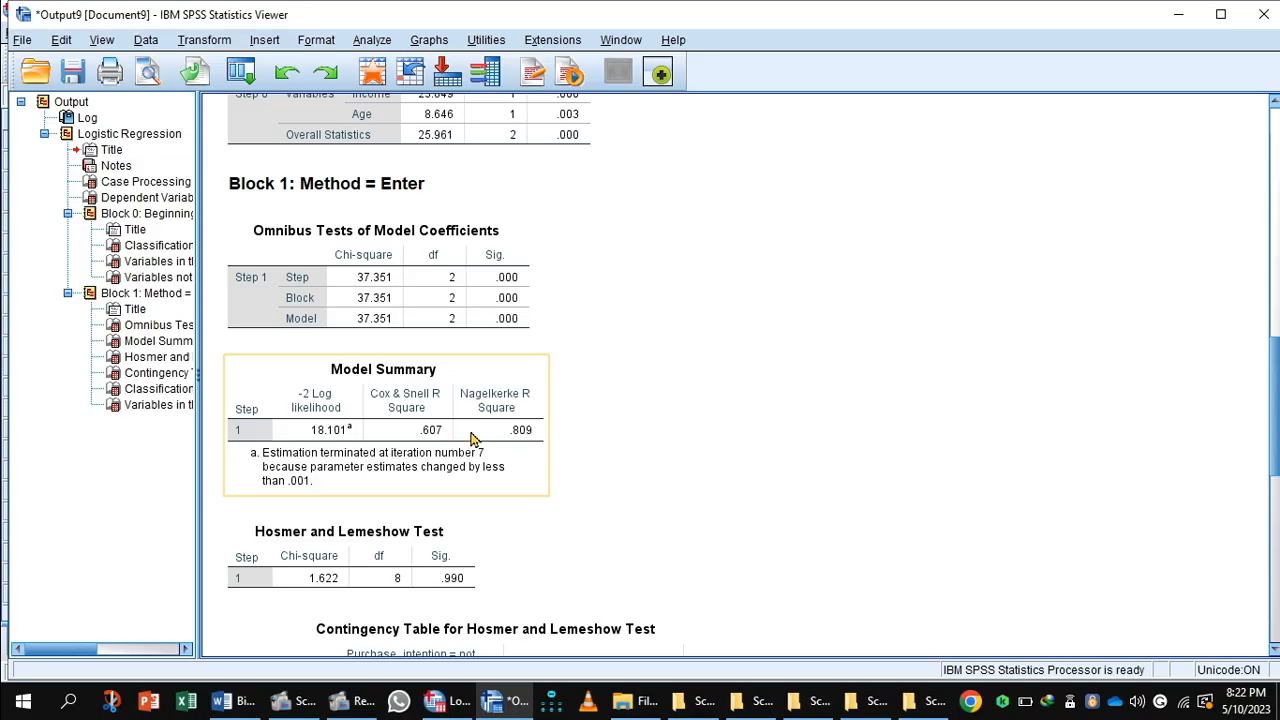
pyautogui.moveTo(538, 440)
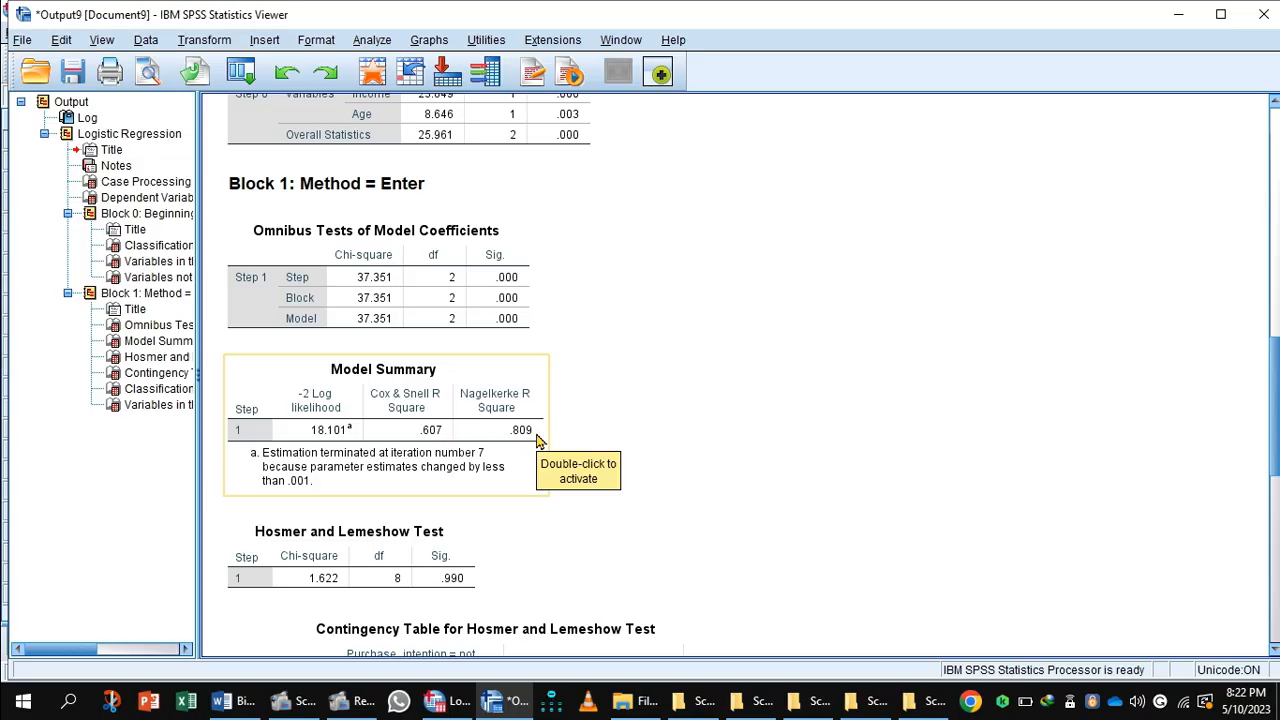
pyautogui.moveTo(530, 447)
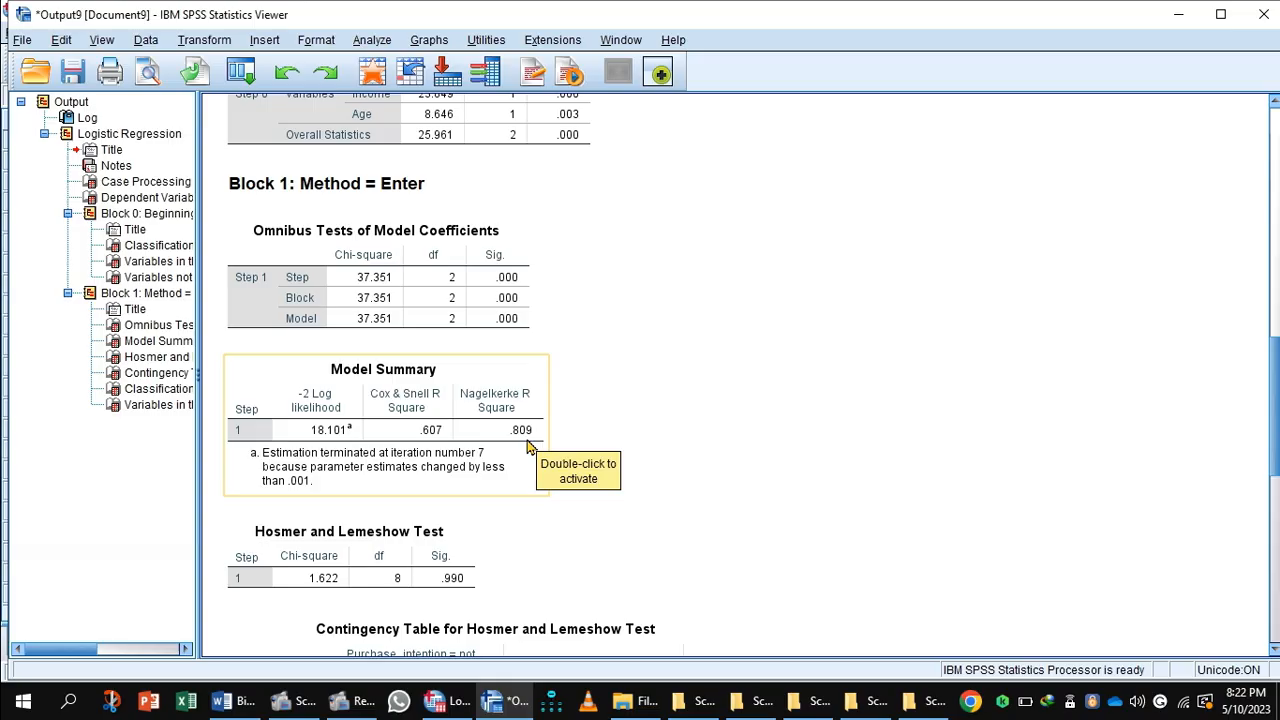
pyautogui.moveTo(522, 471)
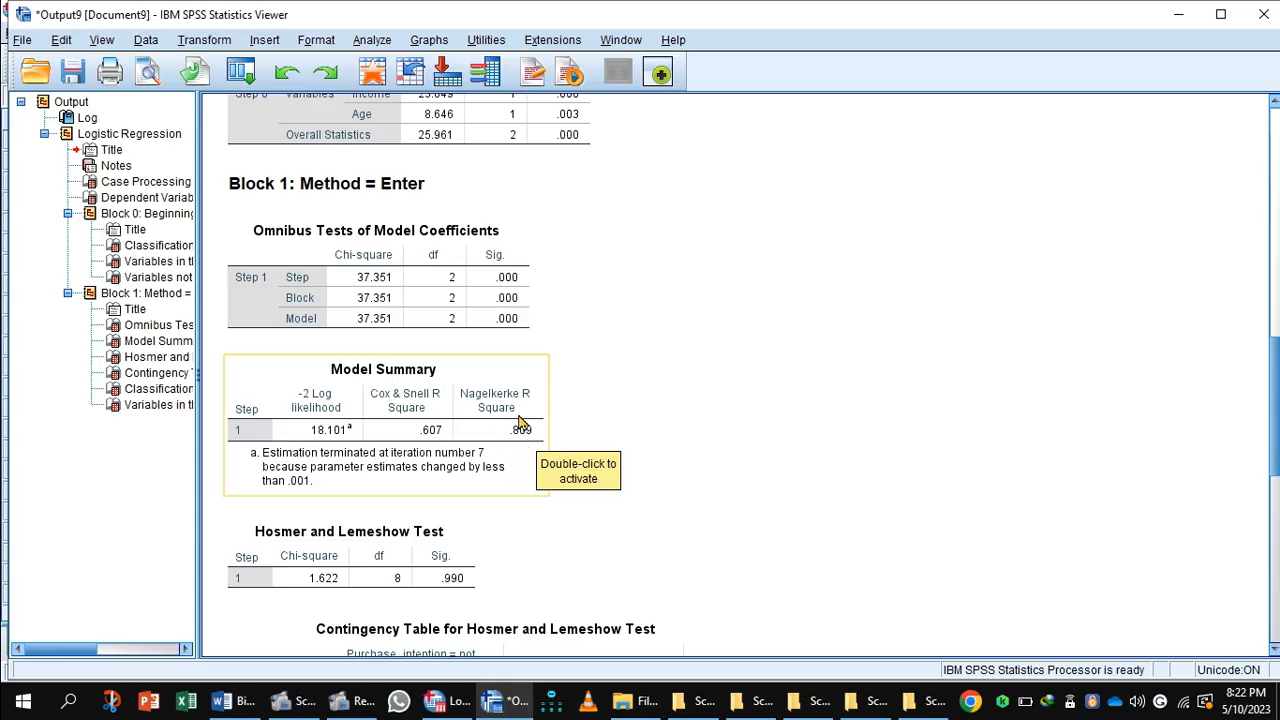
pyautogui.moveTo(530, 440)
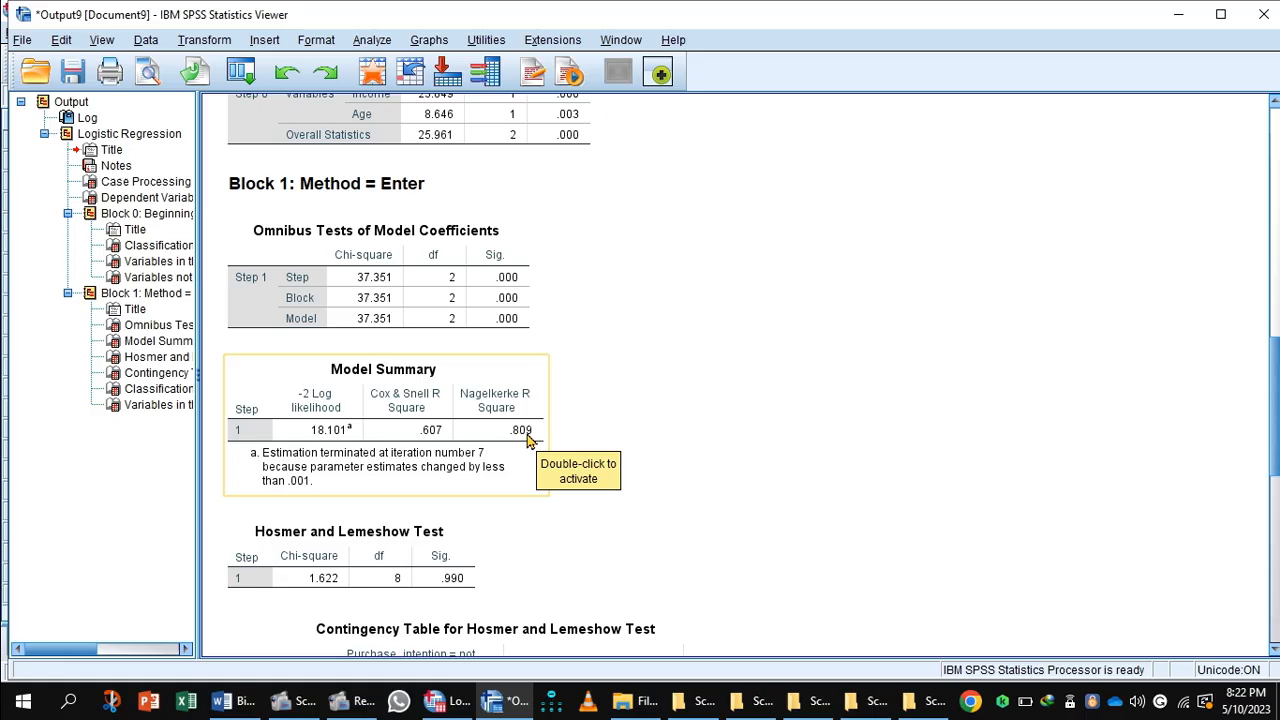
pyautogui.moveTo(530, 444)
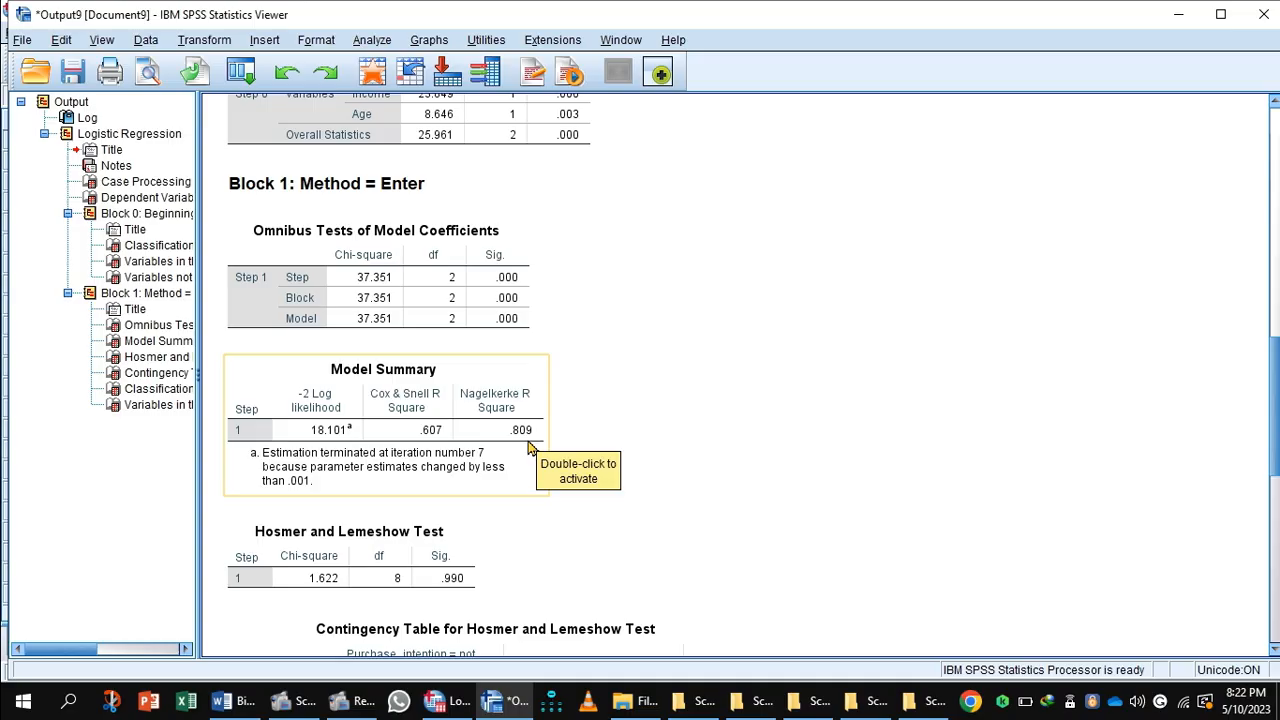
pyautogui.moveTo(473, 490)
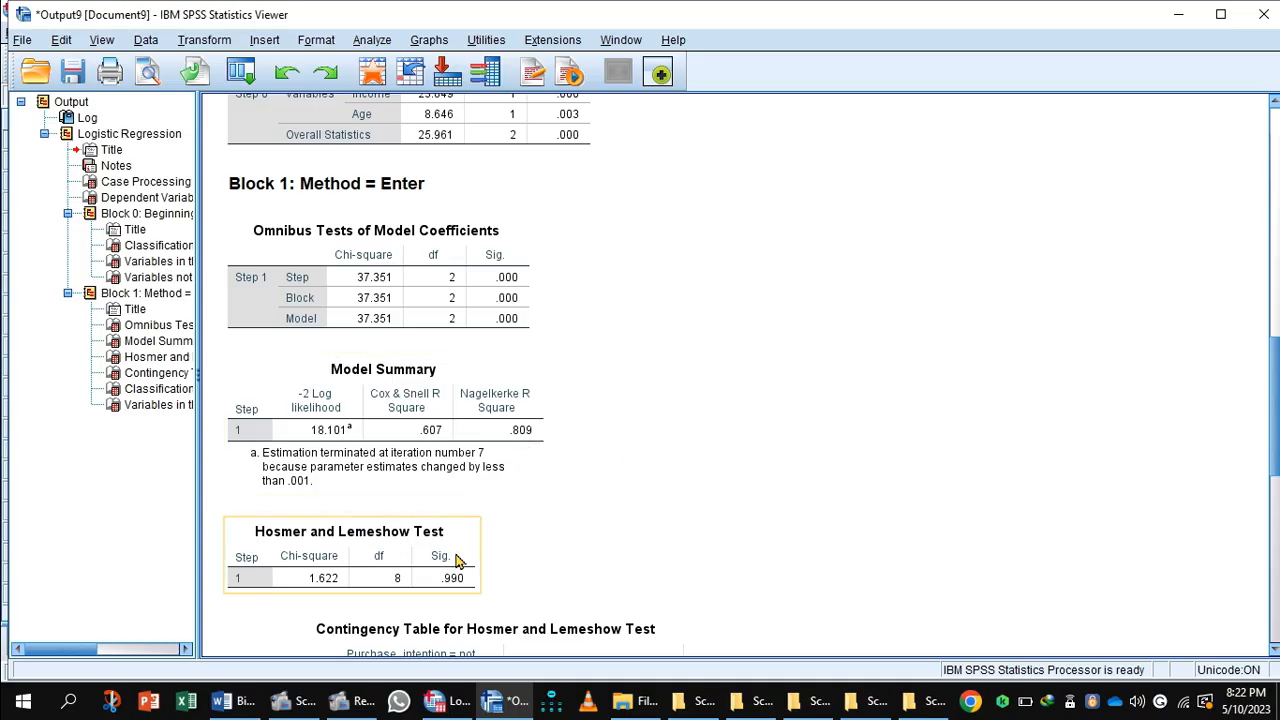
pyautogui.moveTo(447, 594)
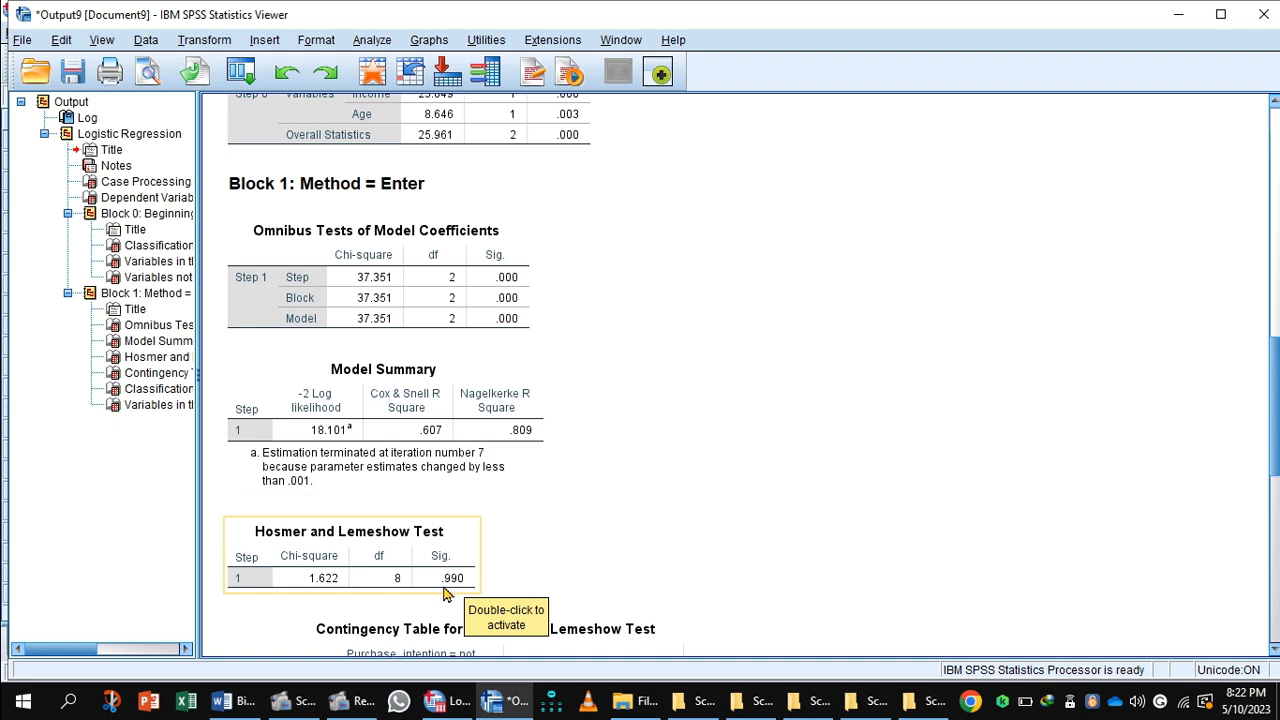
pyautogui.moveTo(488, 583)
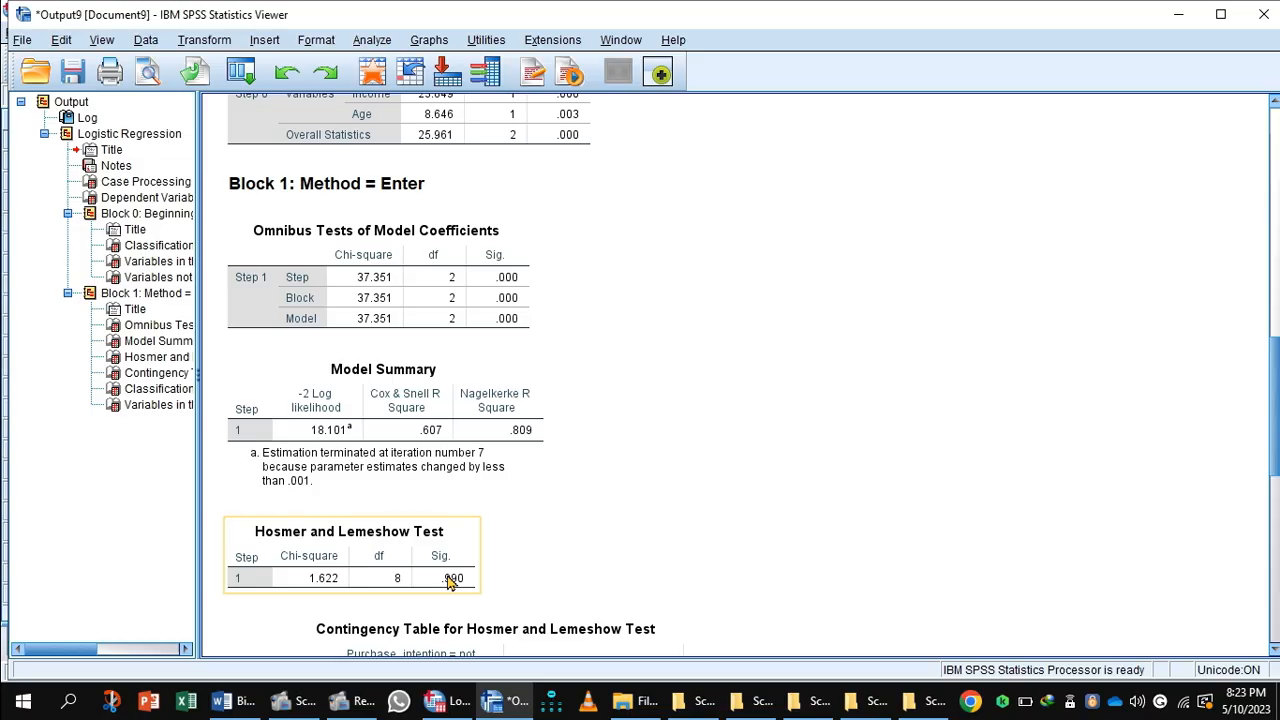
pyautogui.moveTo(1062, 432)
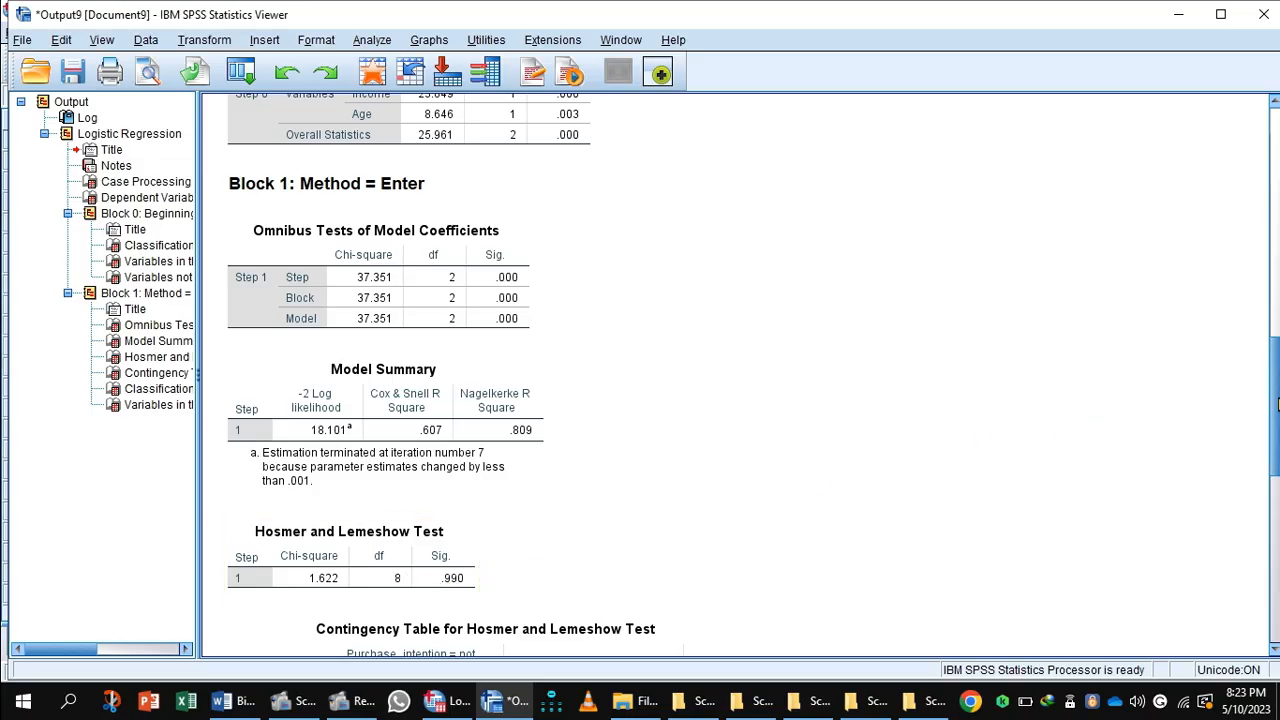
# - Scroll past the Hosmer and Lemeshow Test (Sig. .990) toward its contingency table
pyautogui.scroll(-3)
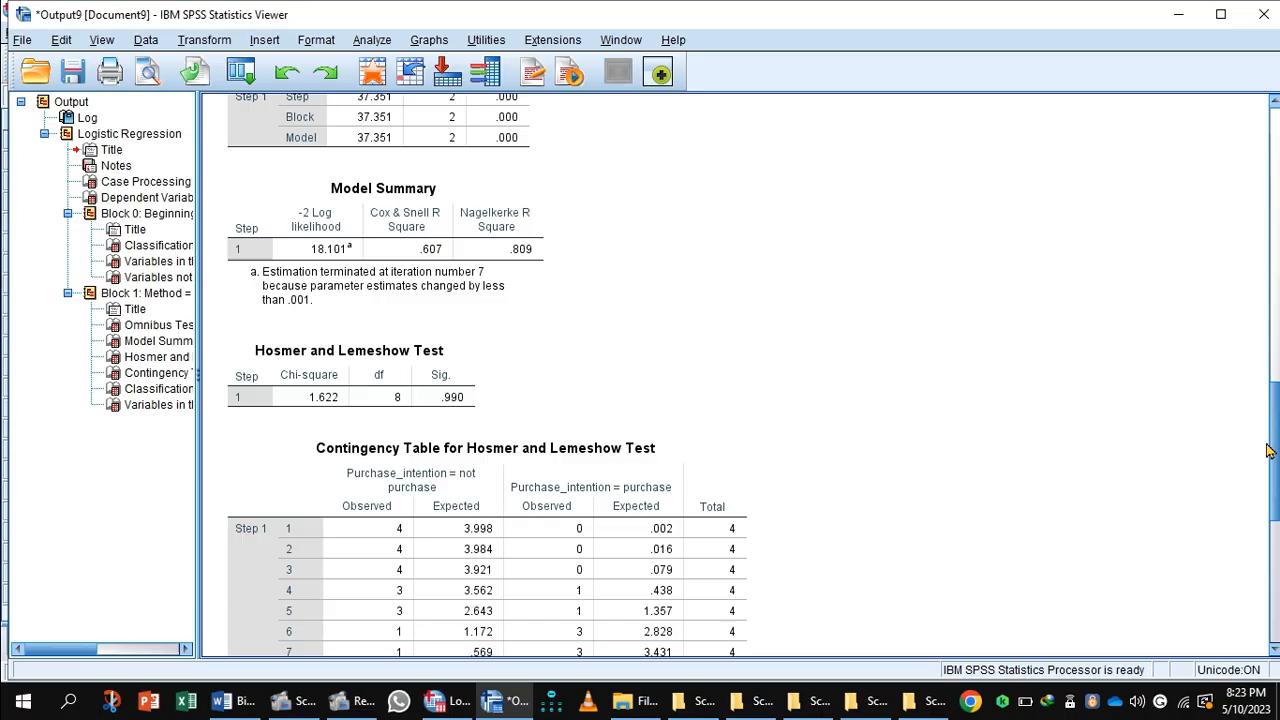
pyautogui.scroll(-3)
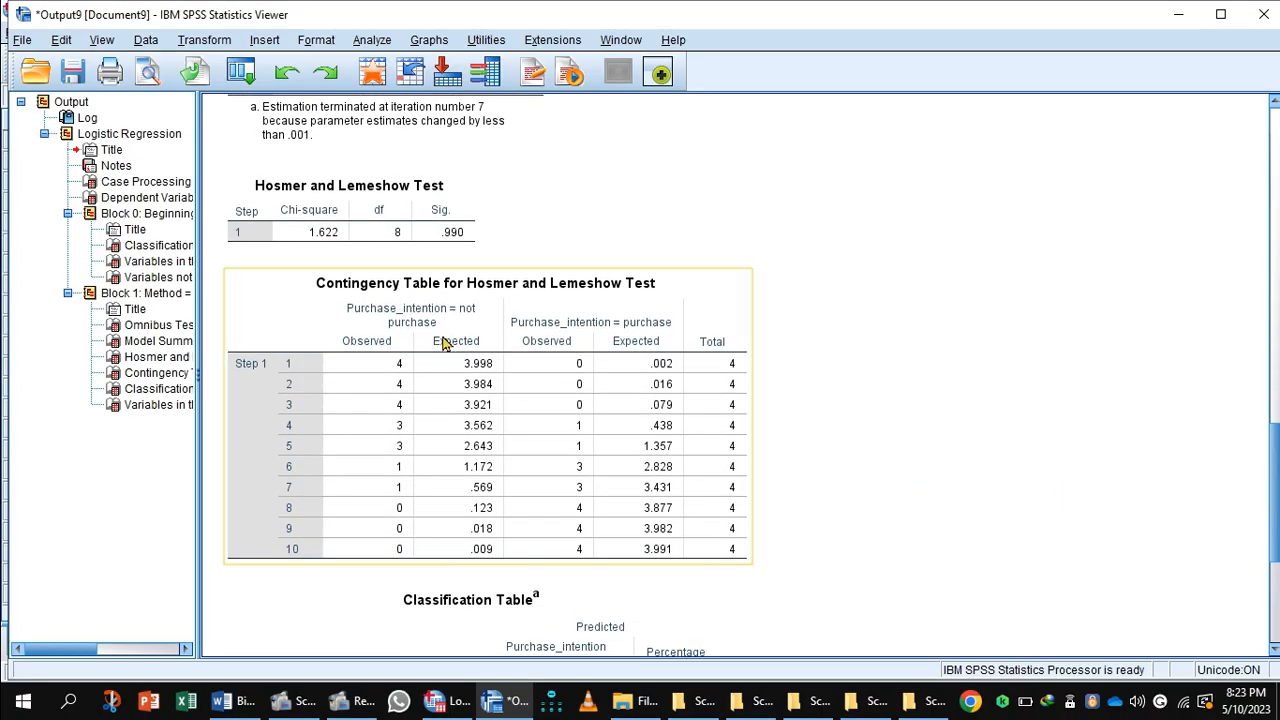
pyautogui.moveTo(679, 317)
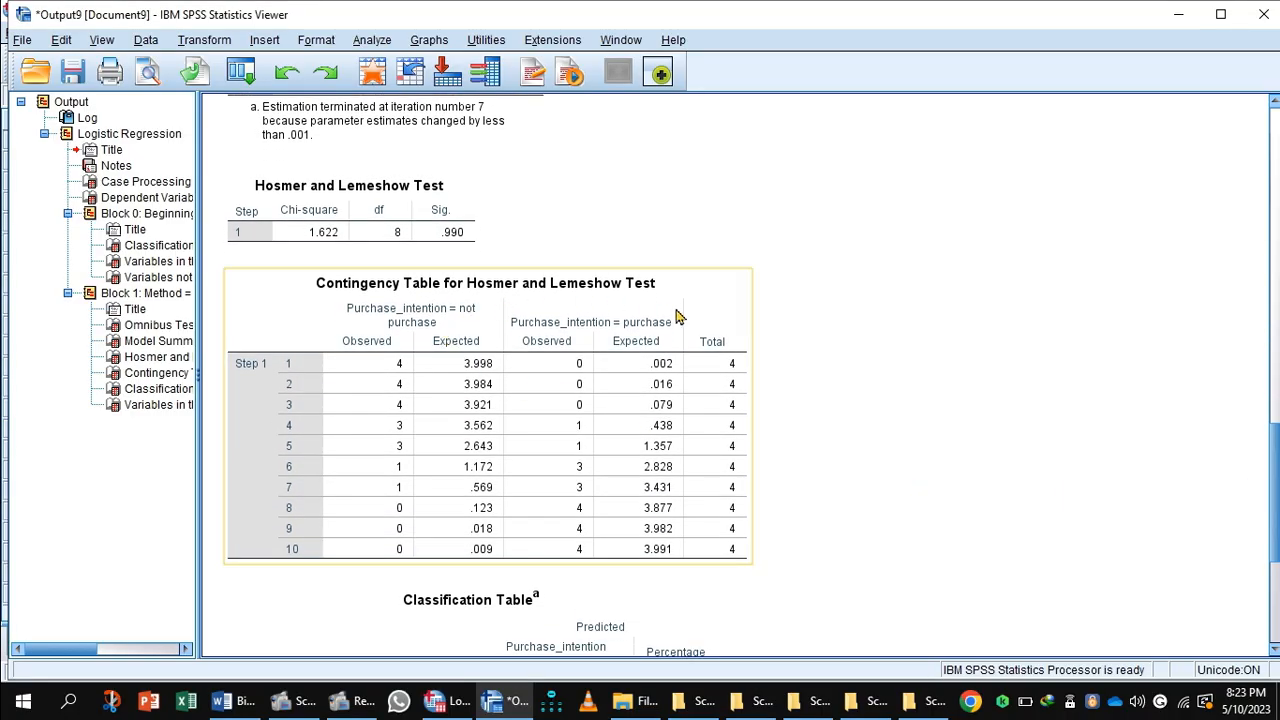
pyautogui.moveTo(378, 313)
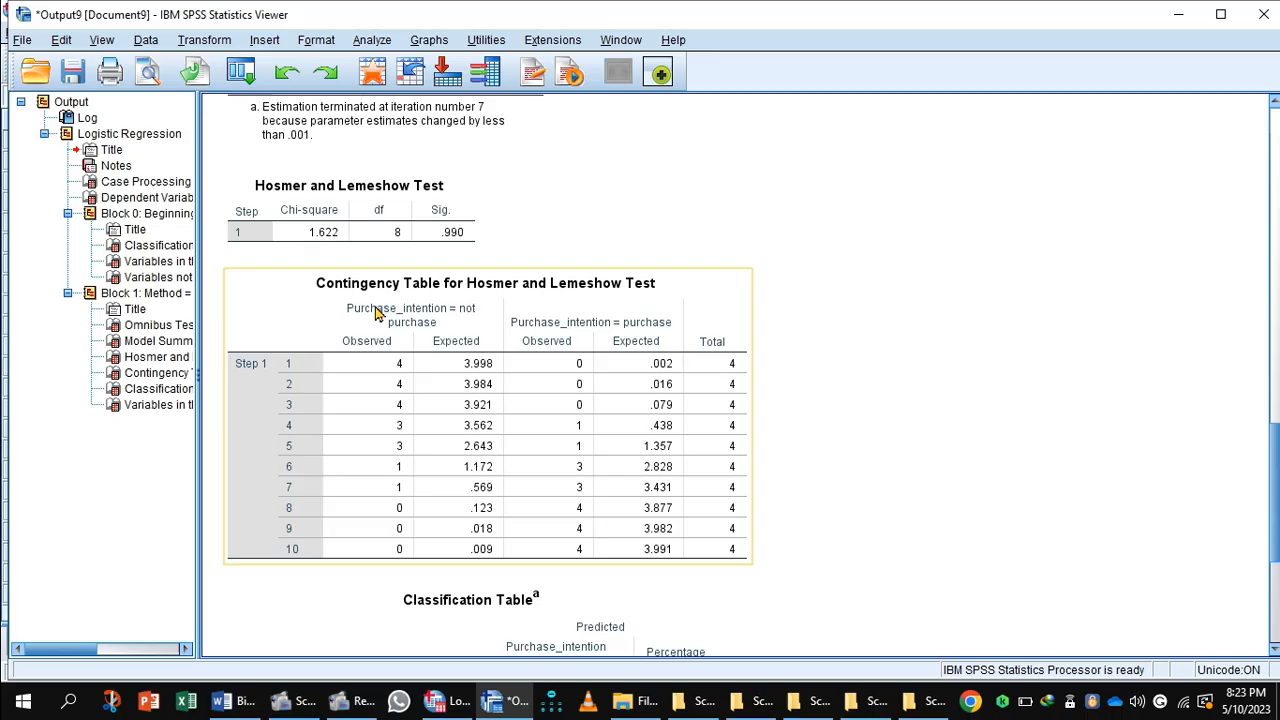
pyautogui.moveTo(393, 437)
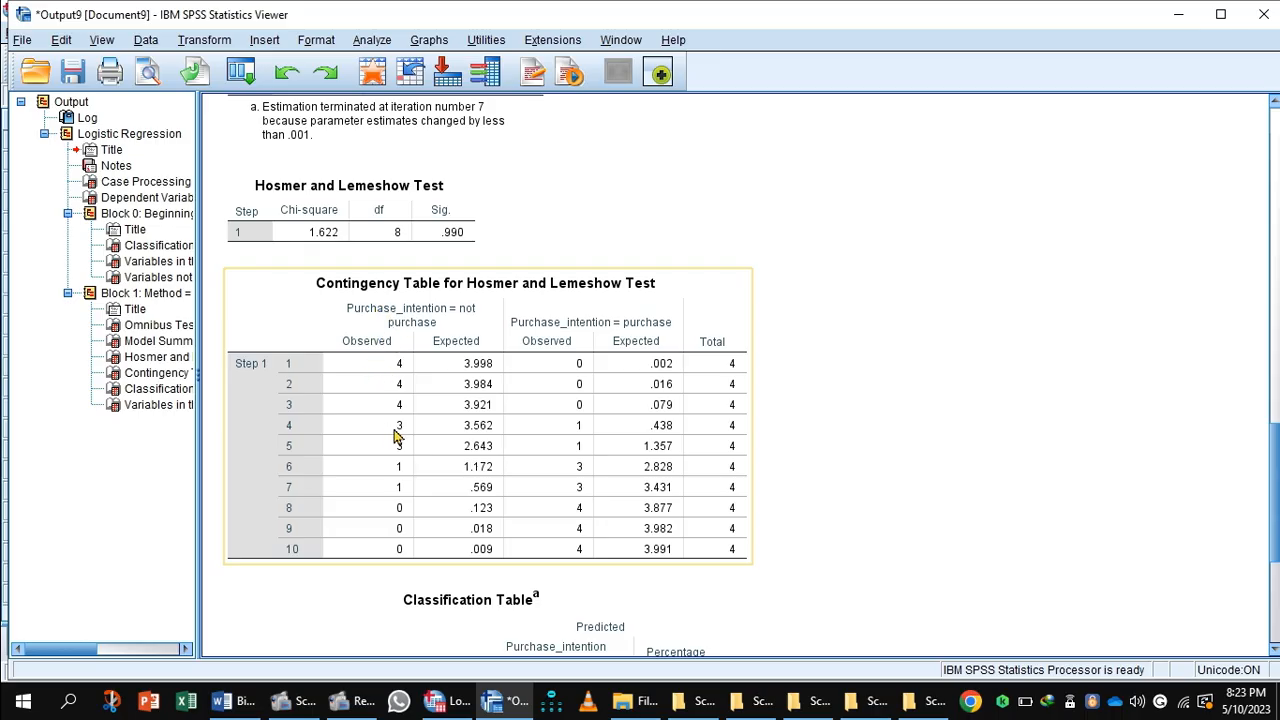
pyautogui.moveTo(555, 357)
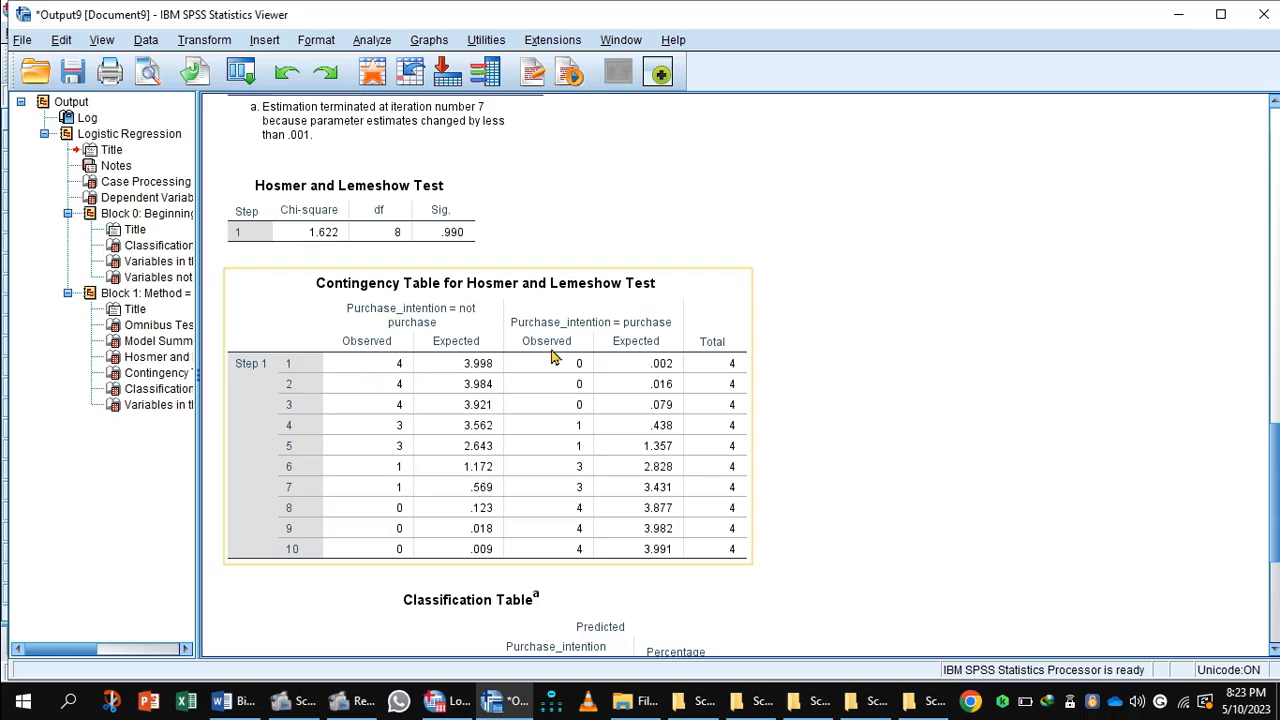
pyautogui.moveTo(672, 362)
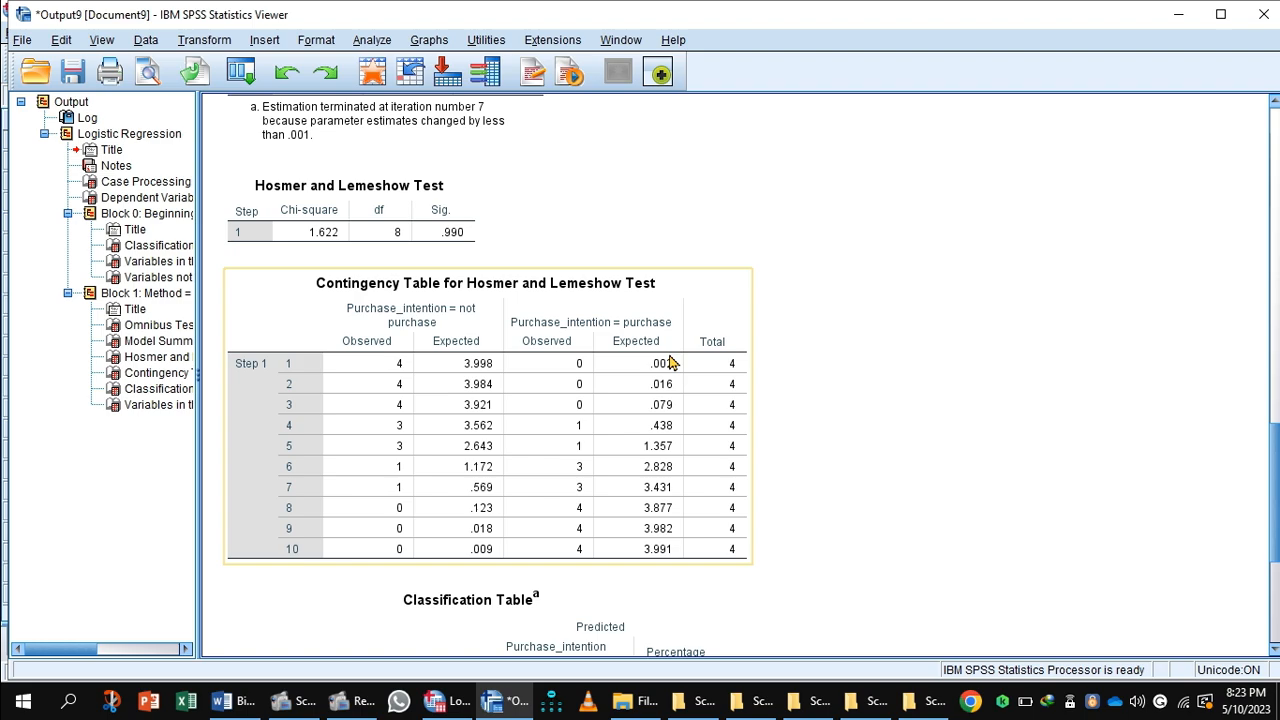
pyautogui.scroll(-3)
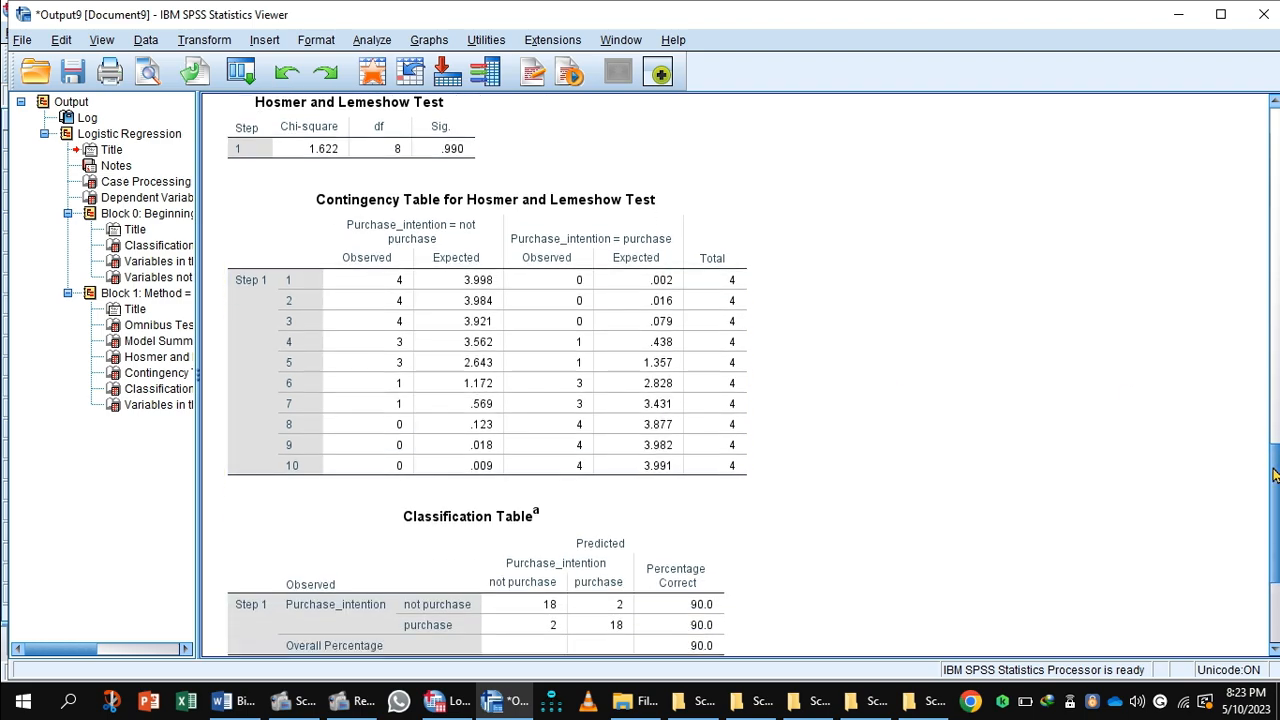
pyautogui.scroll(-3)
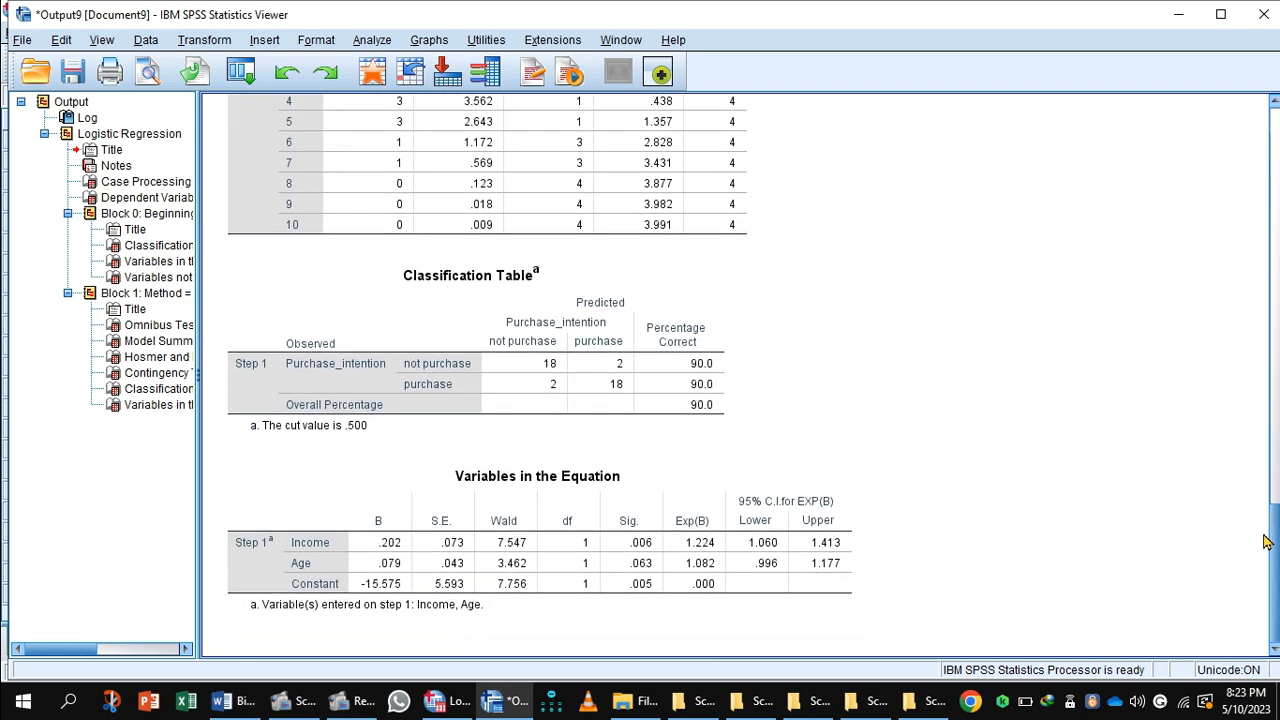
pyautogui.click(305, 395)
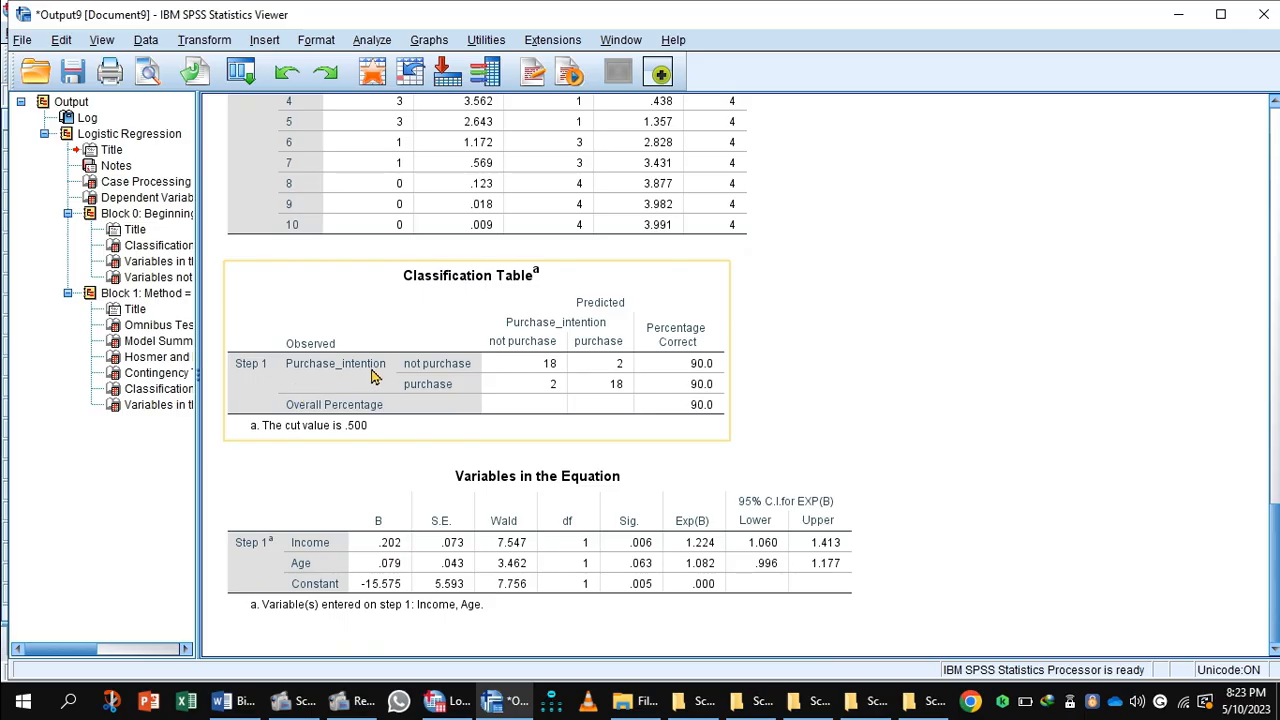
pyautogui.moveTo(522, 372)
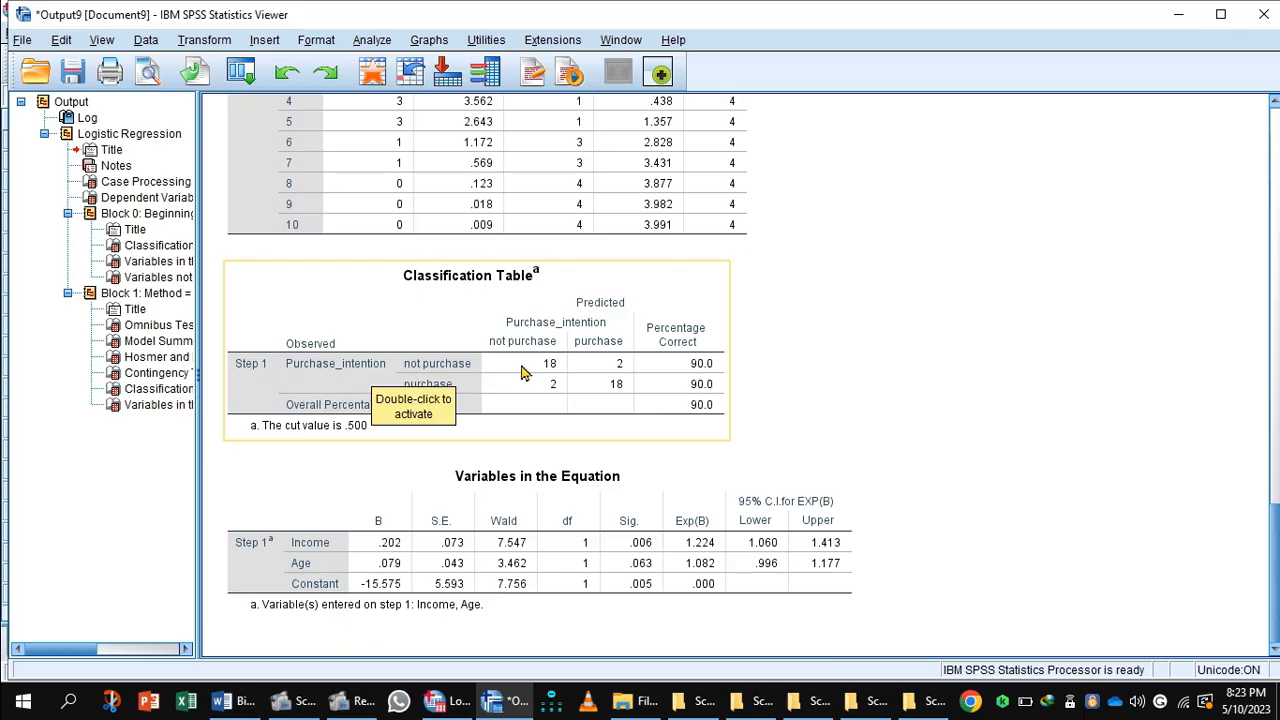
pyautogui.moveTo(620, 372)
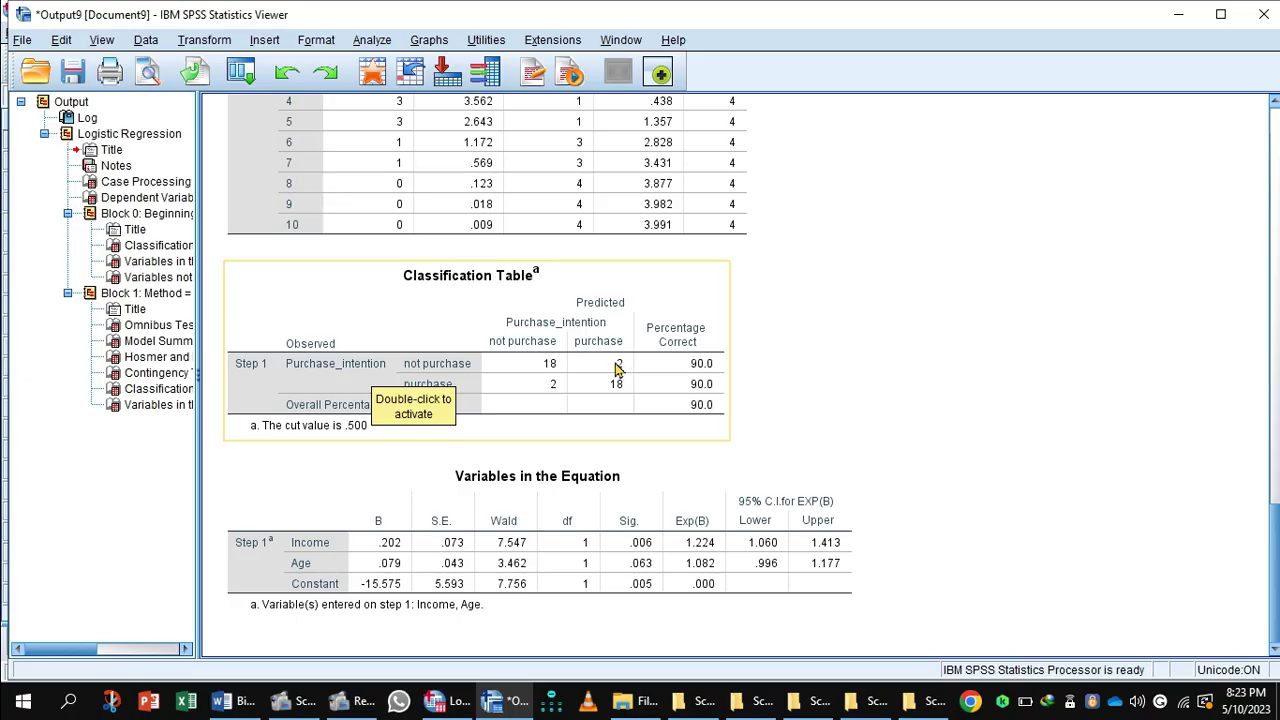
pyautogui.moveTo(428, 391)
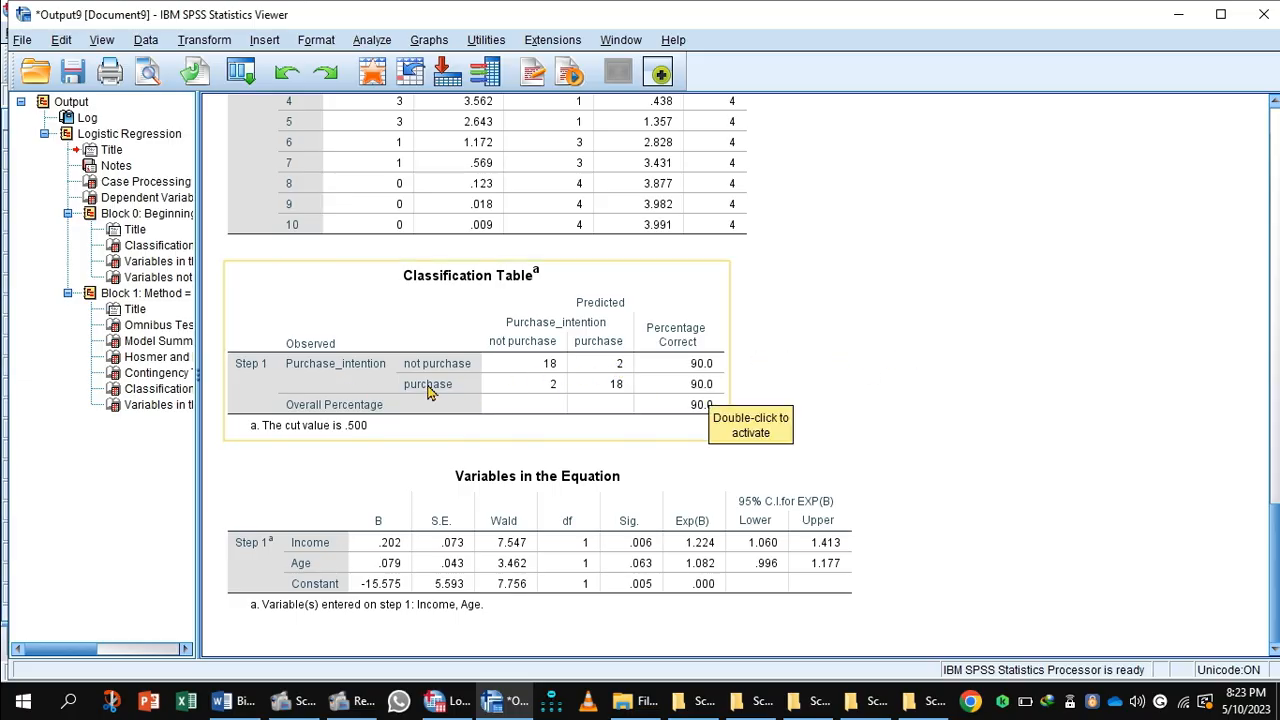
pyautogui.moveTo(548, 390)
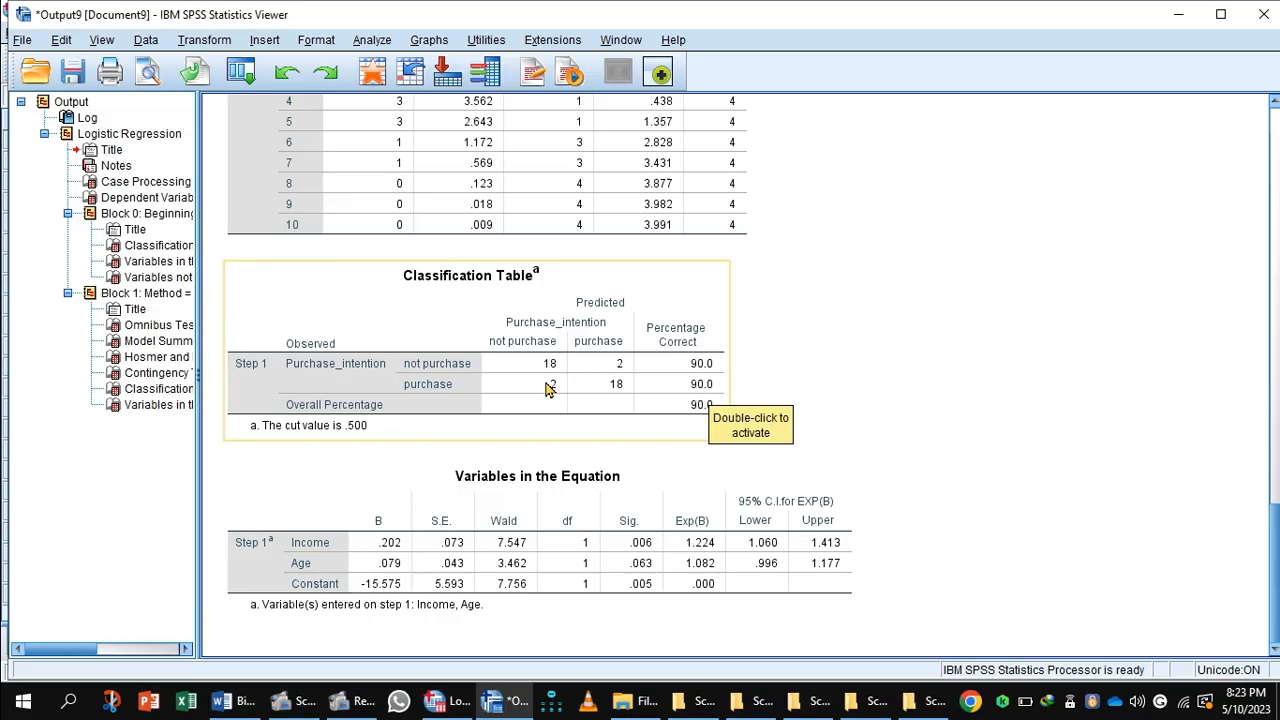
pyautogui.moveTo(1257, 387)
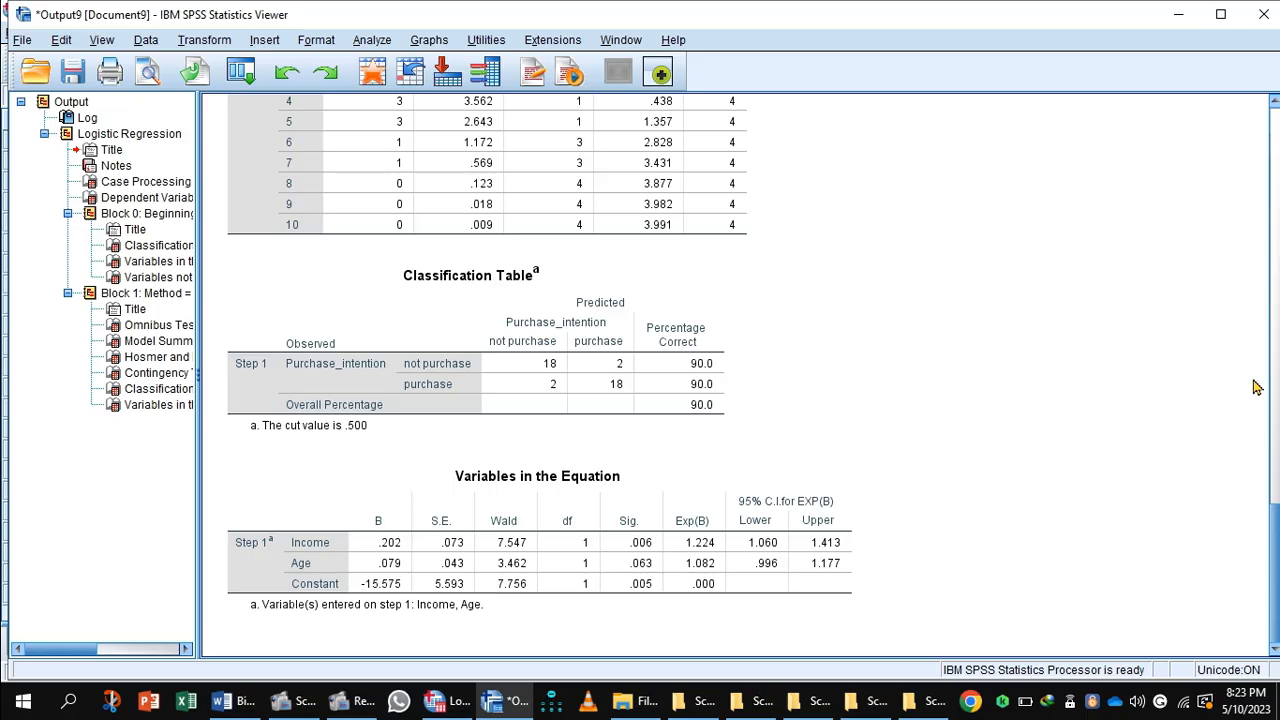
pyautogui.click(636, 543)
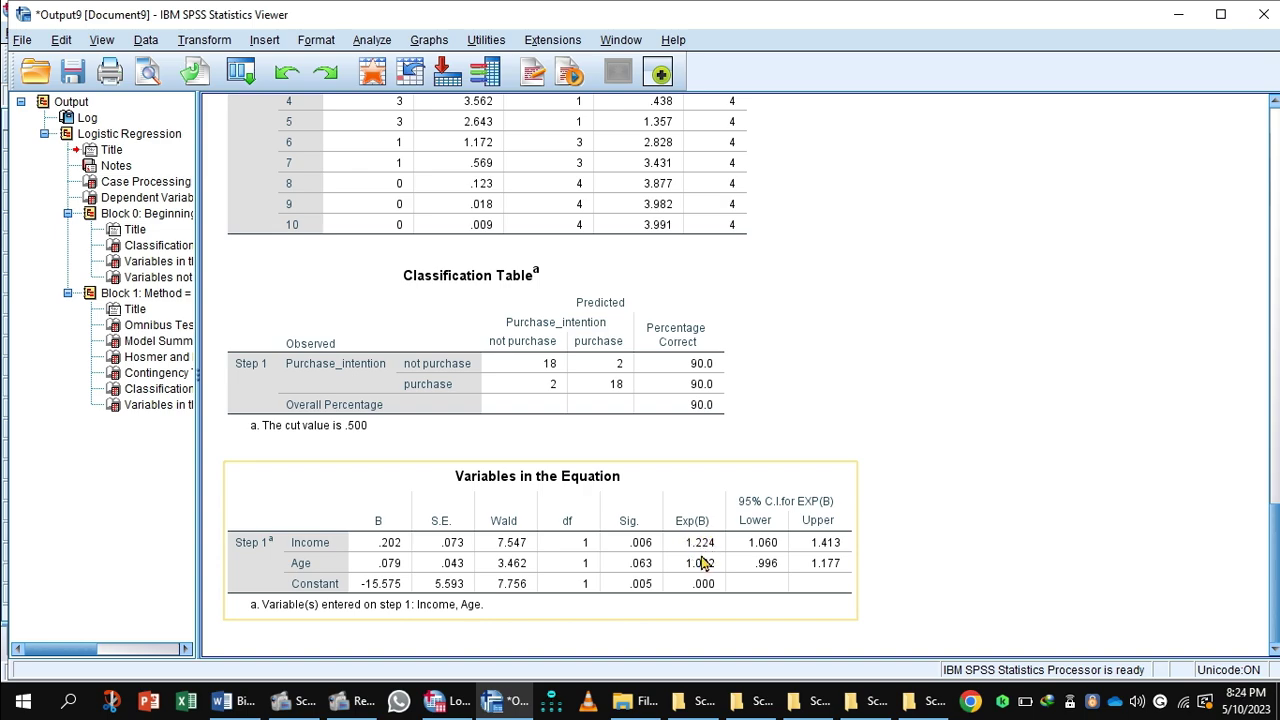
pyautogui.moveTo(693, 558)
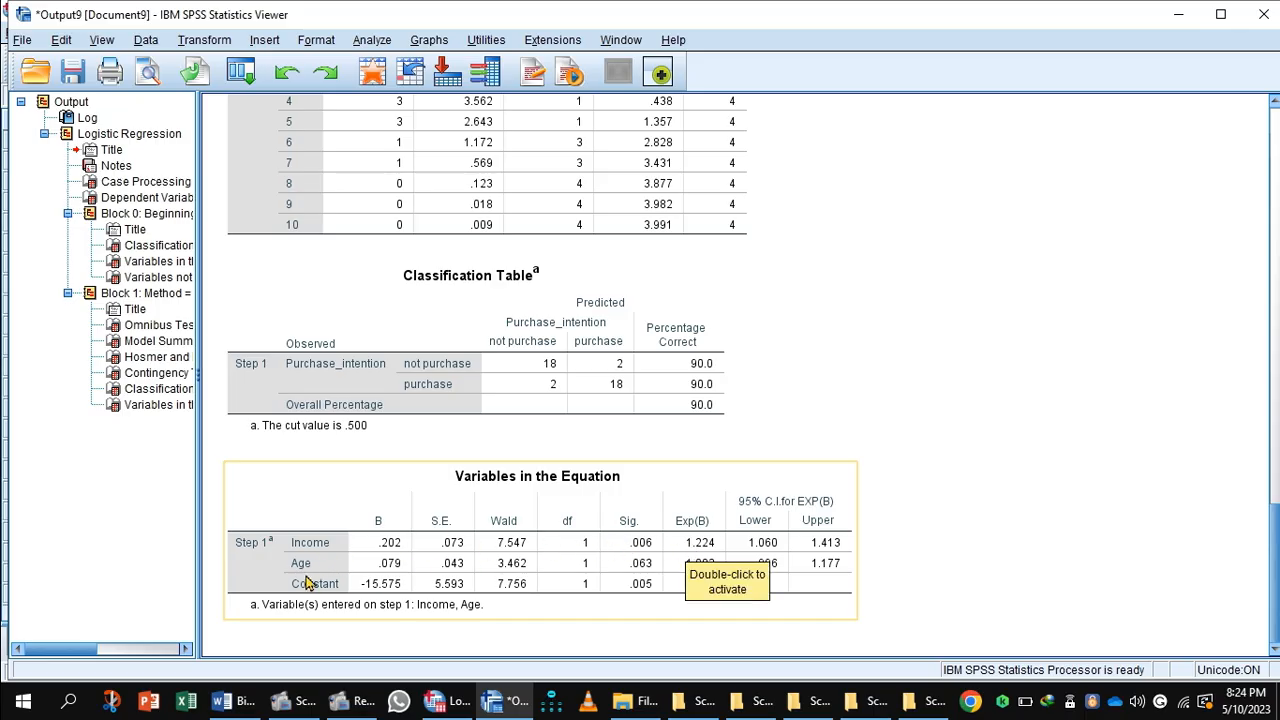
pyautogui.moveTo(688, 552)
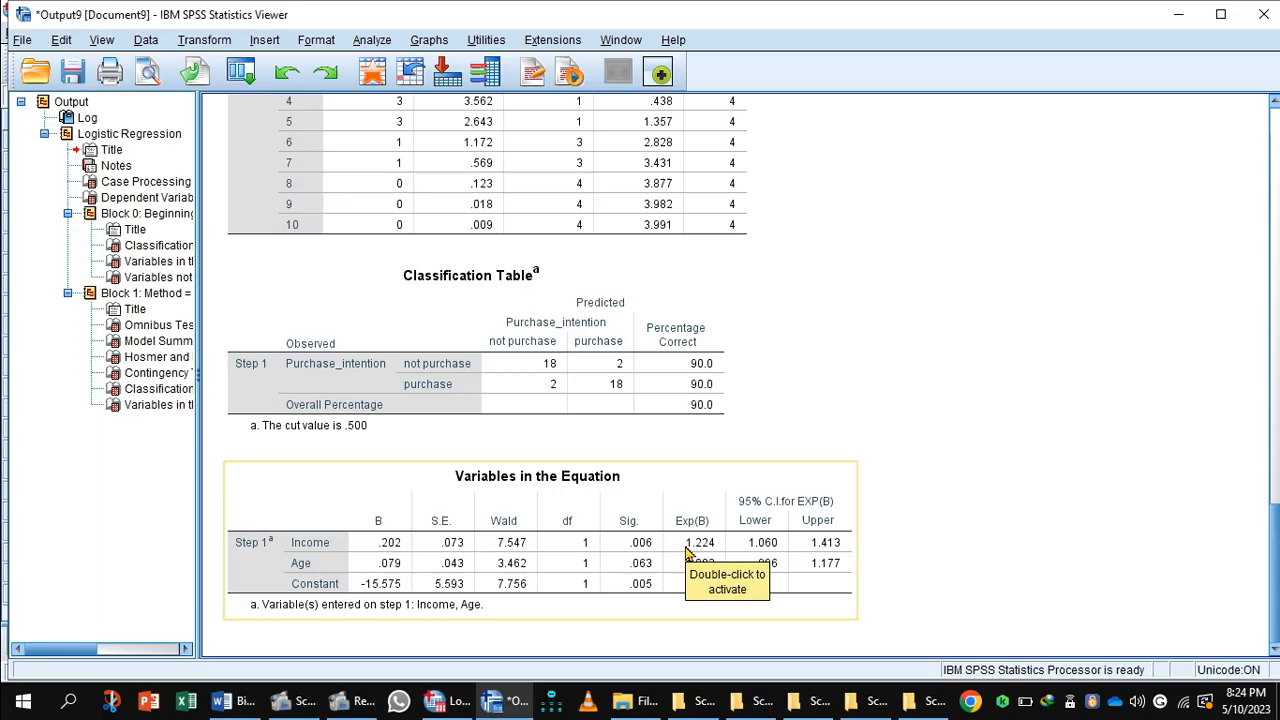
pyautogui.moveTo(720, 550)
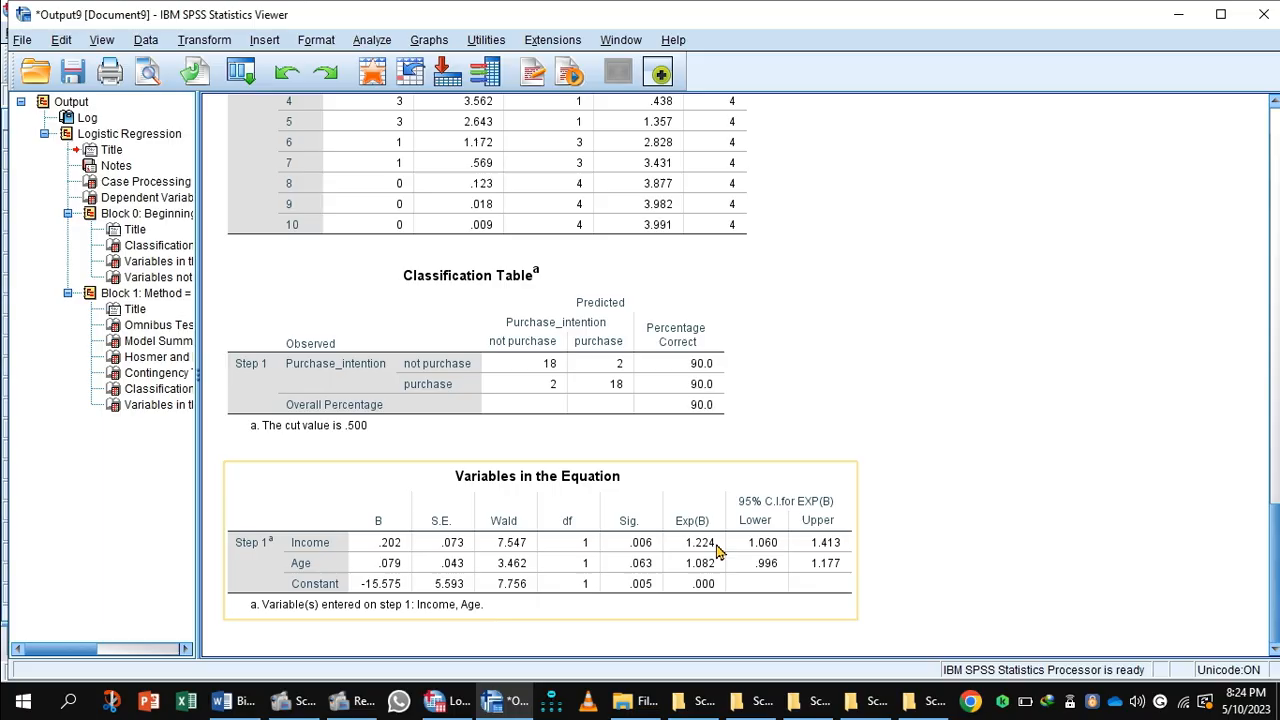
pyautogui.moveTo(755, 553)
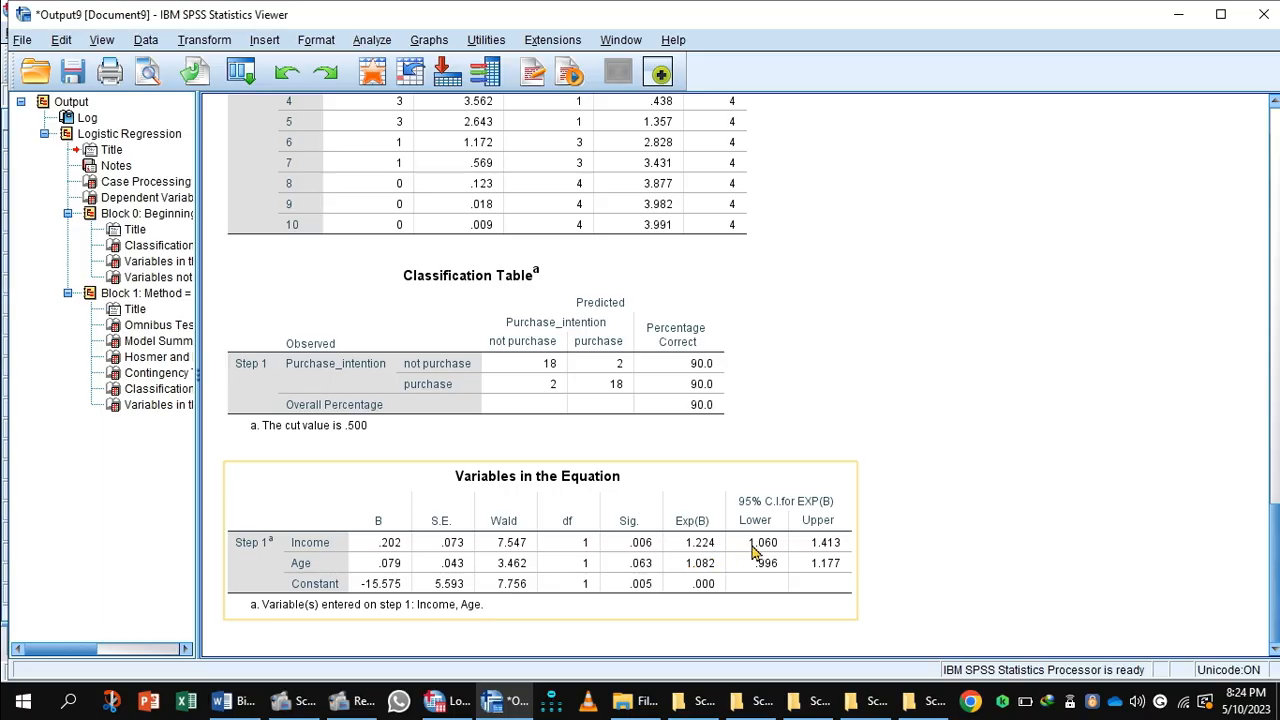
pyautogui.moveTo(740, 560)
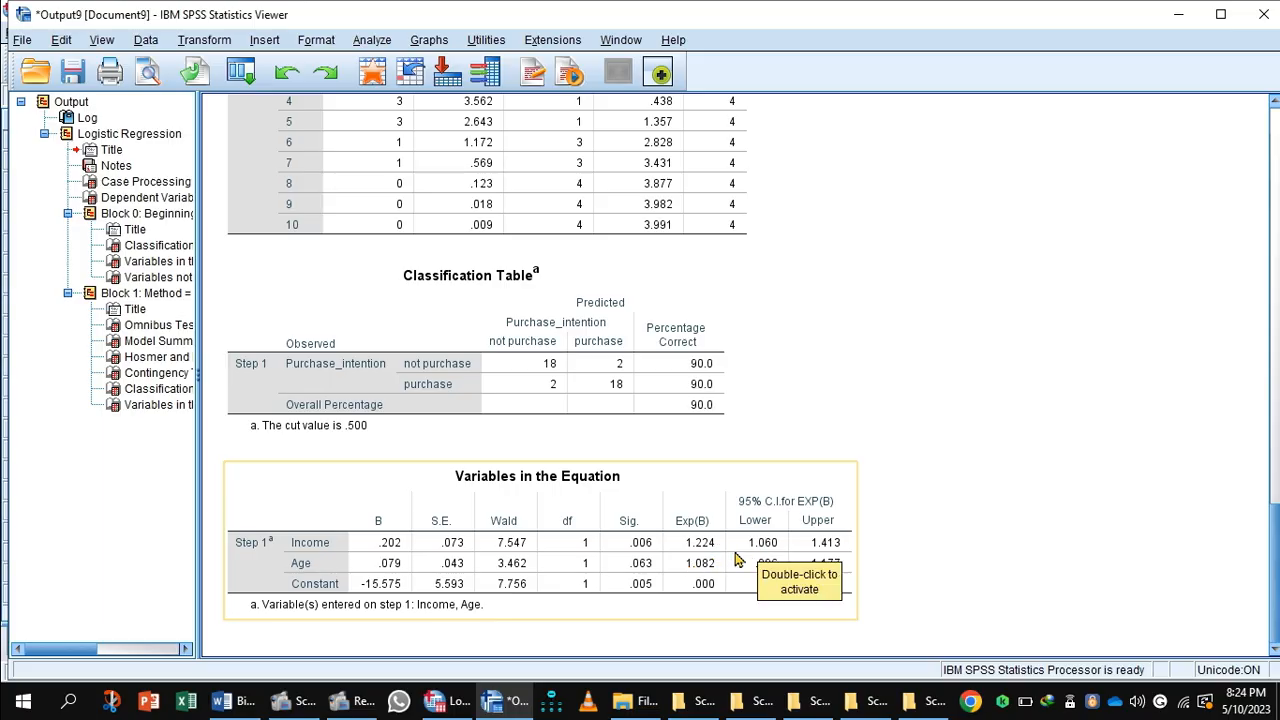
pyautogui.moveTo(728, 568)
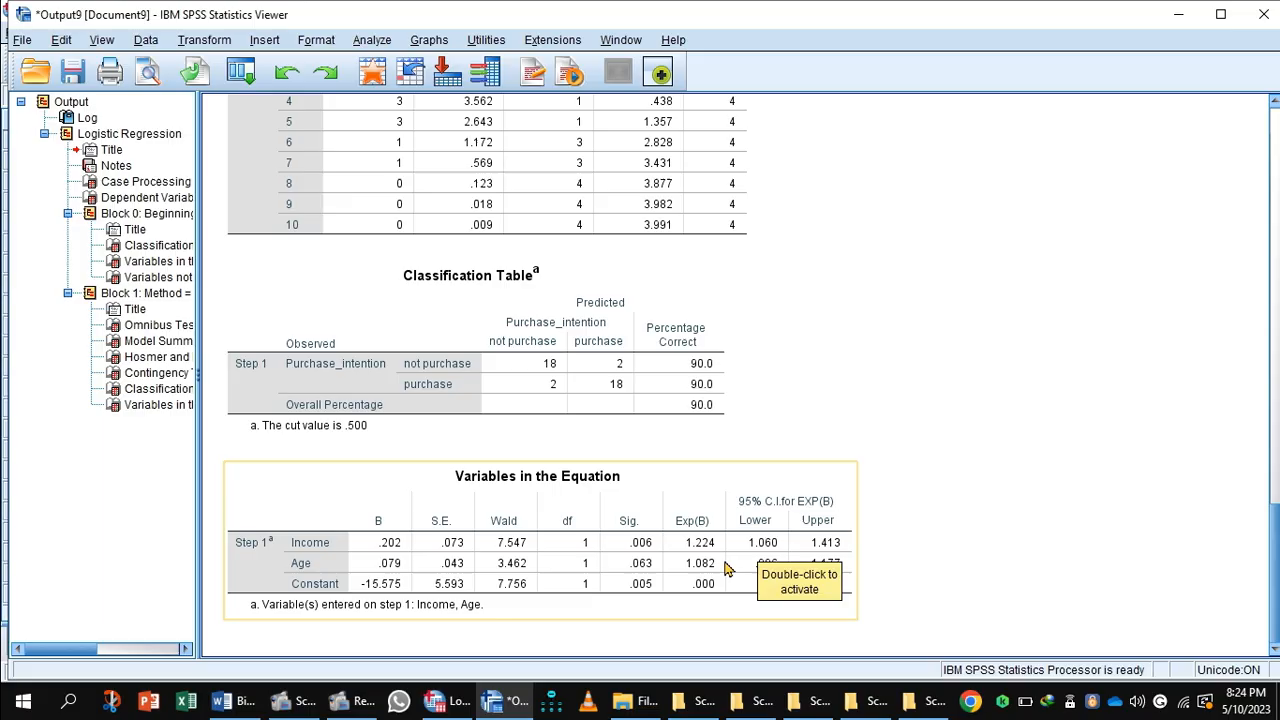
pyautogui.moveTo(727, 578)
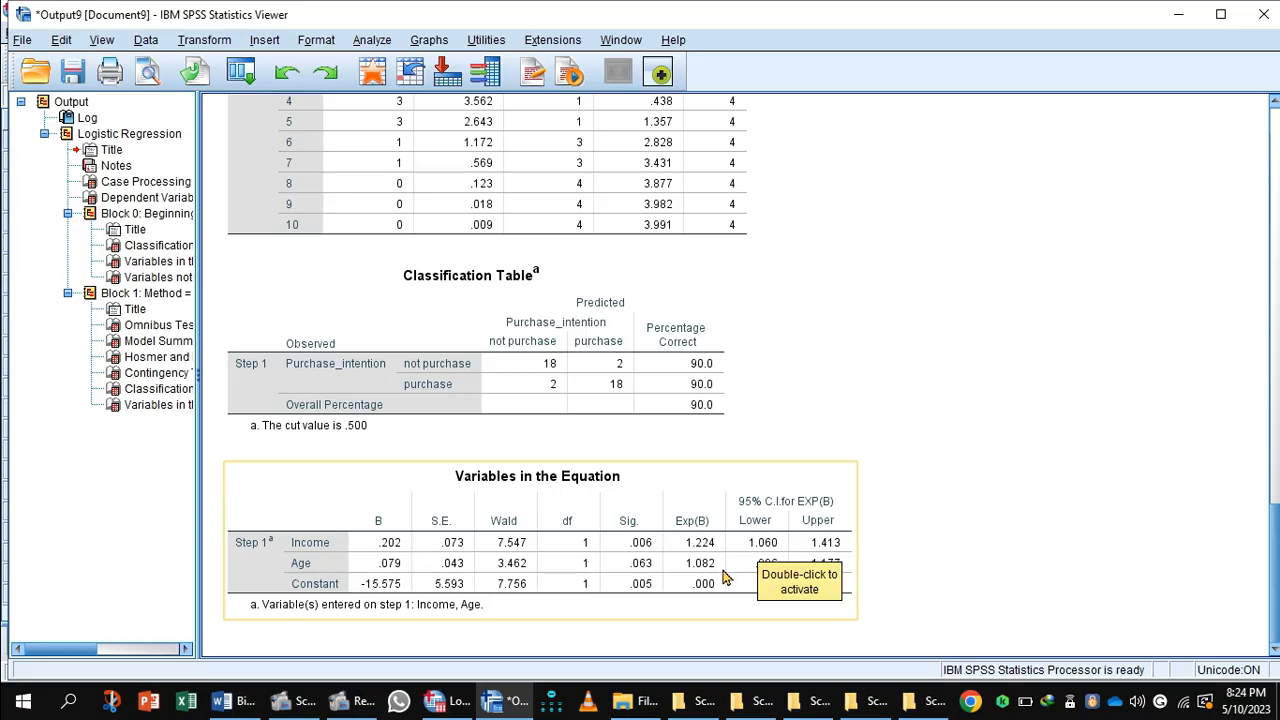
pyautogui.moveTo(708, 603)
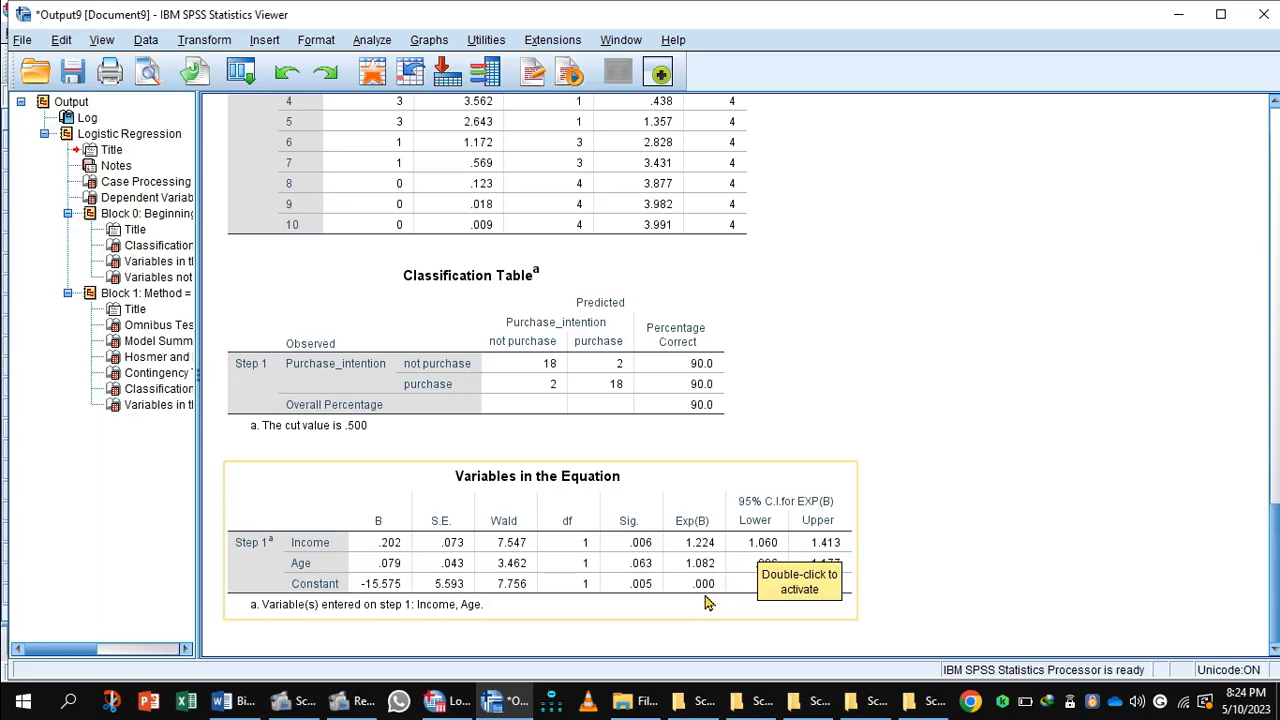
pyautogui.moveTo(815, 527)
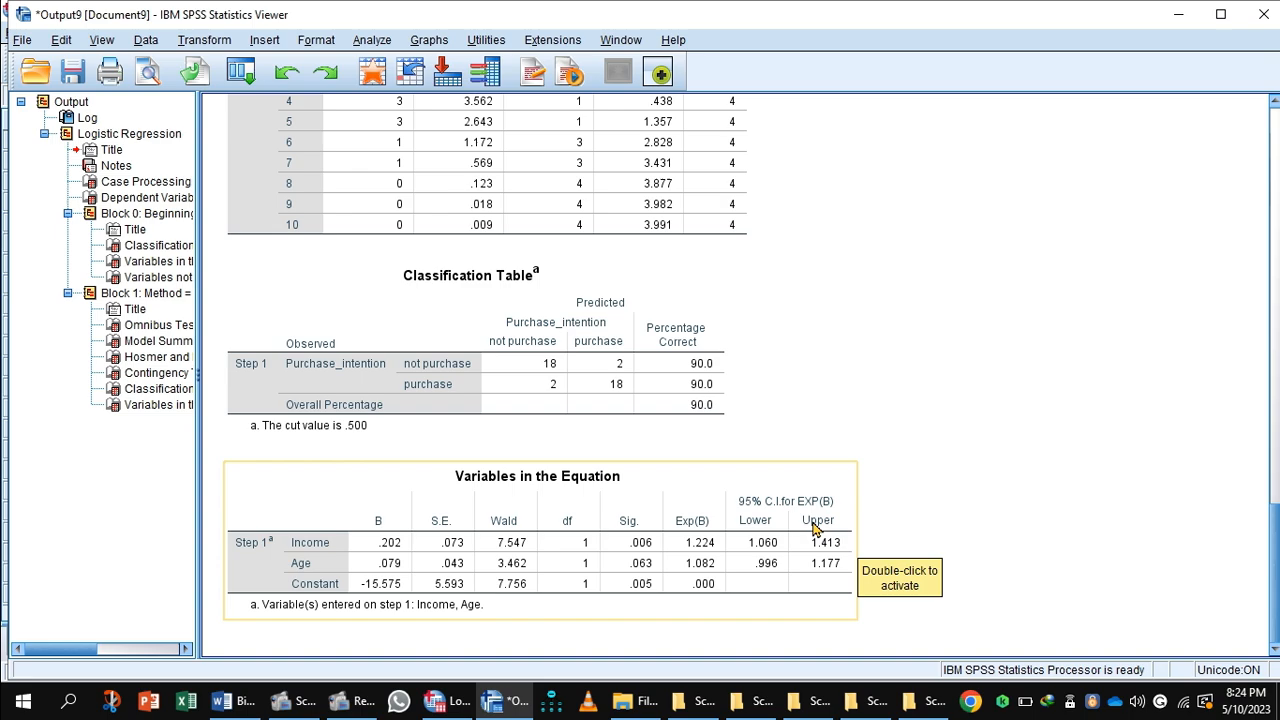
pyautogui.moveTo(800, 520)
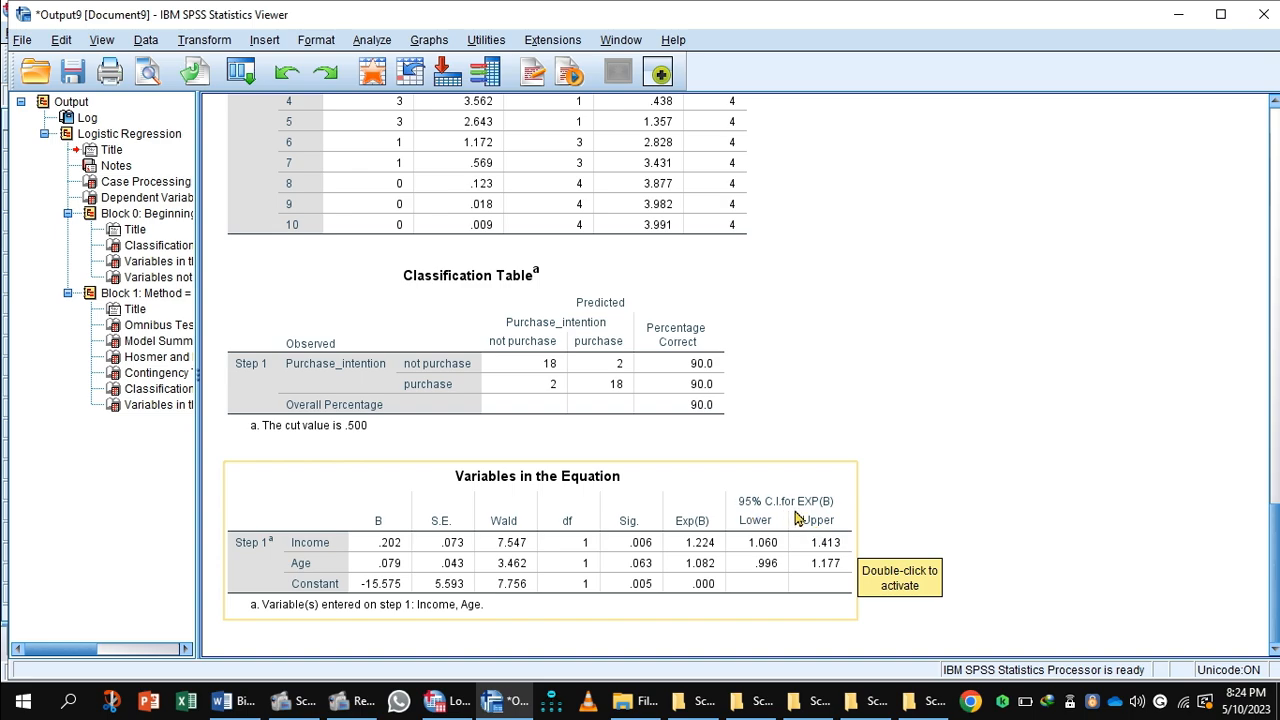
pyautogui.moveTo(783, 555)
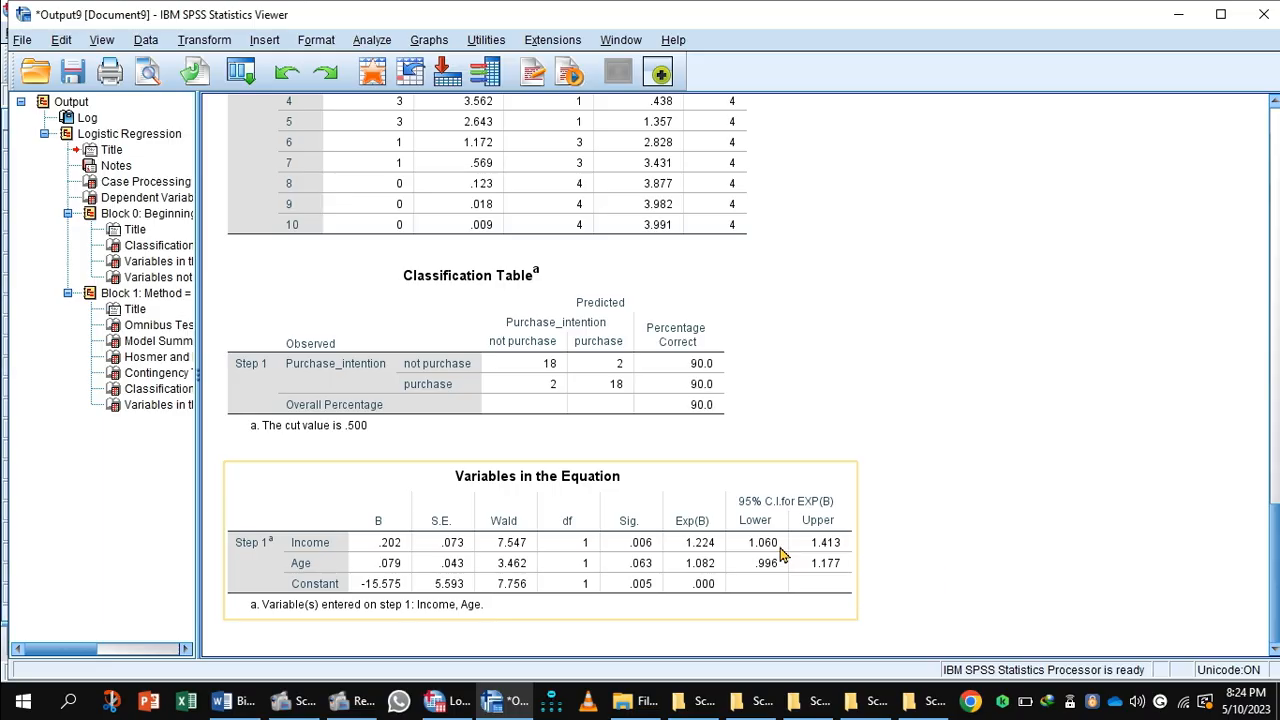
pyautogui.moveTo(695, 590)
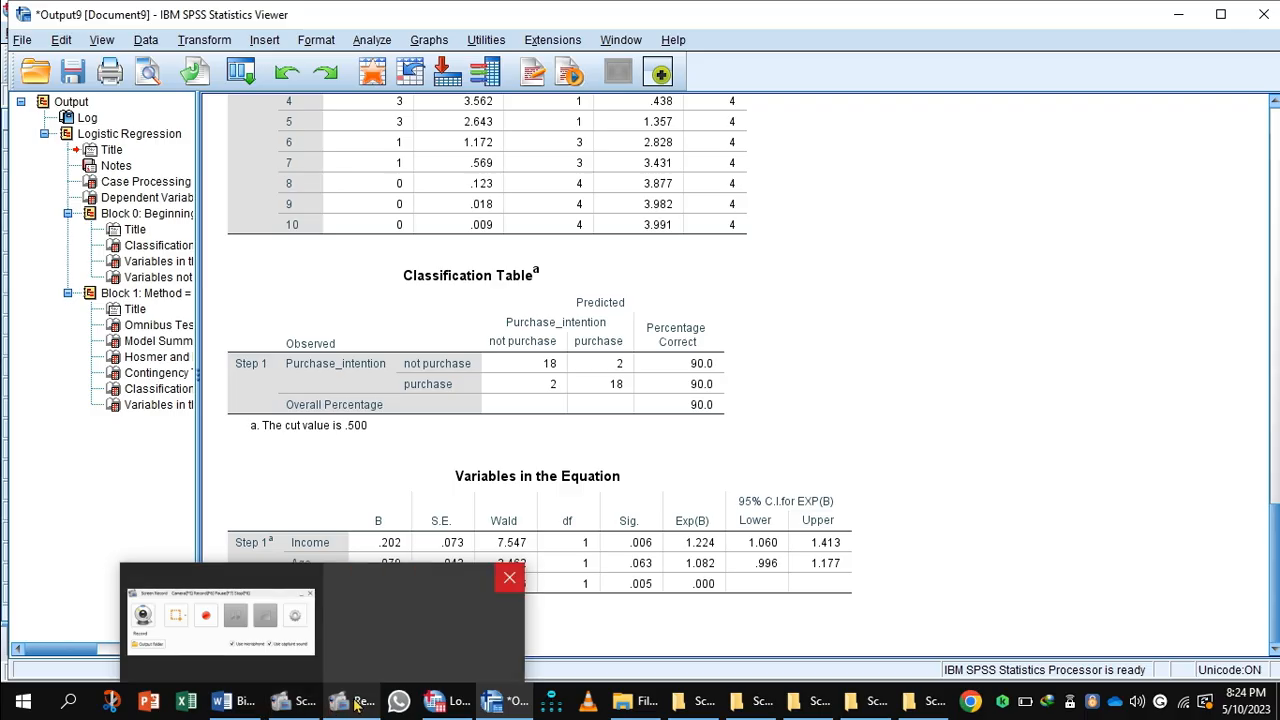
pyautogui.moveTo(500, 700)
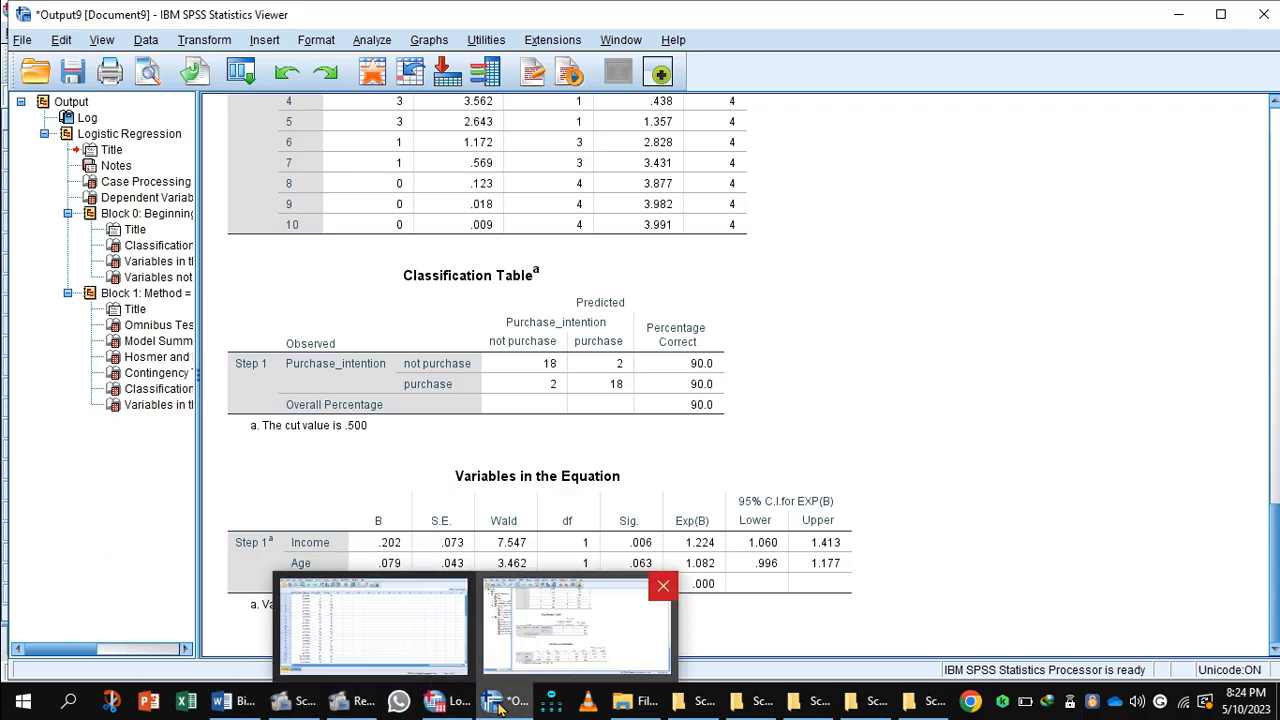
# - Switch from the SPSS output to the Binary Logistic Regression Word document
pyautogui.click(233, 700)
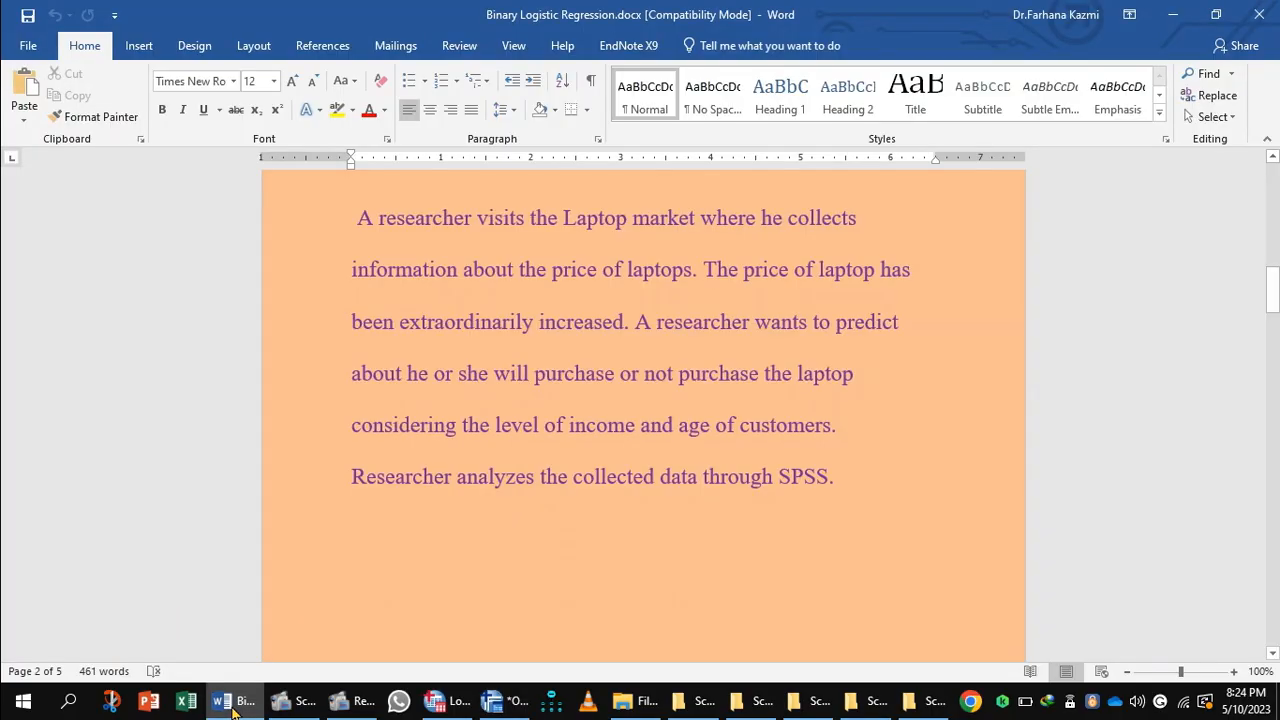
# - Scroll the report past the Omnibus and Hosmer-Lemeshow tables to the Nagelkerke R Square note
pyautogui.scroll(-3)
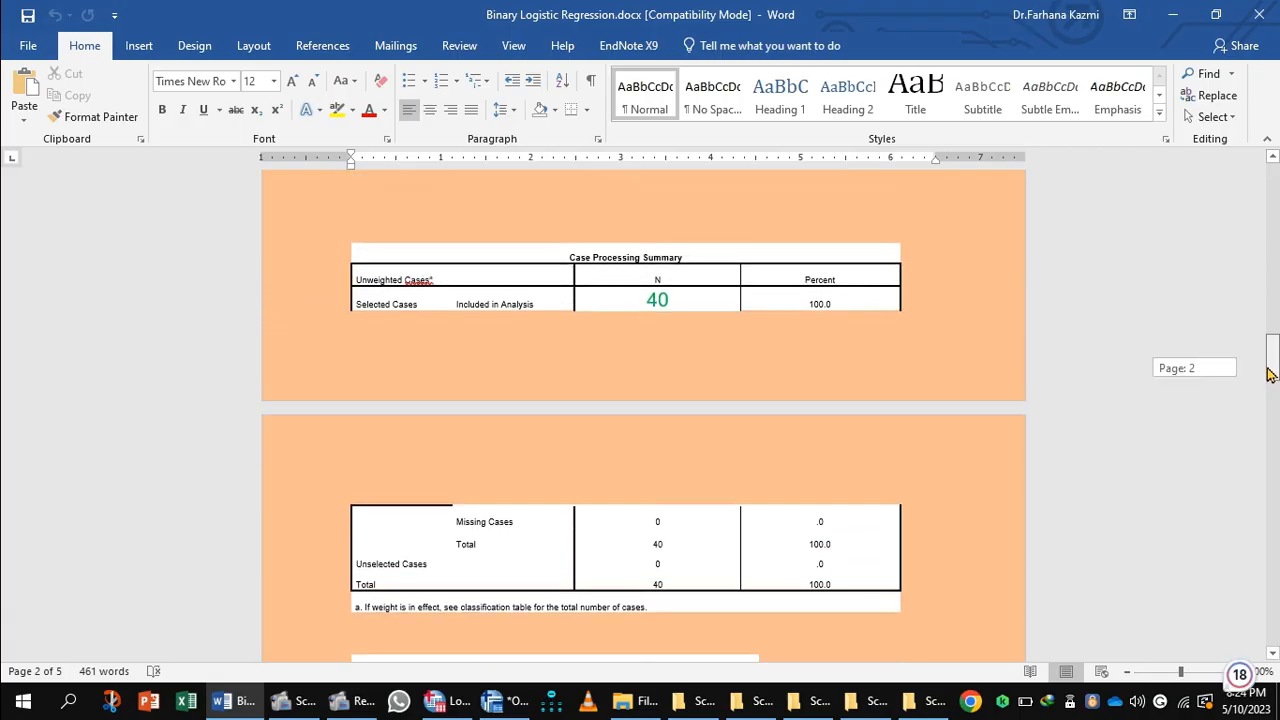
pyautogui.scroll(-3)
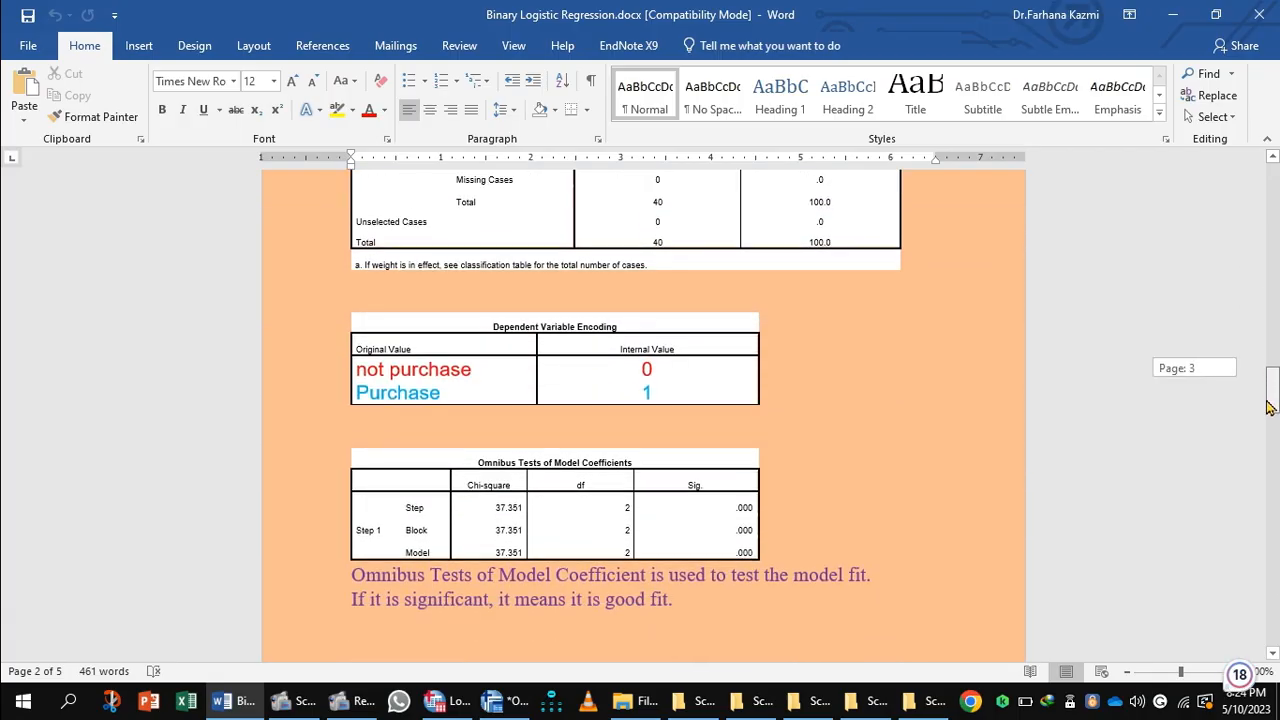
pyautogui.scroll(-3)
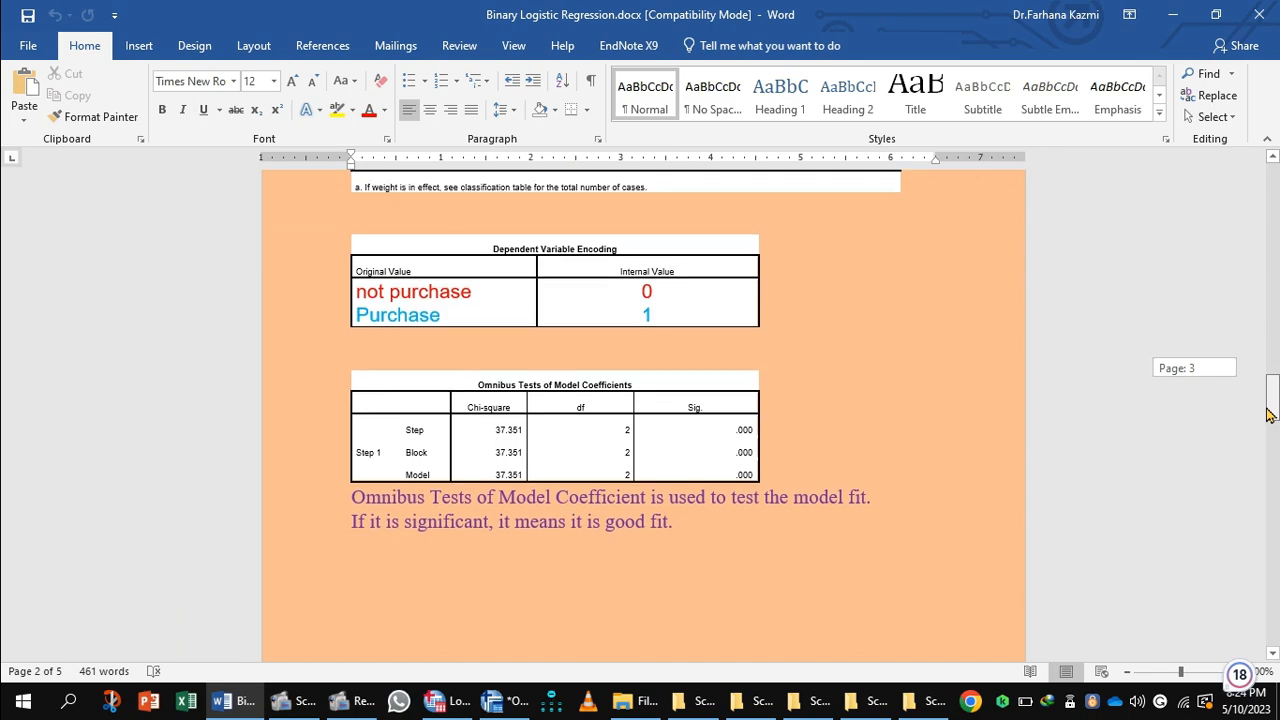
pyautogui.scroll(-3)
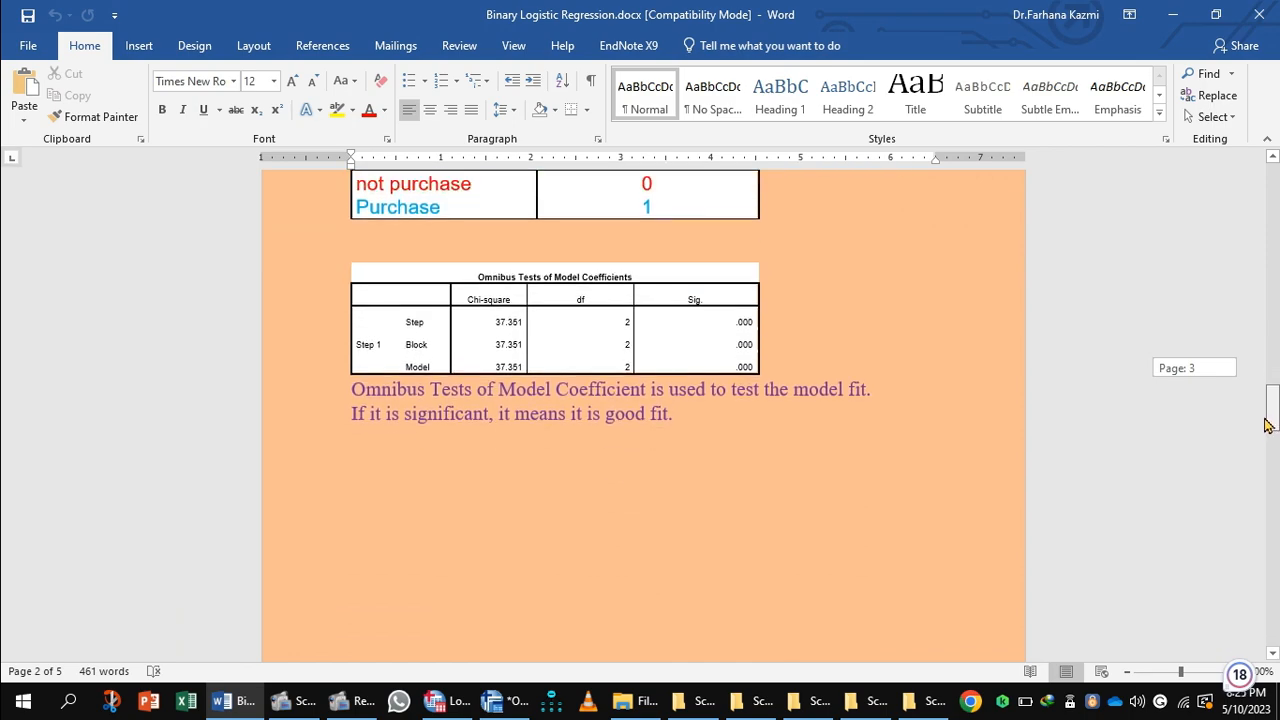
pyautogui.scroll(-3)
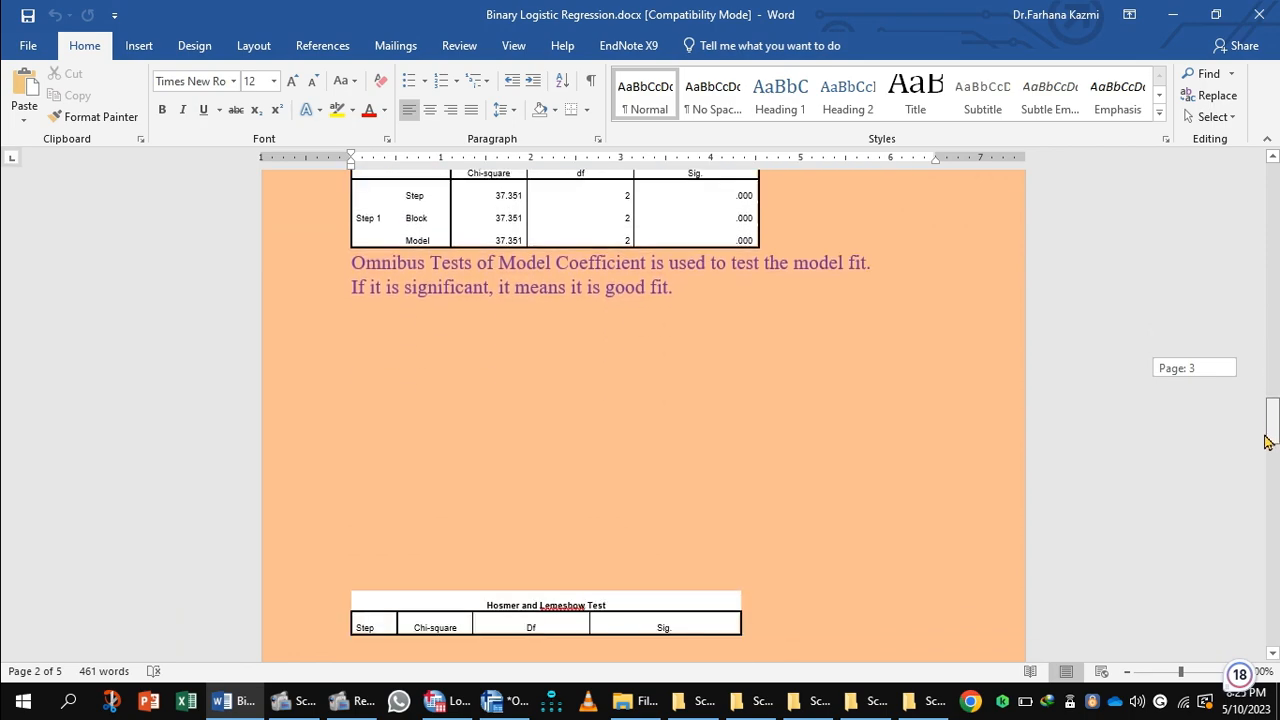
pyautogui.scroll(-3)
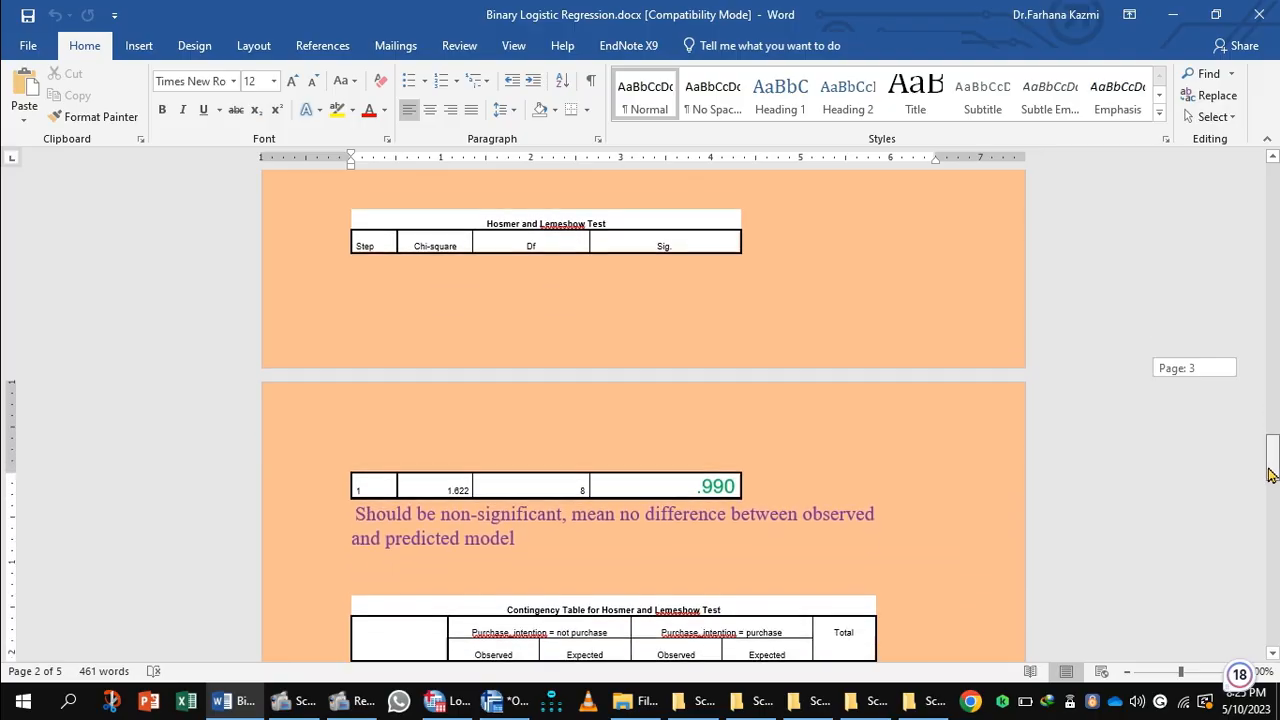
pyautogui.scroll(-3)
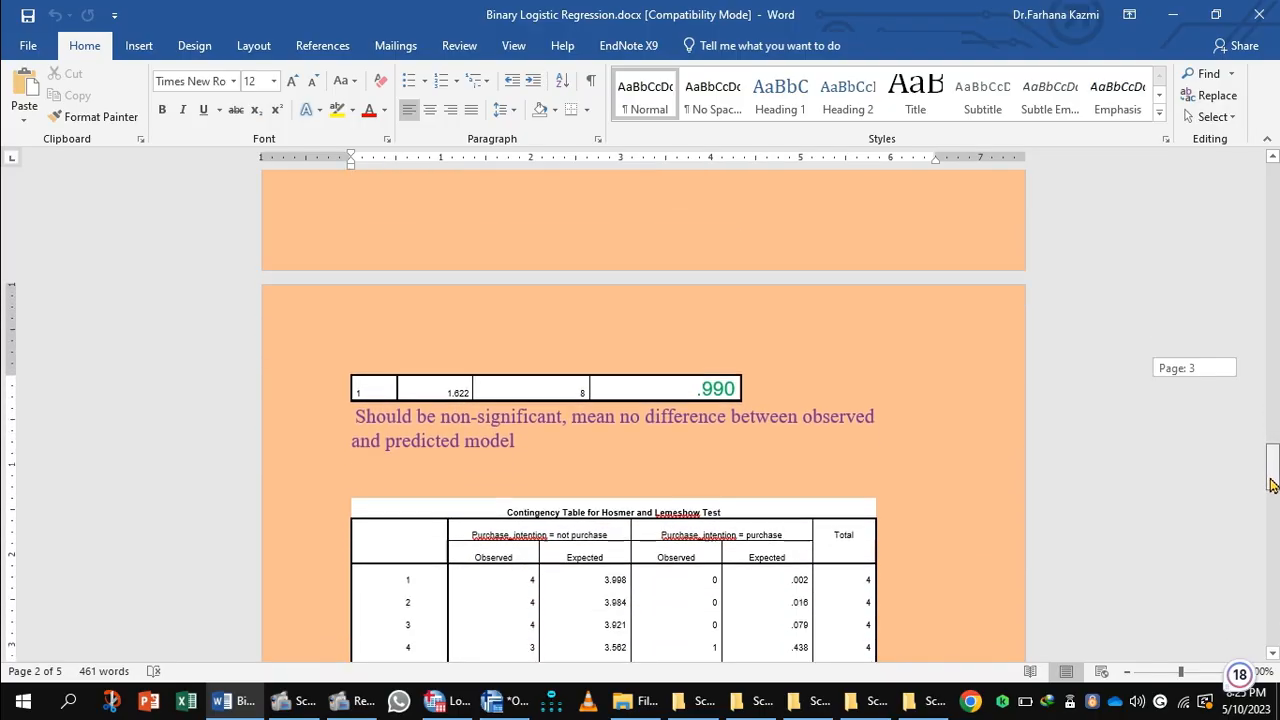
pyautogui.scroll(-3)
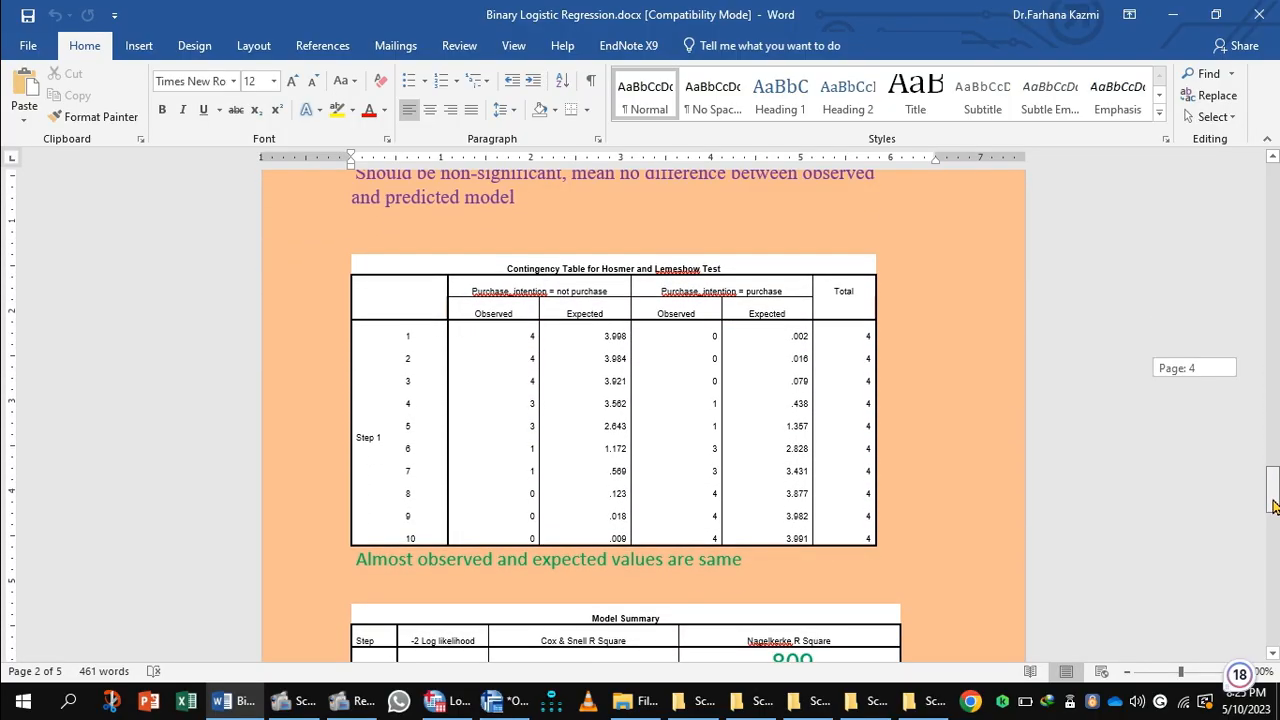
pyautogui.scroll(-3)
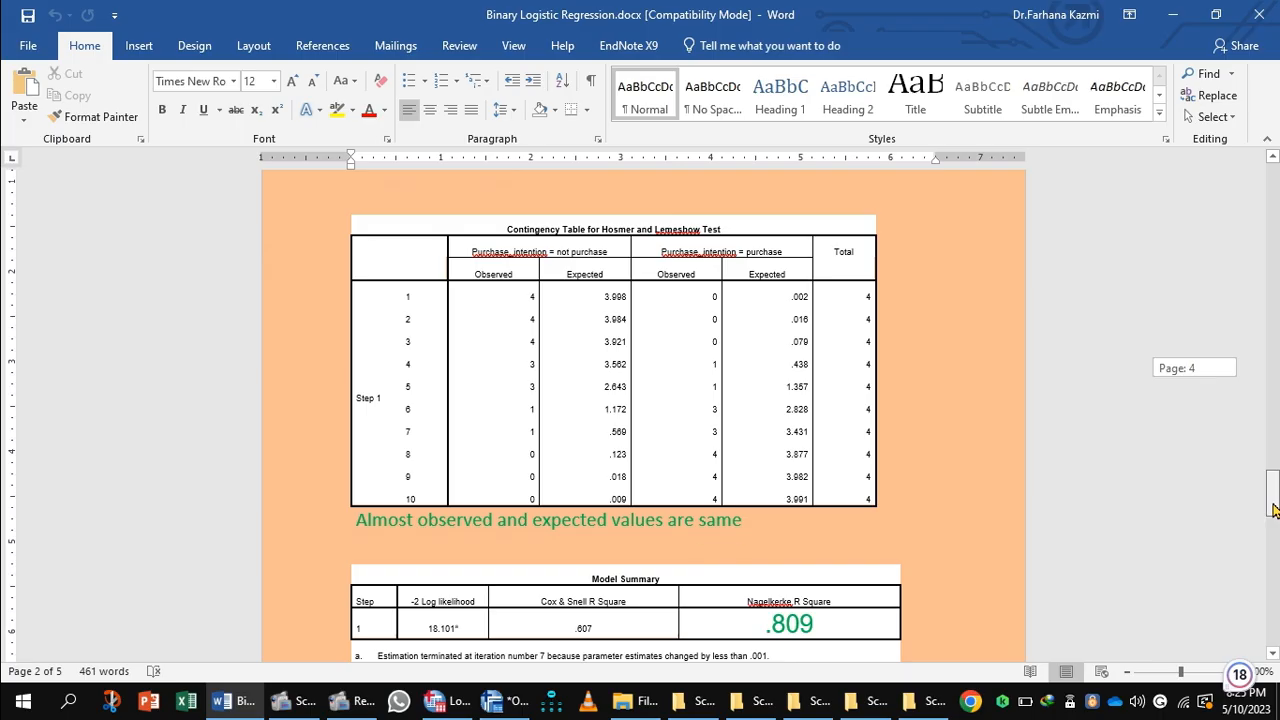
pyautogui.scroll(-3)
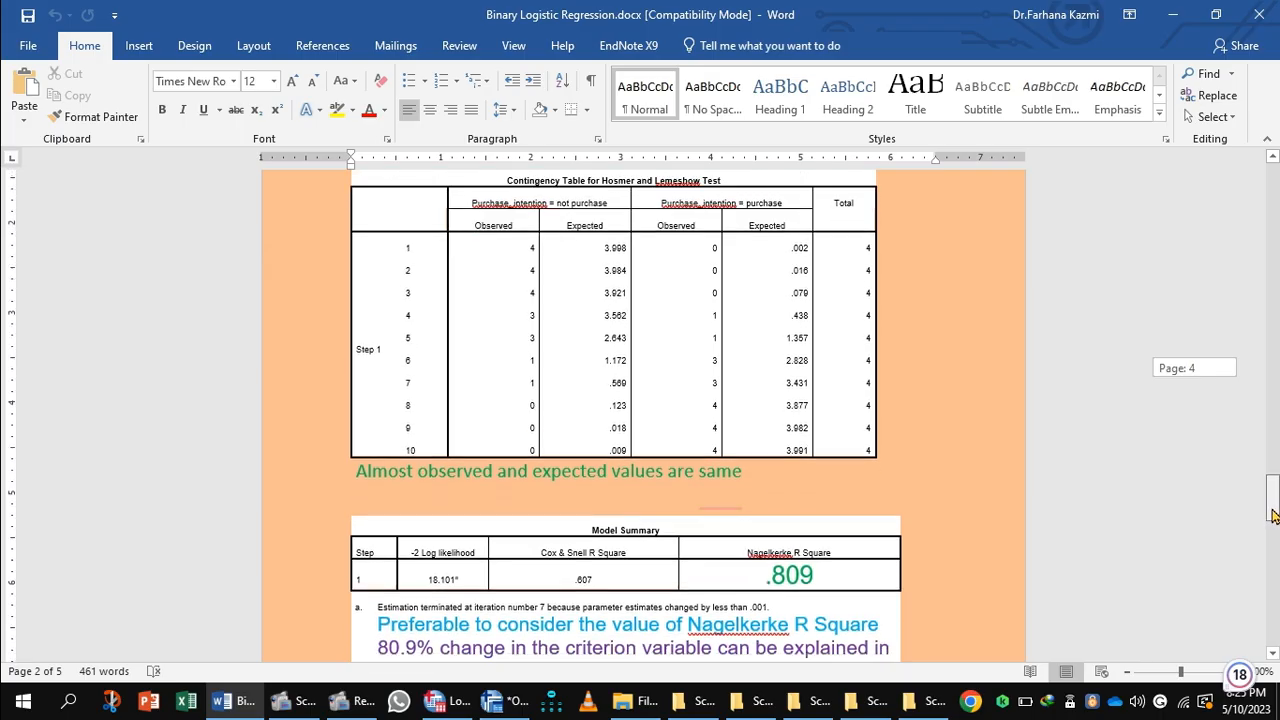
pyautogui.scroll(-3)
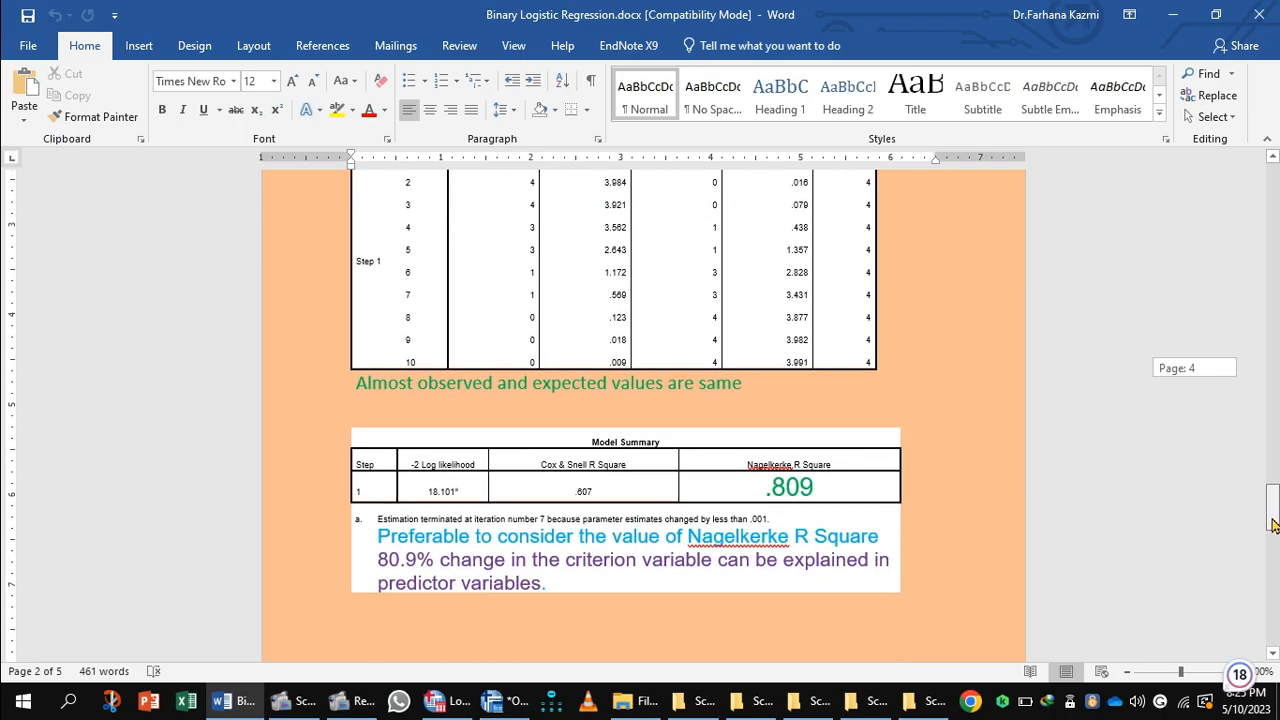
pyautogui.scroll(-3)
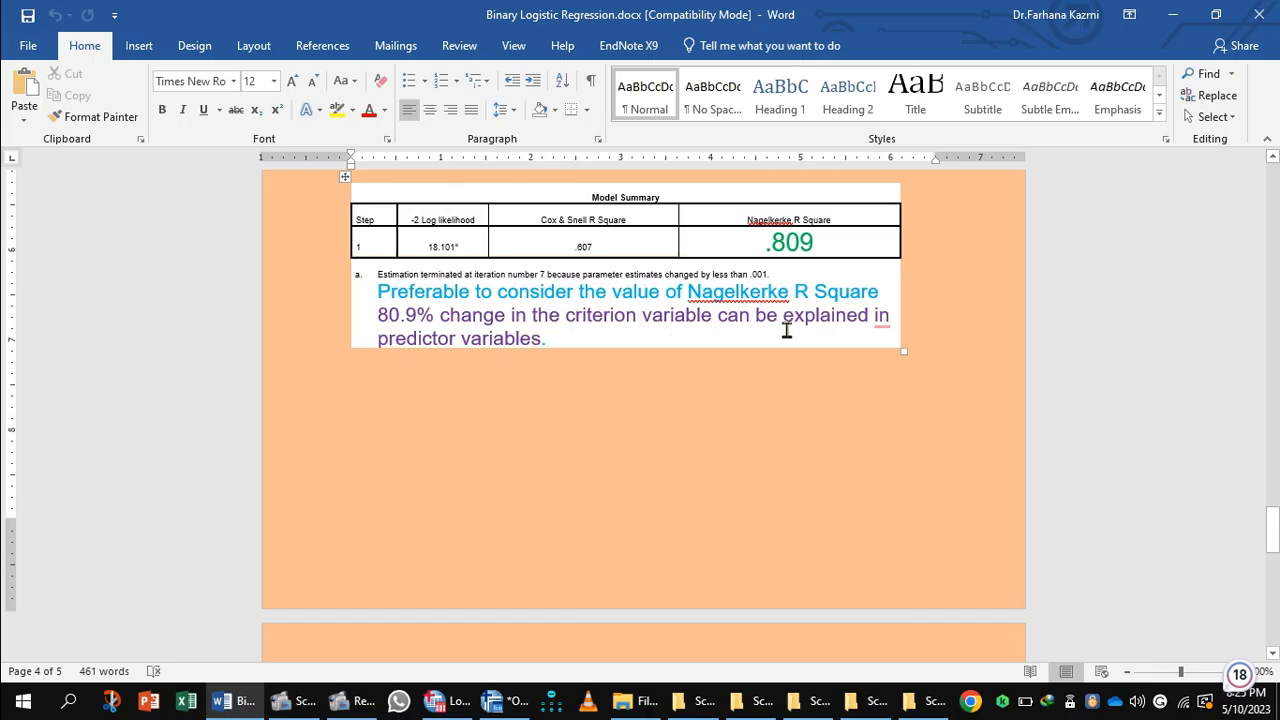
pyautogui.moveTo(1235, 375)
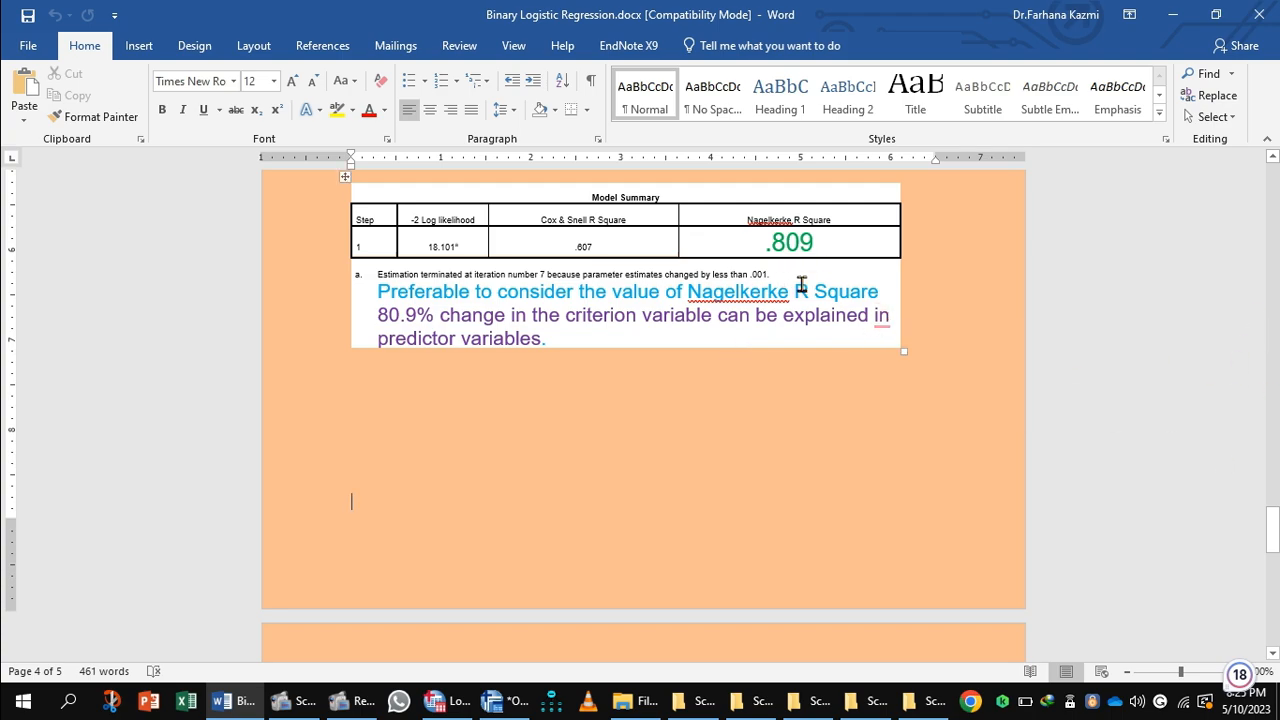
pyautogui.moveTo(1235, 498)
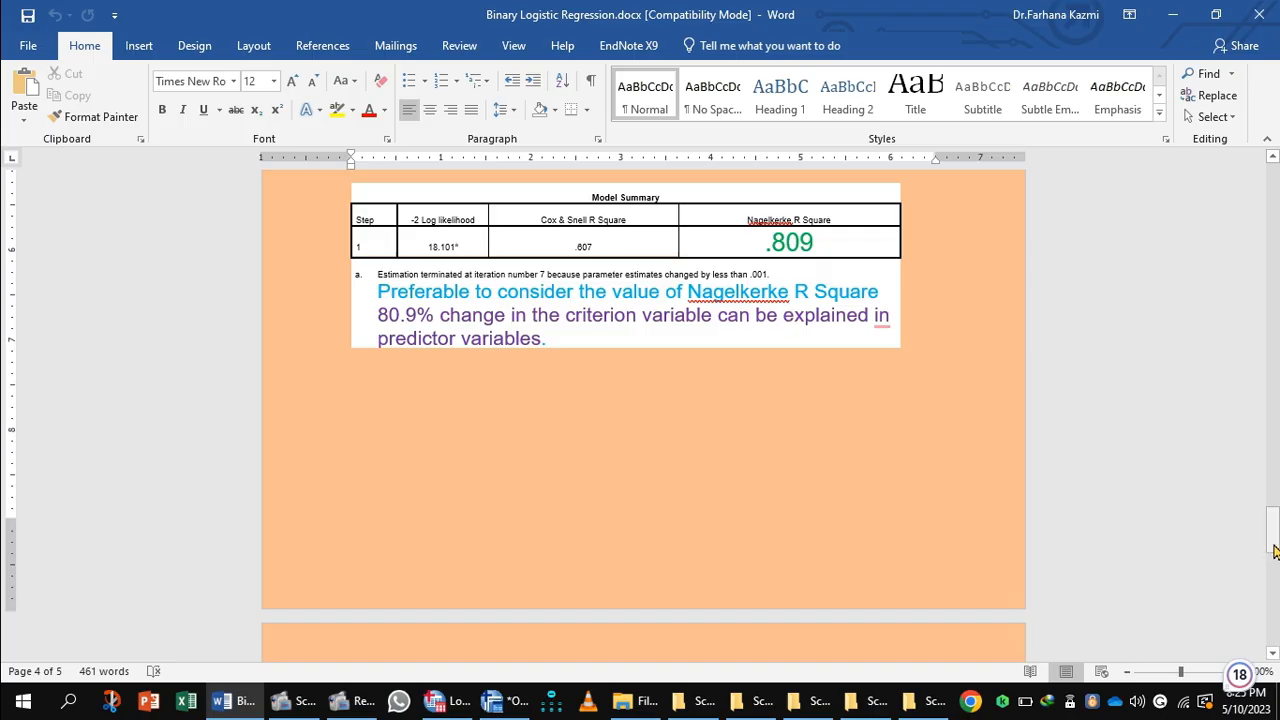
# - Scroll to the Classification Table (90% correct) and the Variables in the Equation interpretation
pyautogui.scroll(-3)
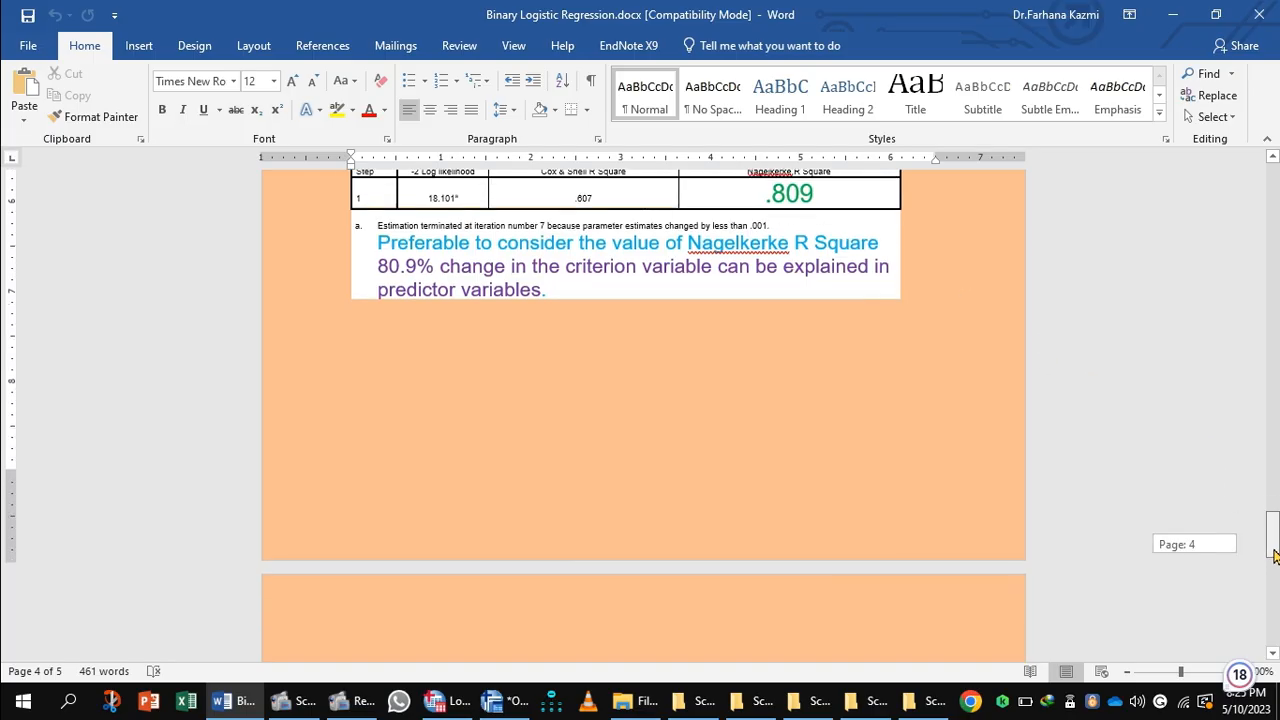
pyautogui.scroll(-3)
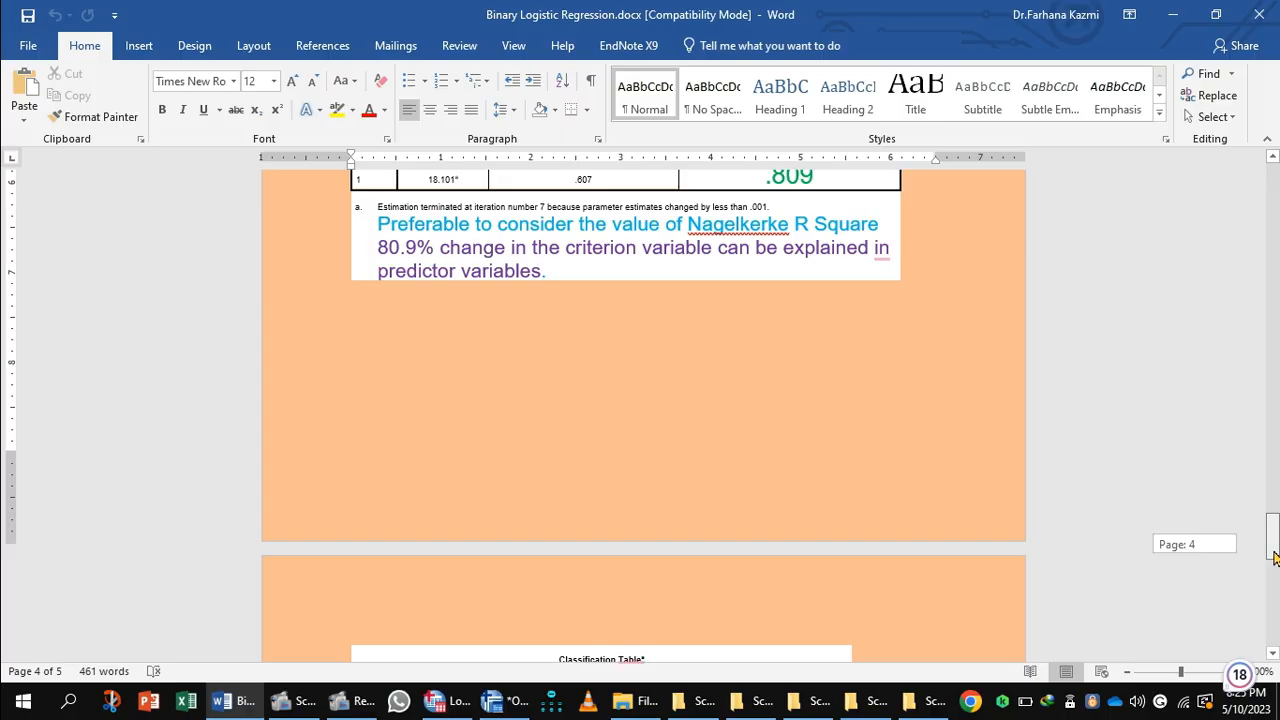
pyautogui.scroll(-3)
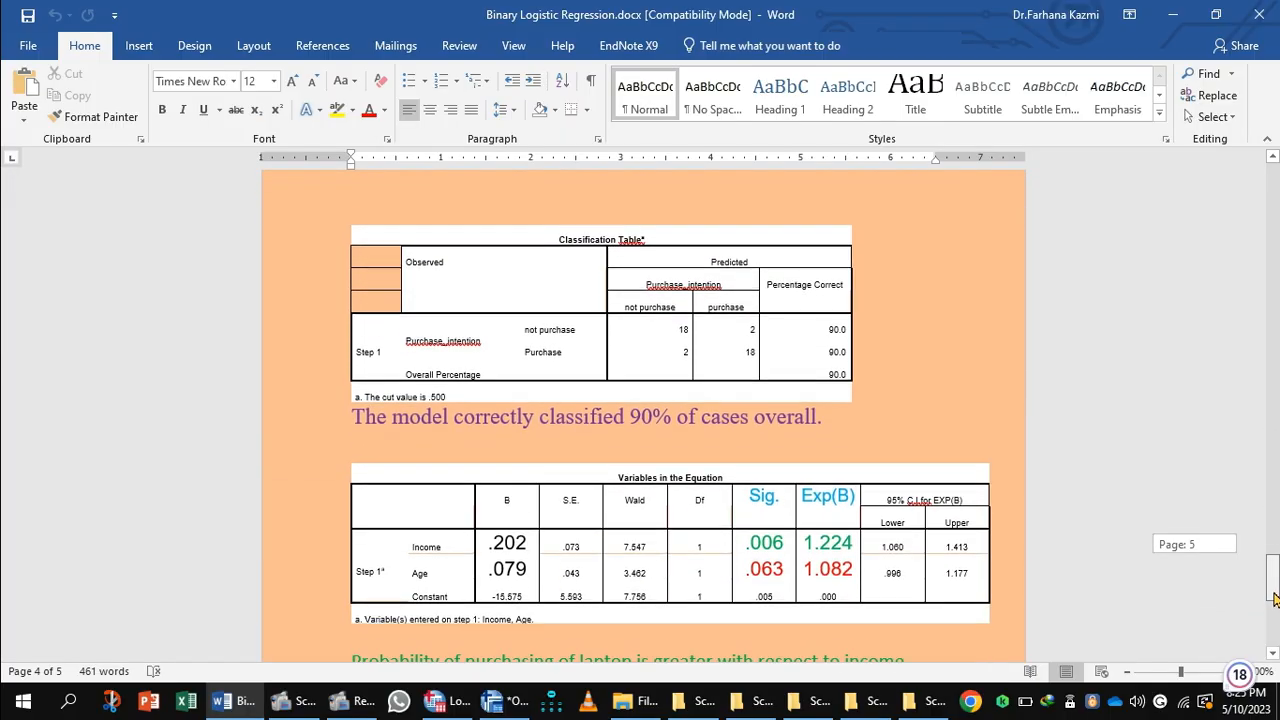
pyautogui.scroll(-3)
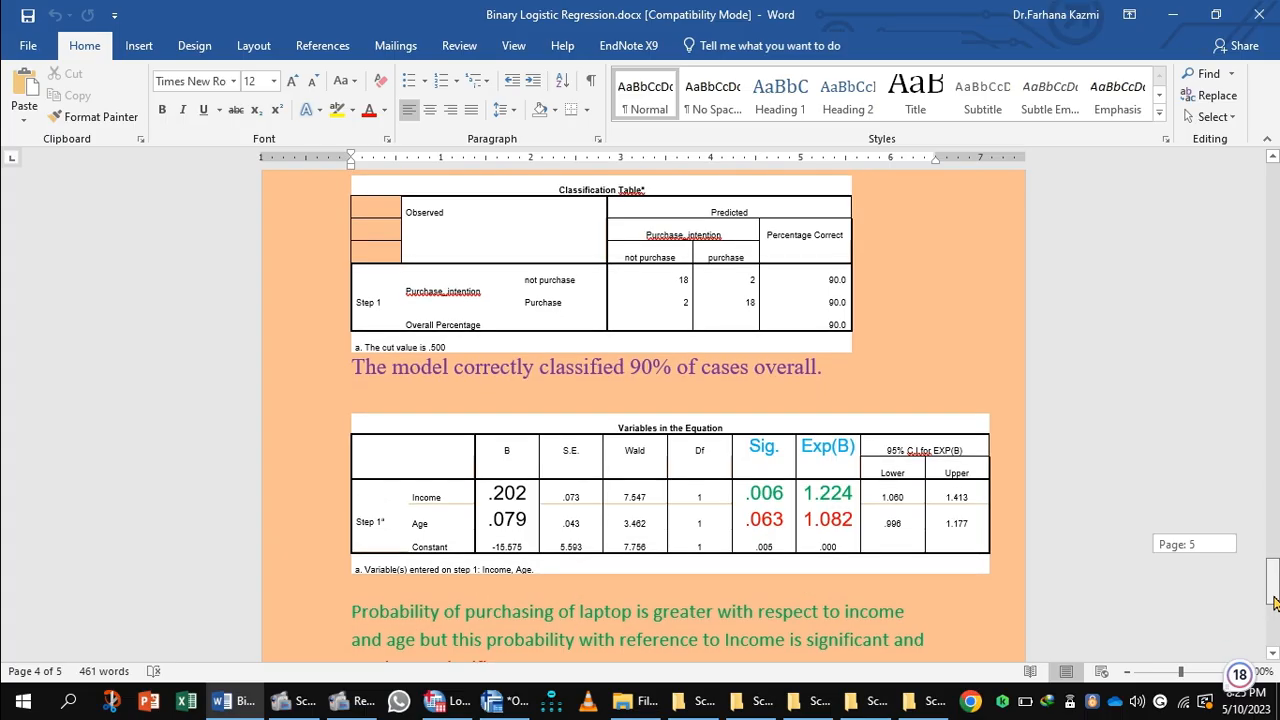
# - Bring the conclusion into view: income is the most important laptop-purchase factor
pyautogui.scroll(-3)
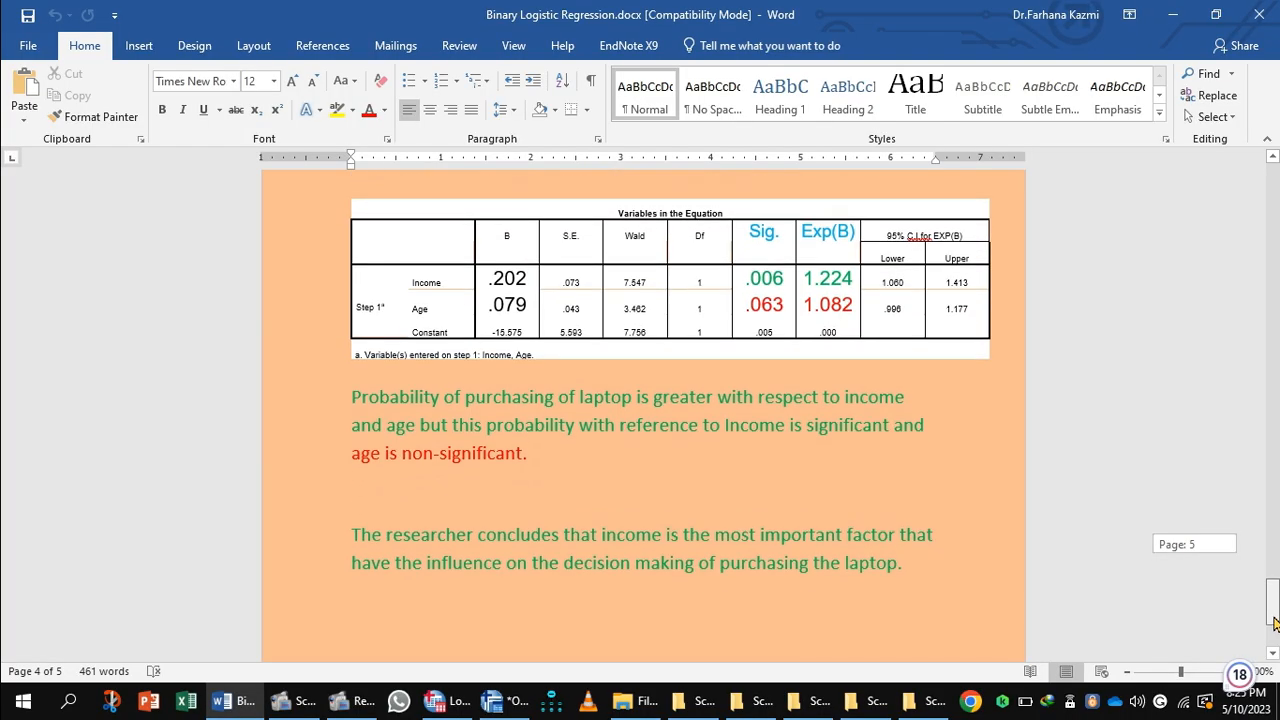
pyautogui.scroll(3)
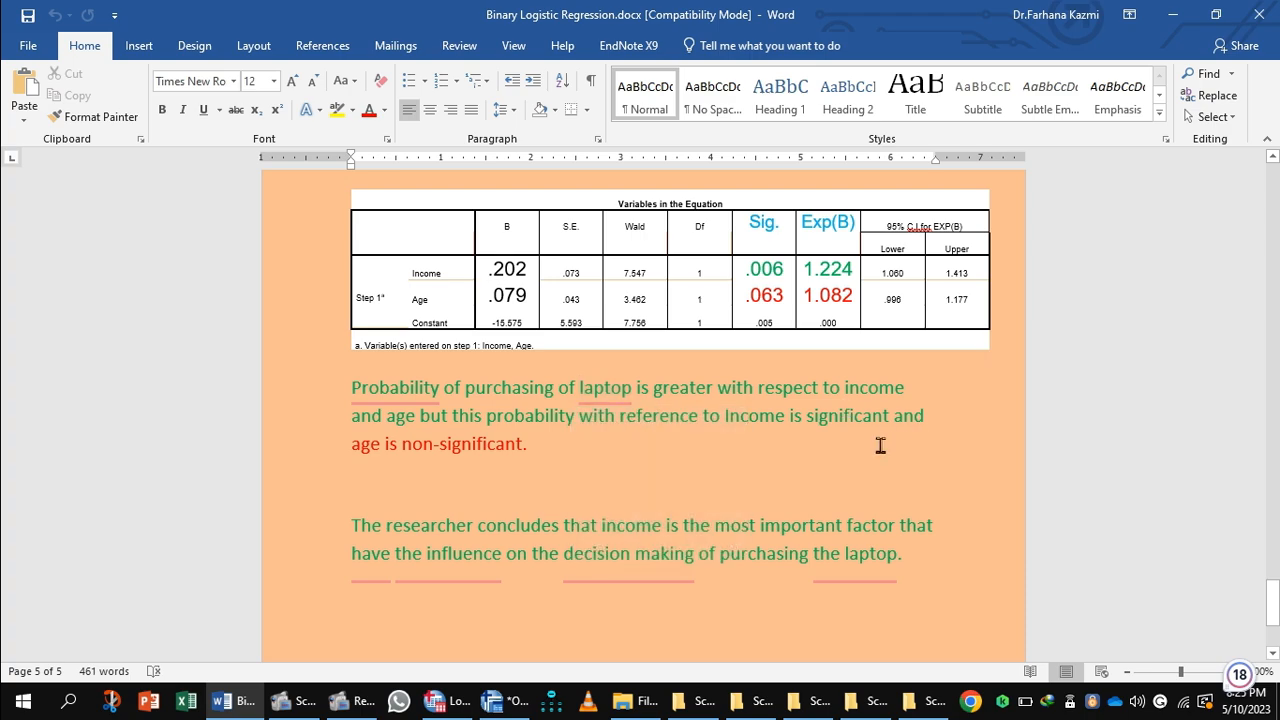
pyautogui.moveTo(716, 447)
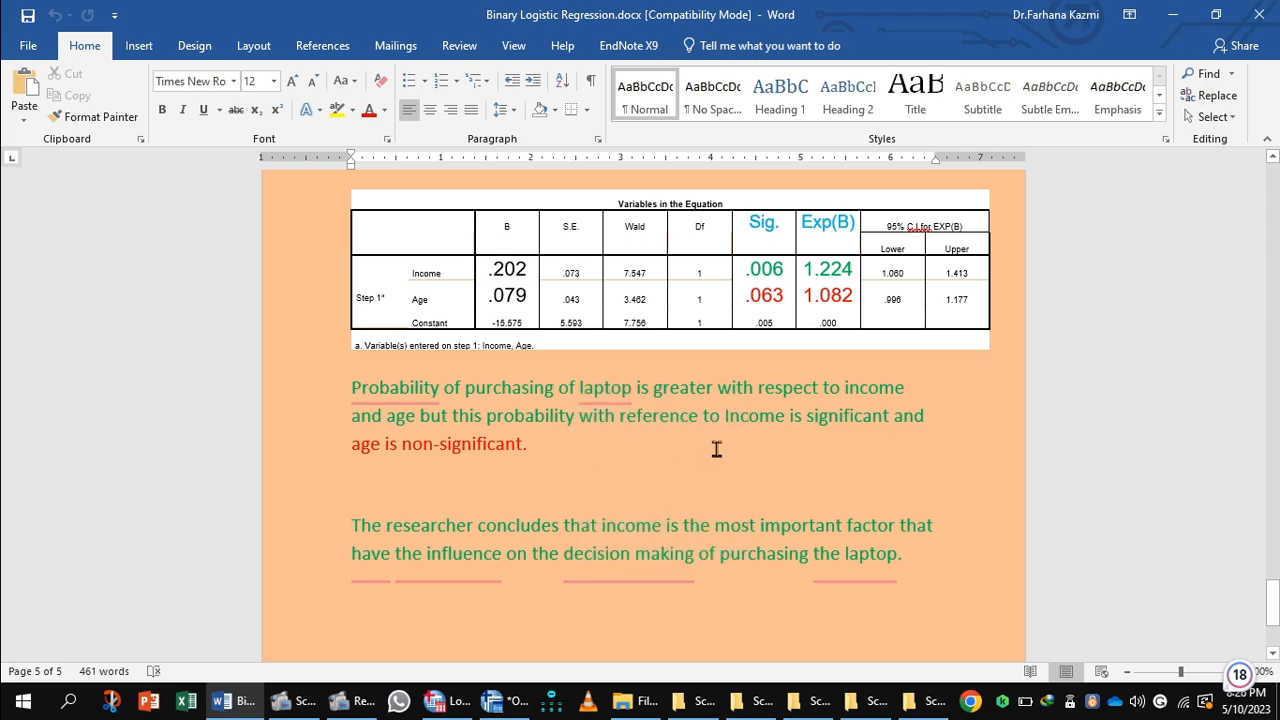
pyautogui.moveTo(839, 443)
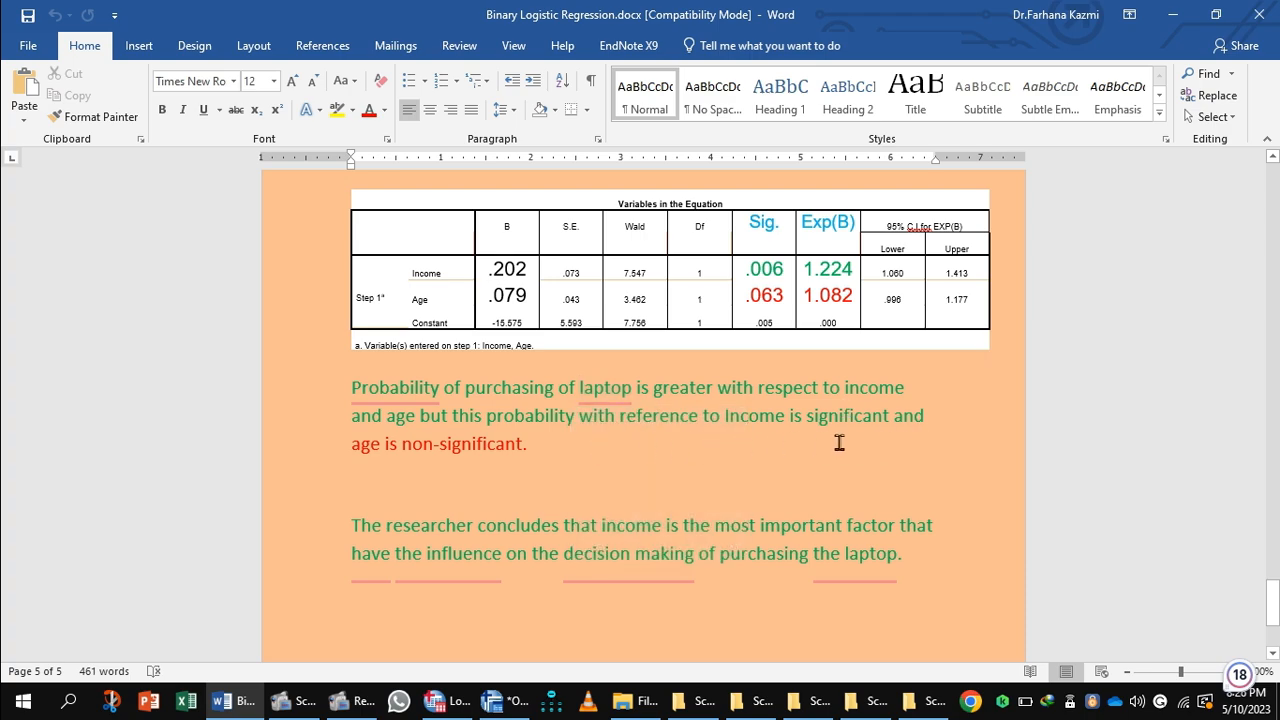
pyautogui.moveTo(558, 518)
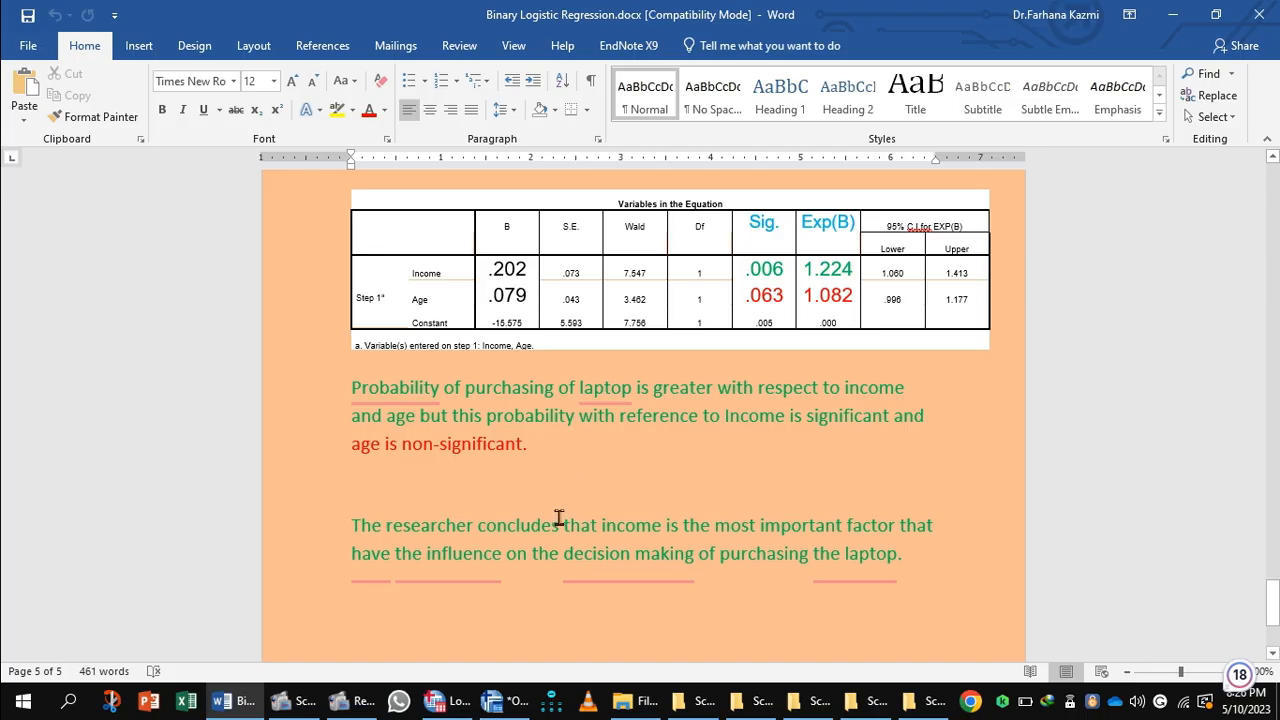
pyautogui.moveTo(598, 602)
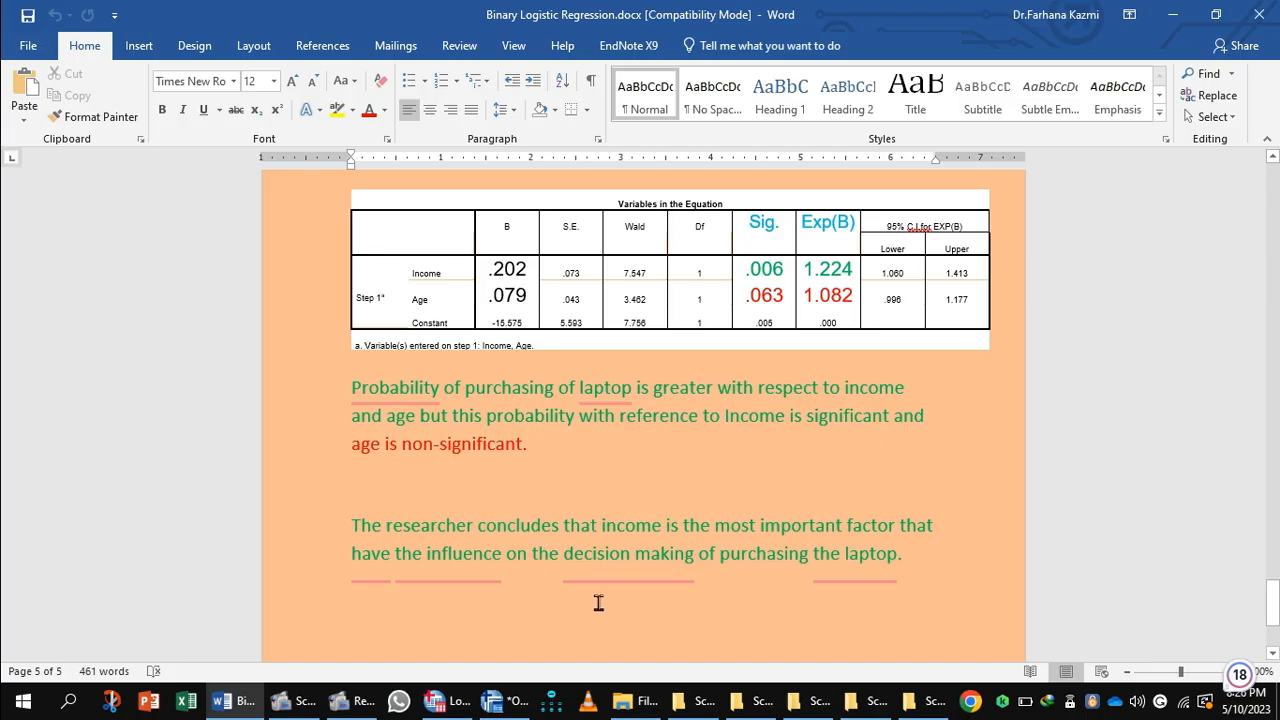
pyautogui.moveTo(783, 592)
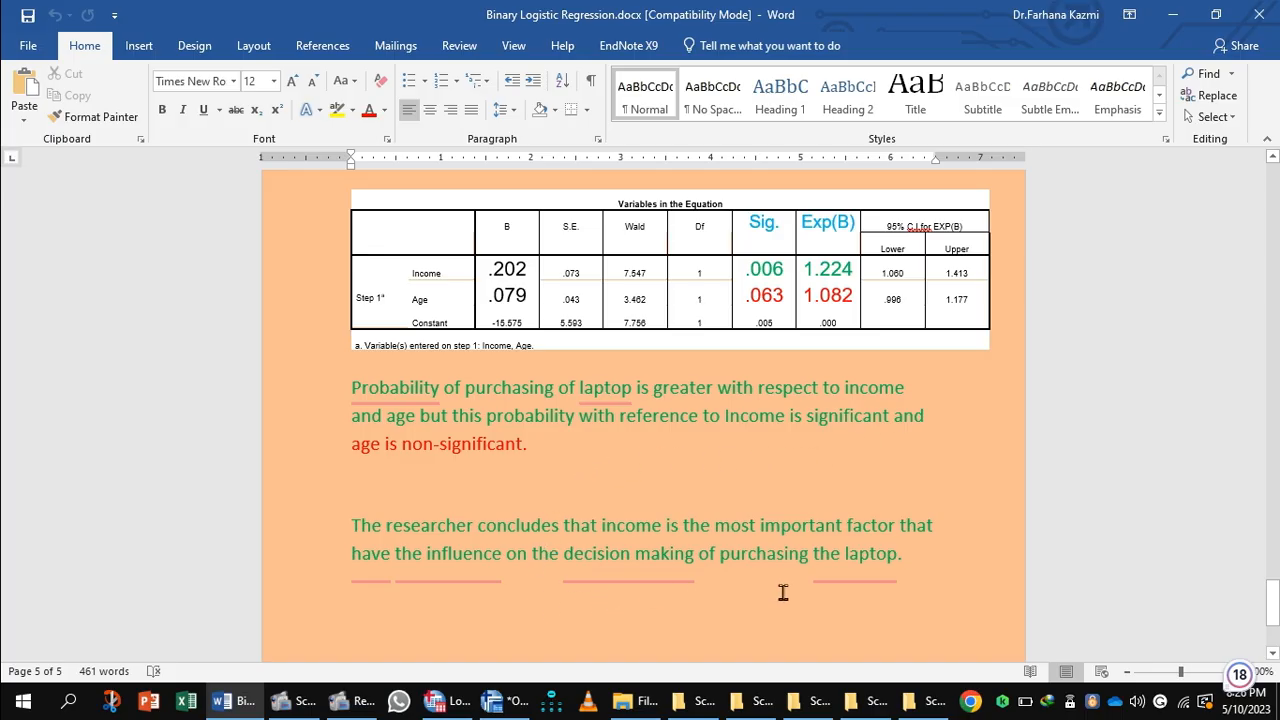
pyautogui.moveTo(596, 595)
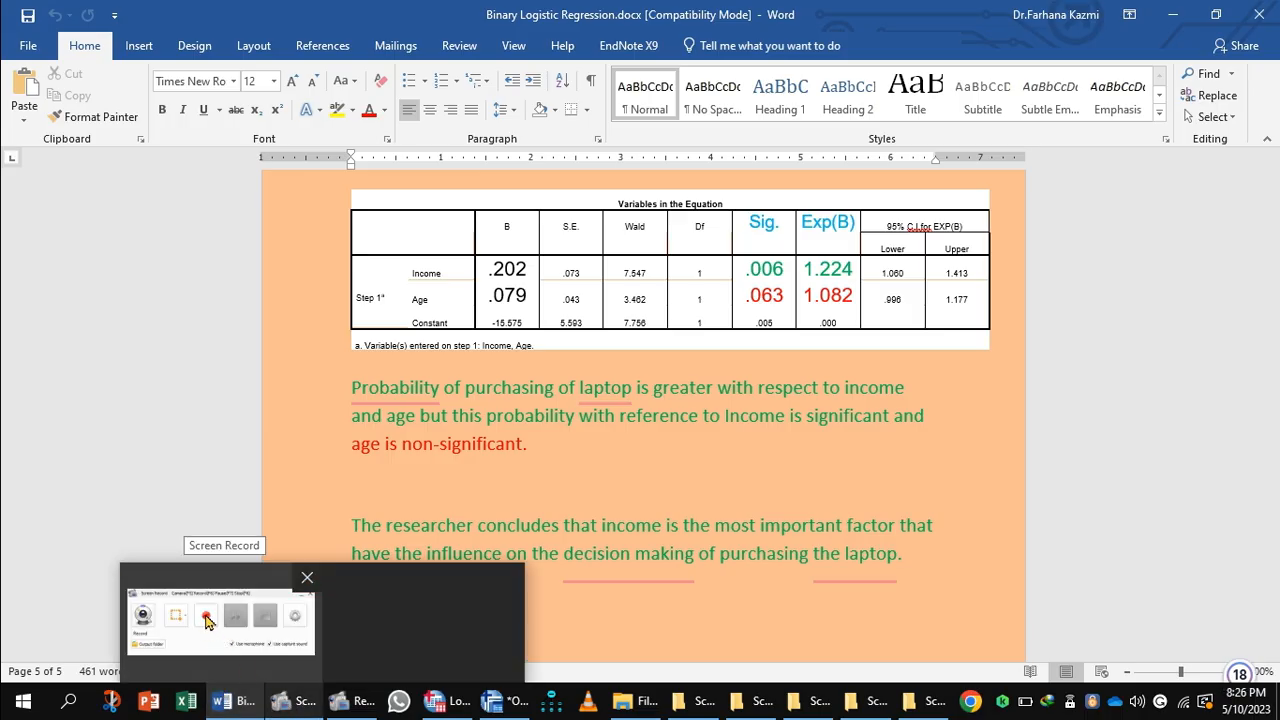
pyautogui.click(205, 615)
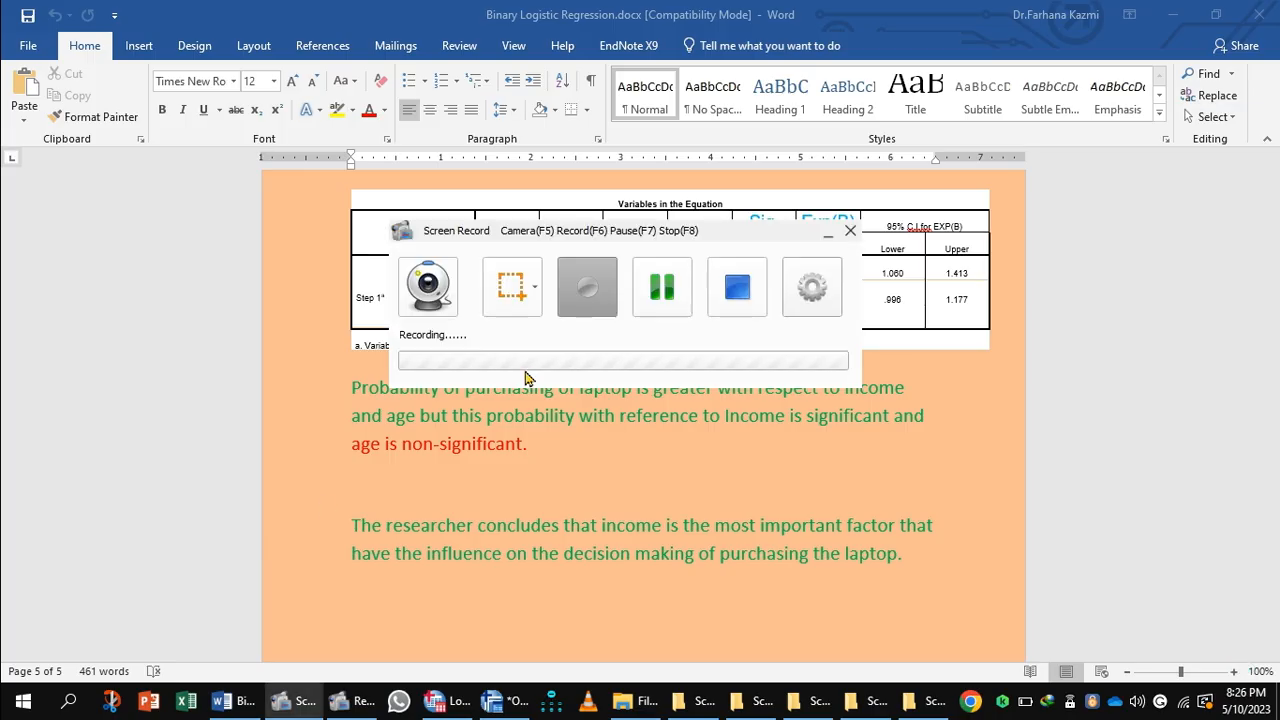
pyautogui.moveTo(662, 287)
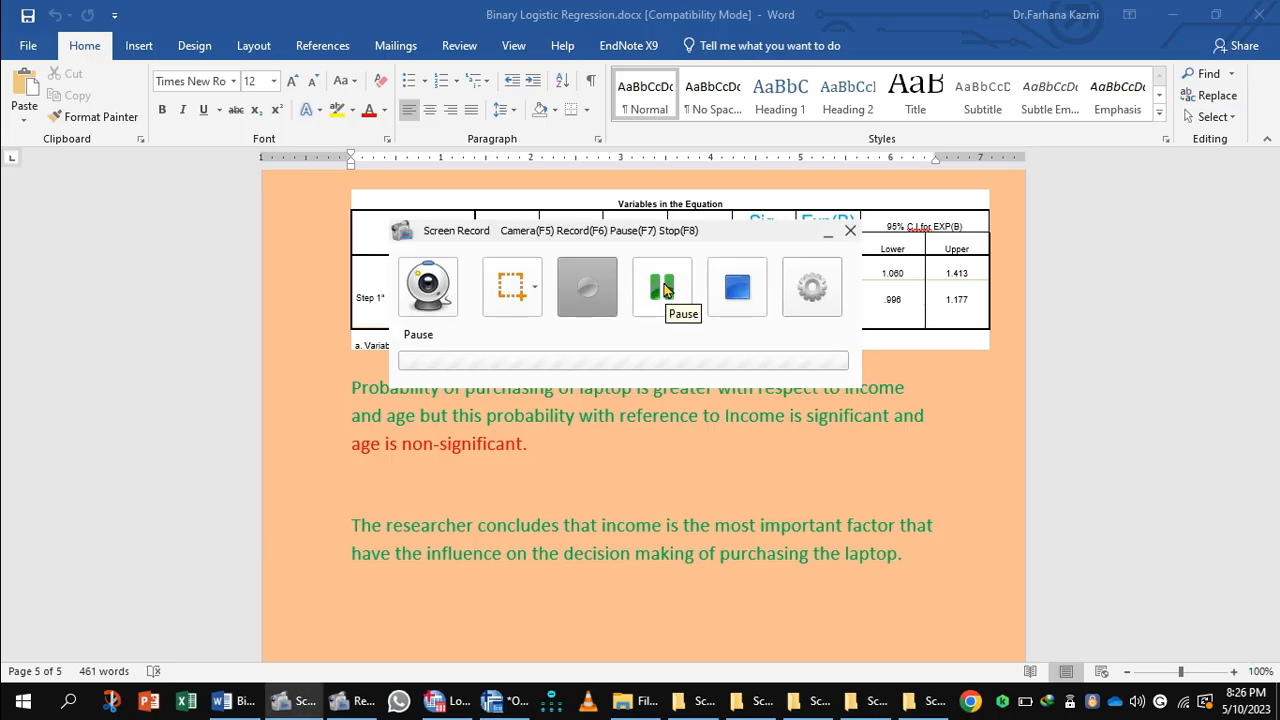